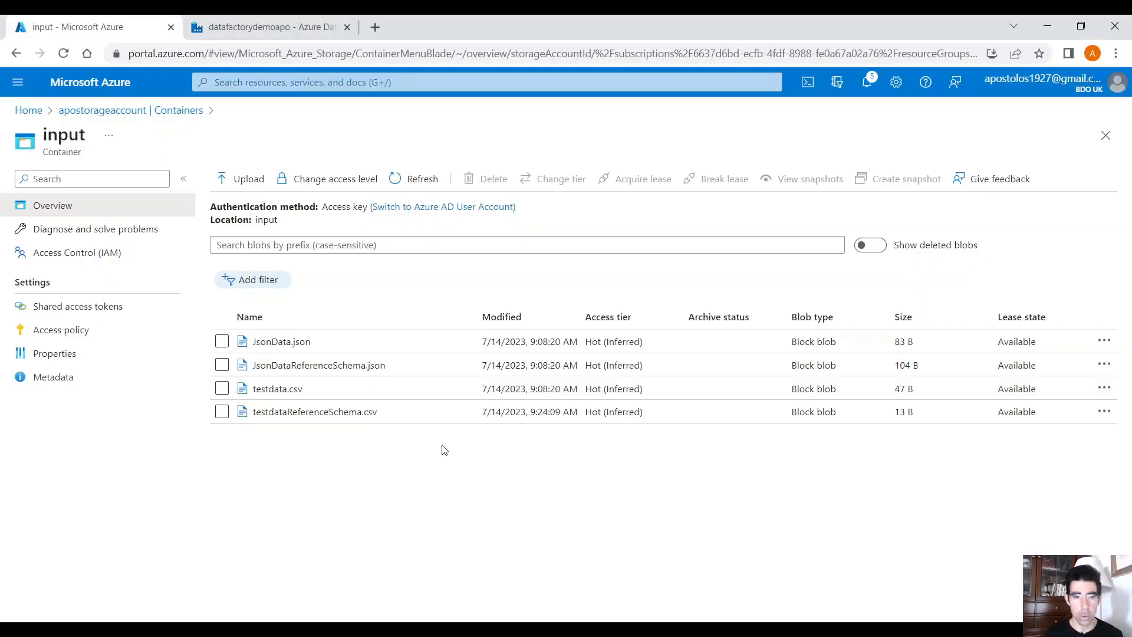
{"action": "mouse_move", "coordinate": [455, 412]}
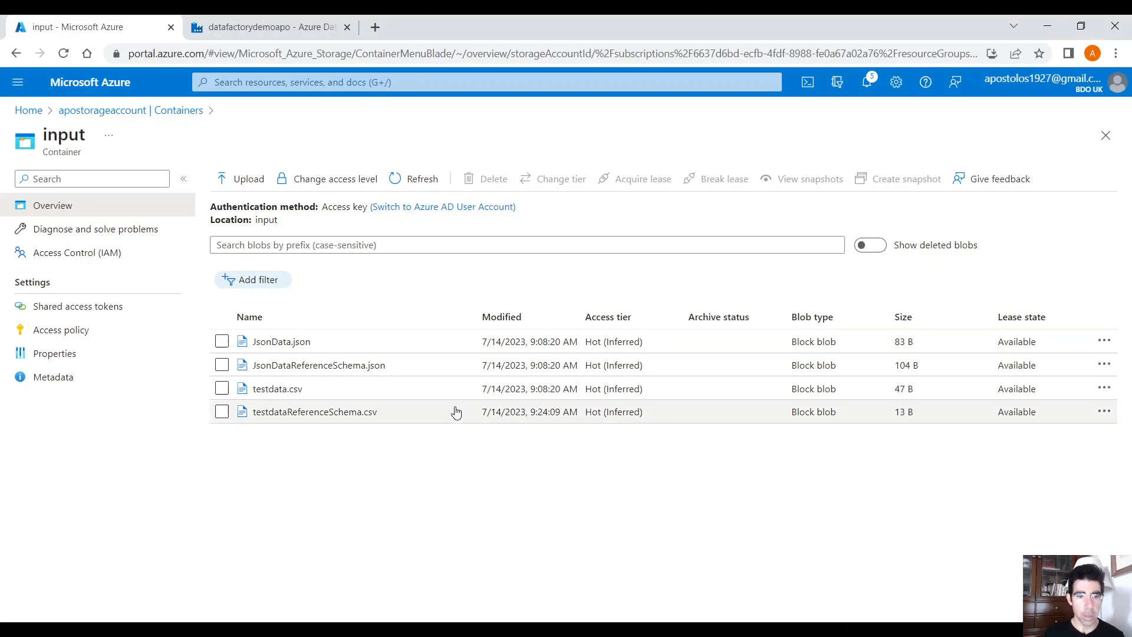
- Inspect testdata.csv and testdataReferenceSchema.csv contents in storage, noting the id,age,name header
{"action": "left_click", "coordinate": [276, 388]}
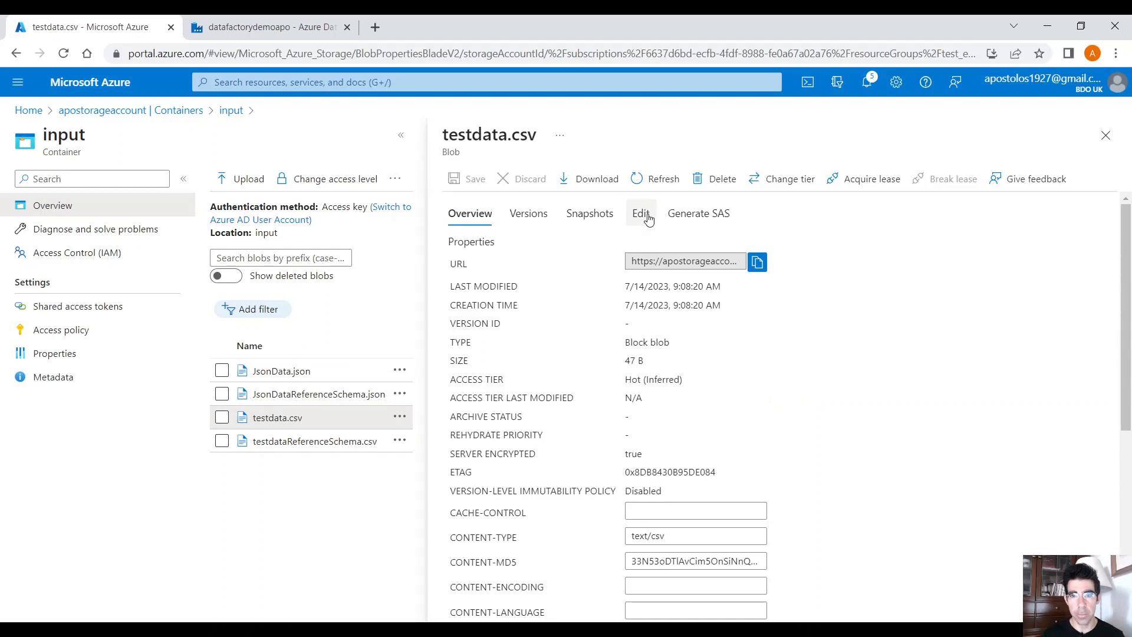
{"action": "left_click", "coordinate": [641, 214]}
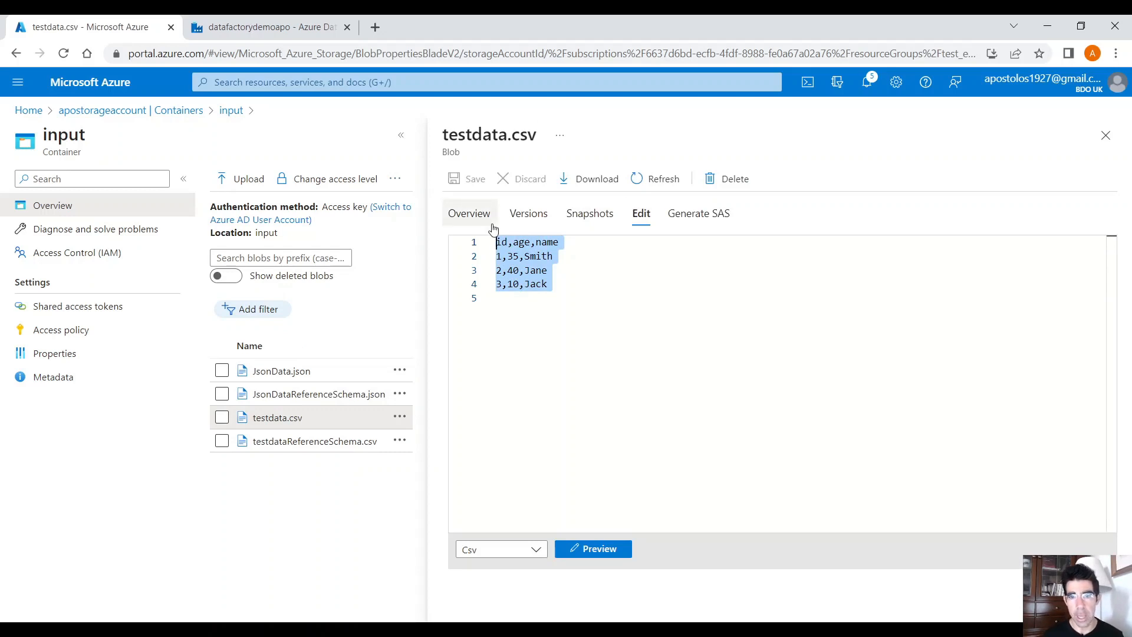
{"action": "mouse_move", "coordinate": [1118, 128]}
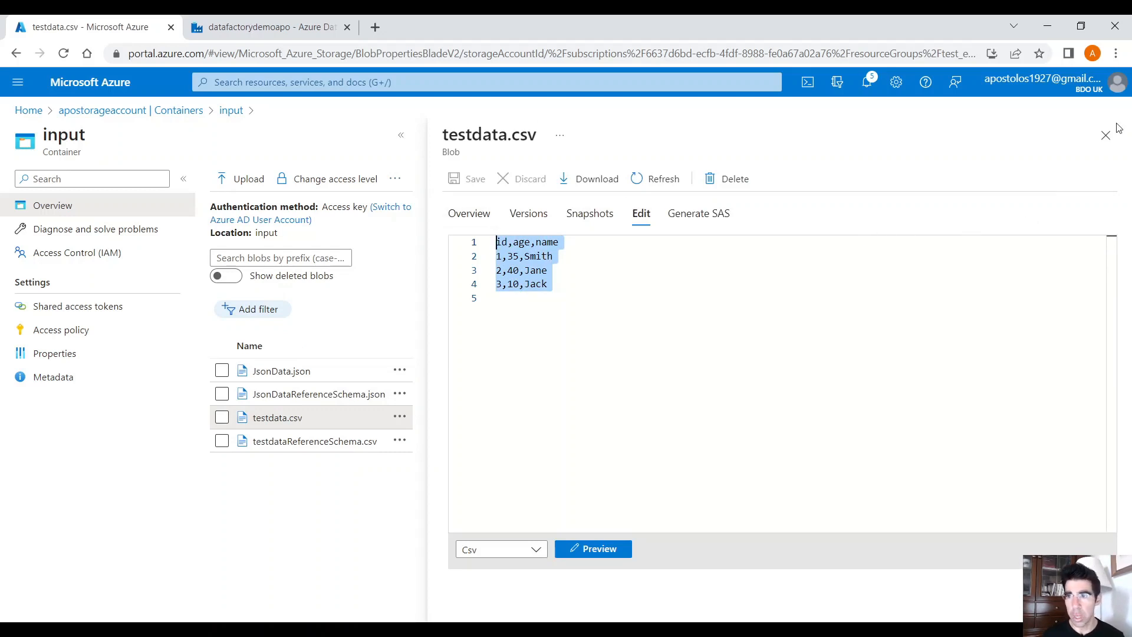
{"action": "left_click", "coordinate": [311, 441]}
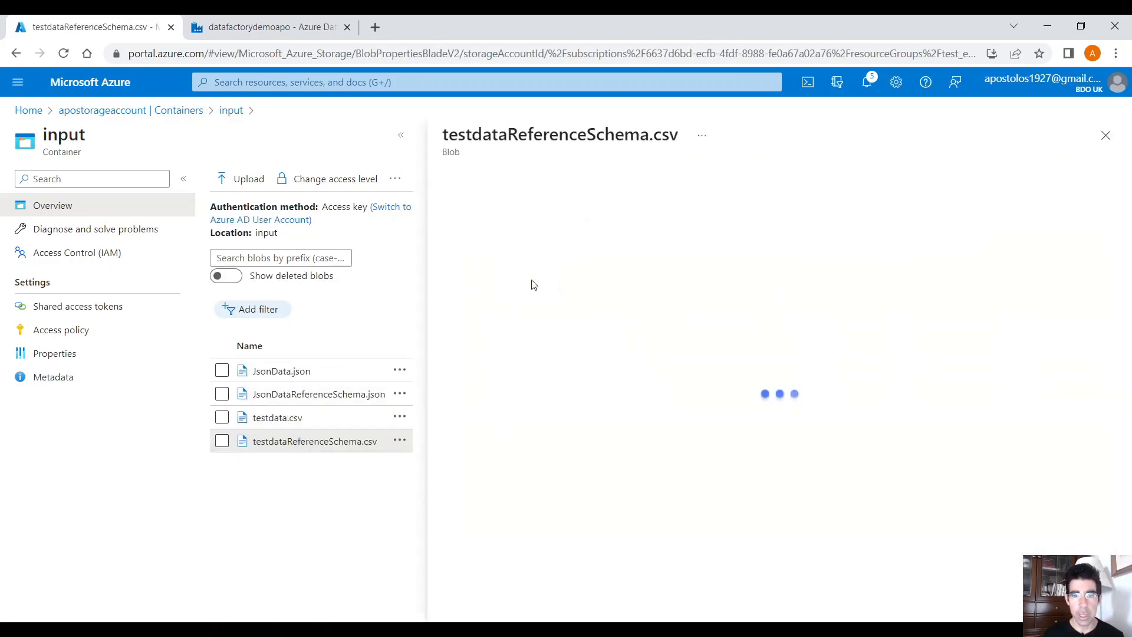
{"action": "left_click", "coordinate": [641, 213]}
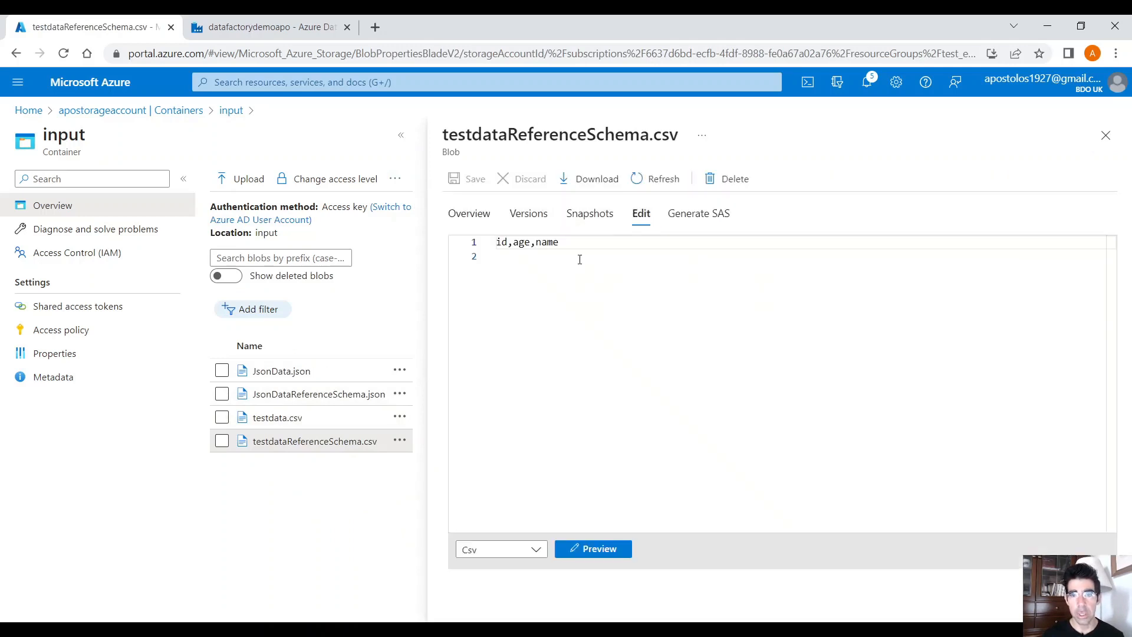
{"action": "triple_click", "coordinate": [527, 242]}
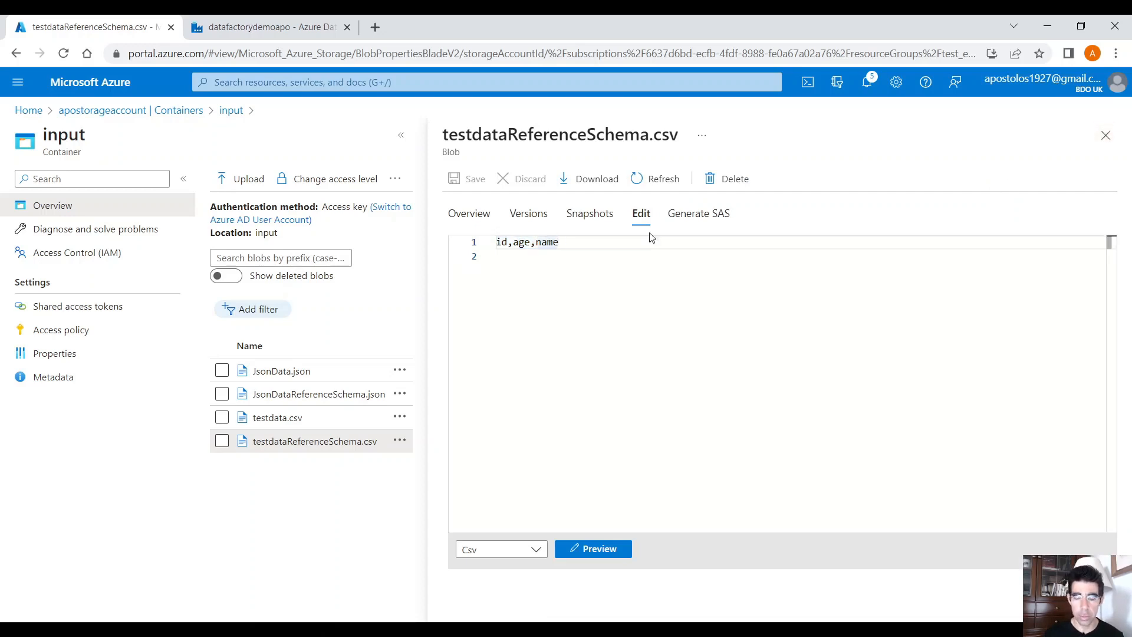
{"action": "left_click", "coordinate": [1105, 135]}
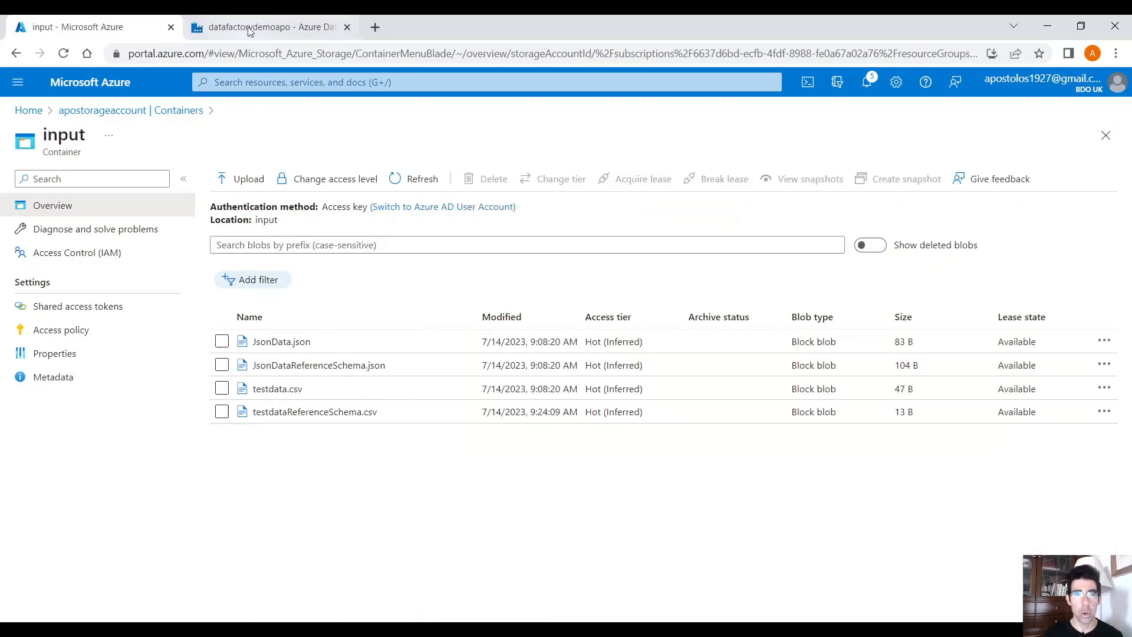
- Add two Get Metadata activities to pipeline3 and rename the first one Get Source Structure
{"action": "left_click", "coordinate": [268, 27]}
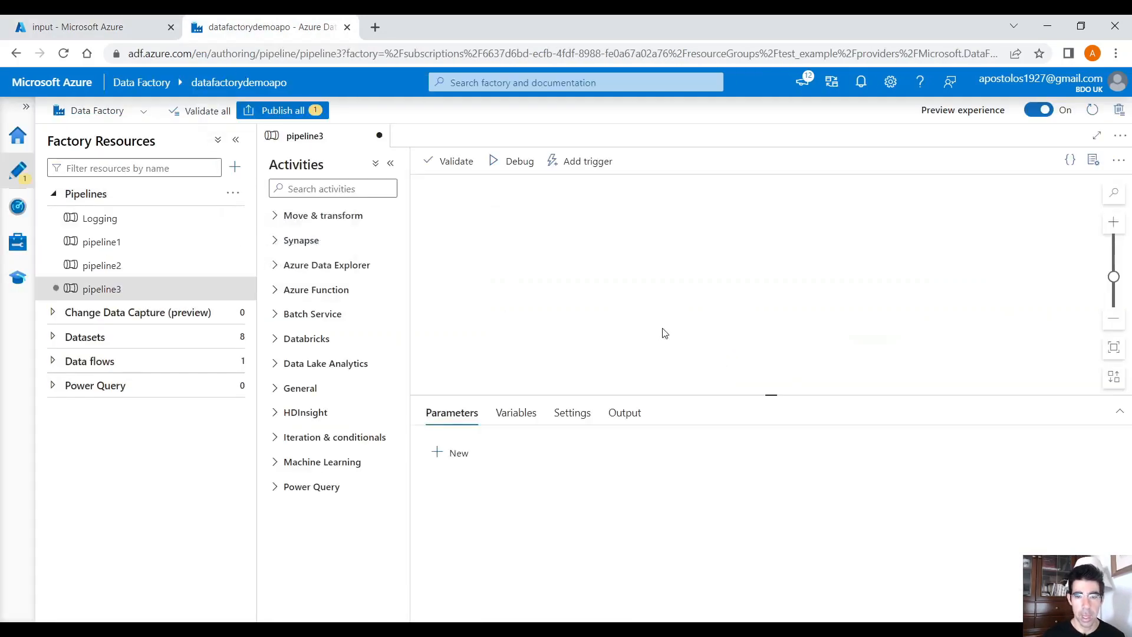
{"action": "type", "text": "get"}
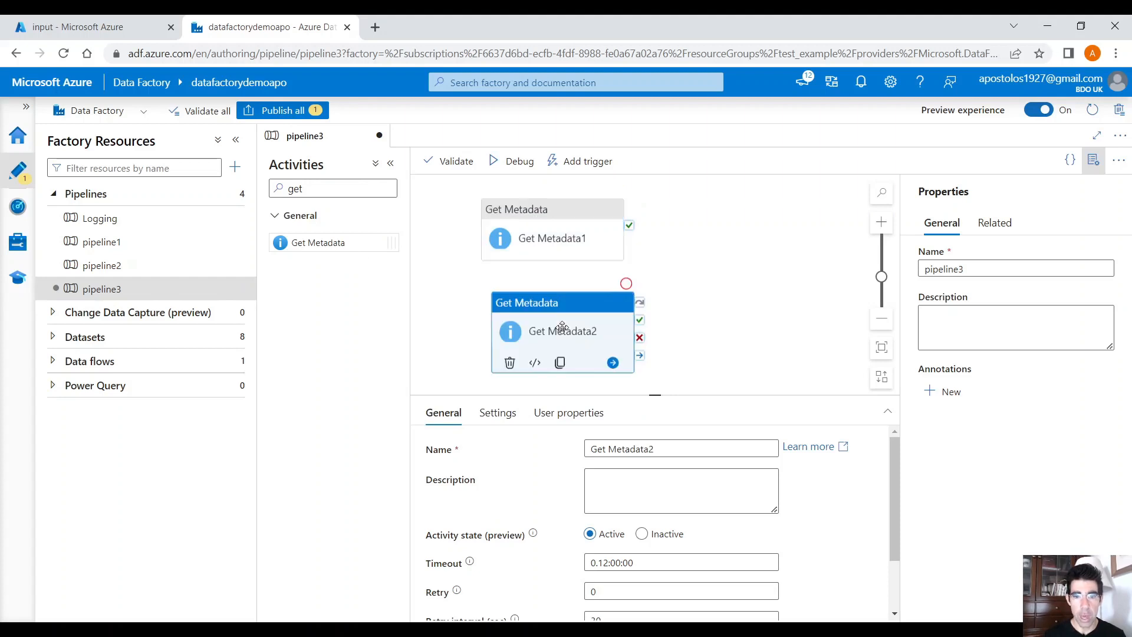
{"action": "mouse_move", "coordinate": [564, 217]}
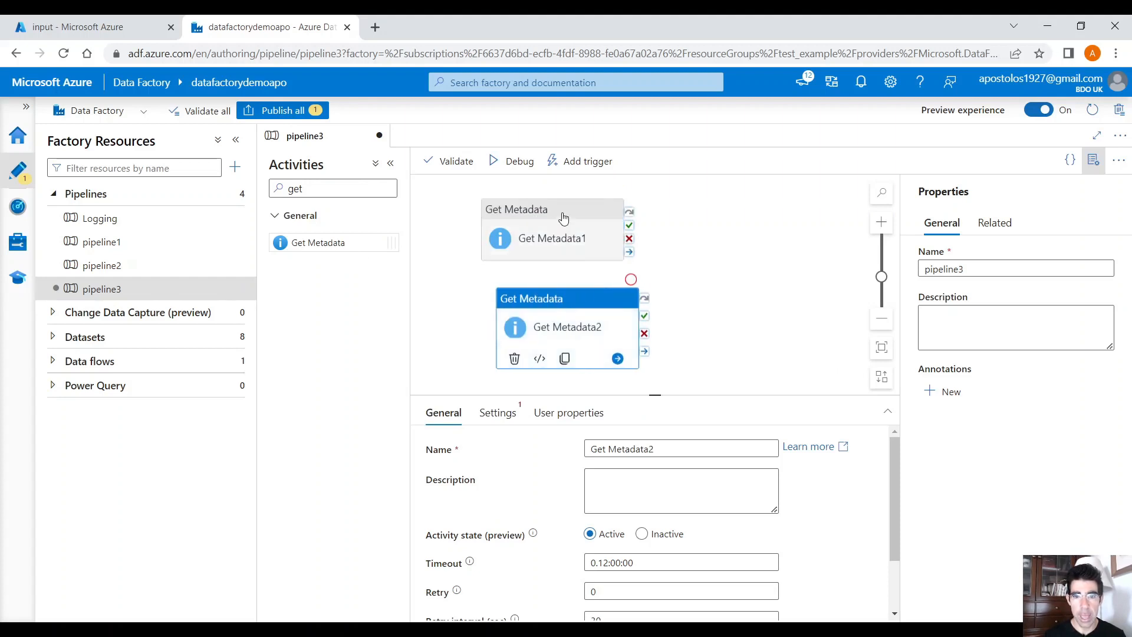
{"action": "left_click", "coordinate": [552, 237]}
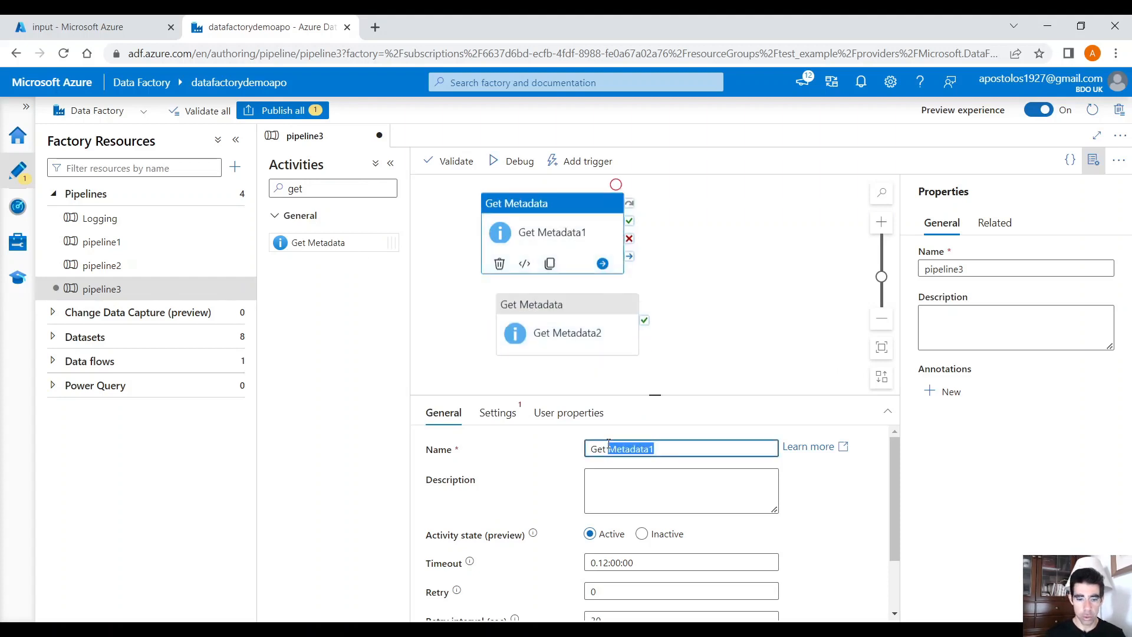
{"action": "type", "text": "Get Source"}
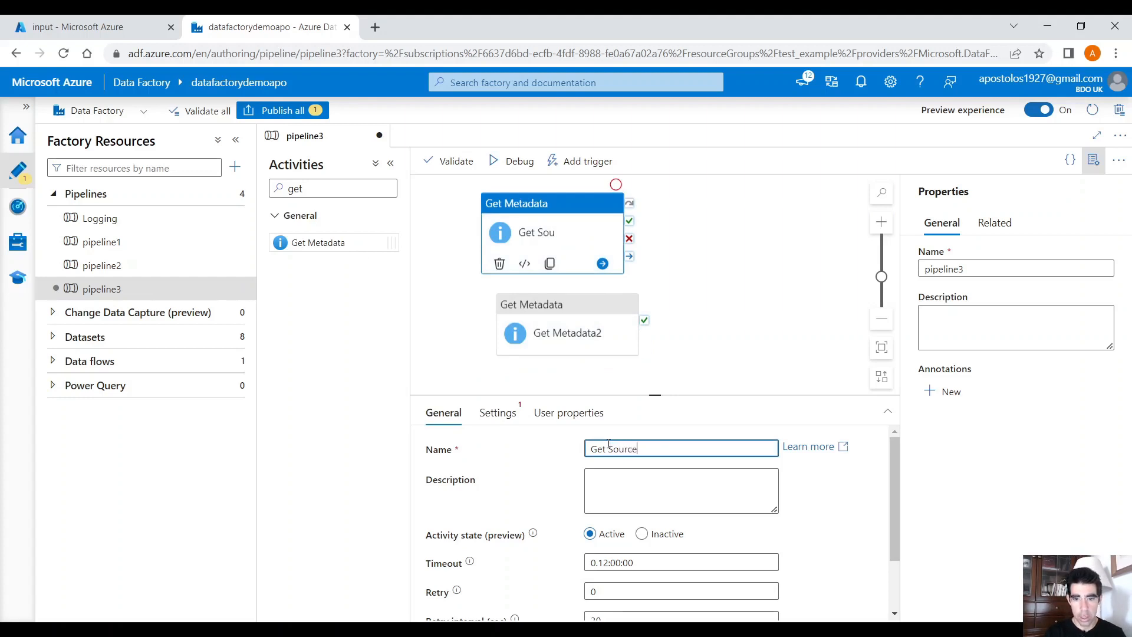
{"action": "type", "text": "Structure"}
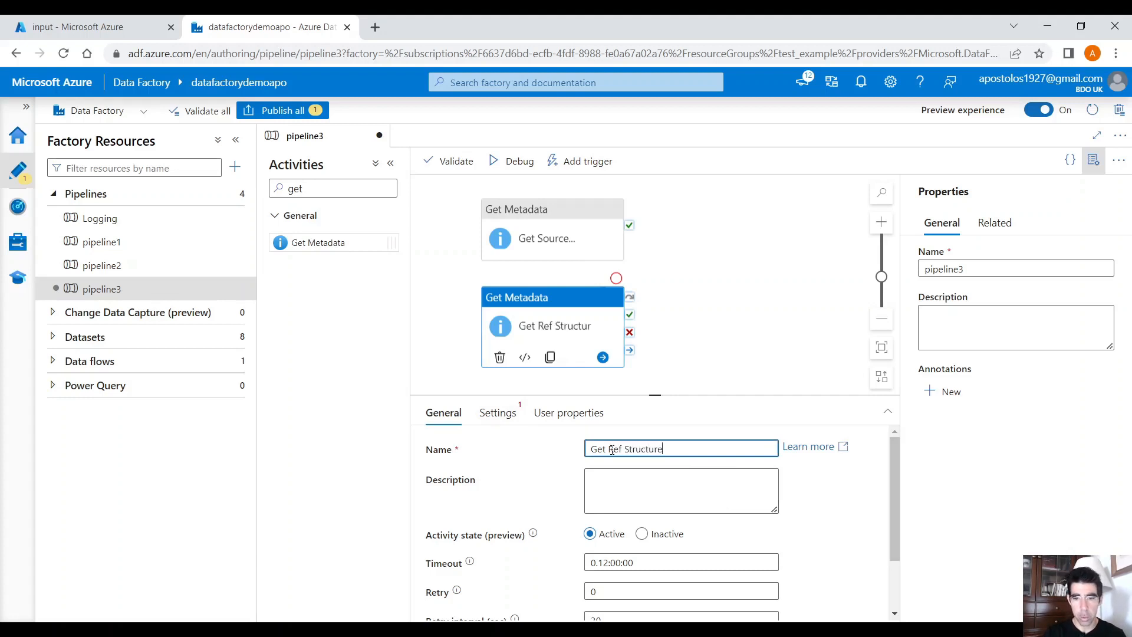
{"action": "left_click", "coordinate": [546, 232]}
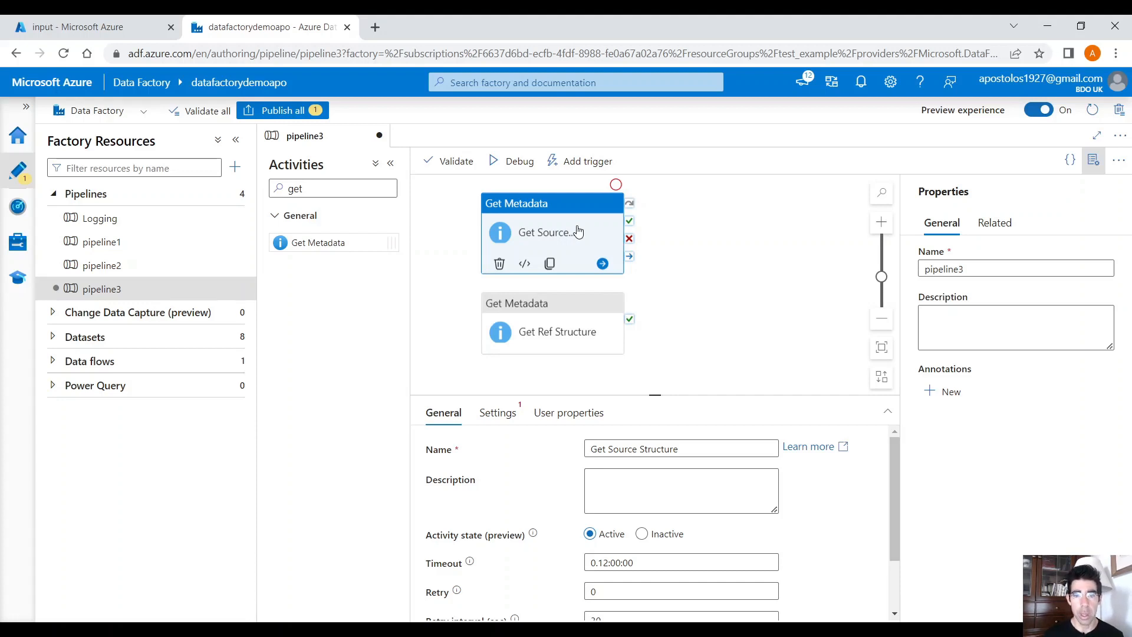
- Give Get Source Structure a new Azure Blob DelimitedText2 dataset pointing at testdata.csv
{"action": "left_click", "coordinate": [497, 413]}
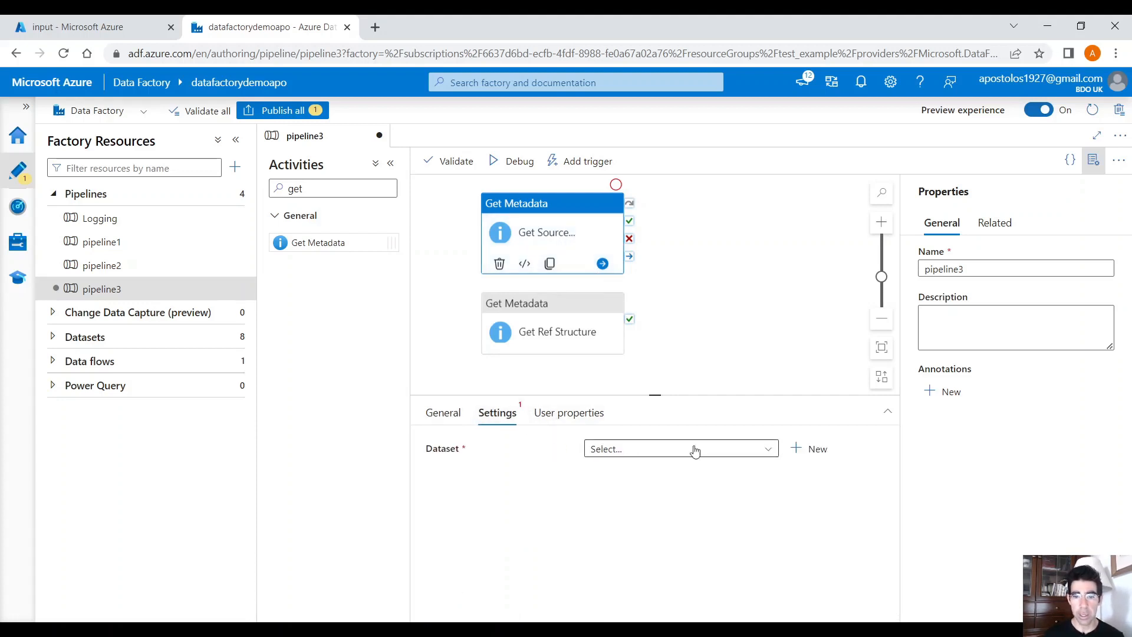
{"action": "mouse_move", "coordinate": [809, 448]}
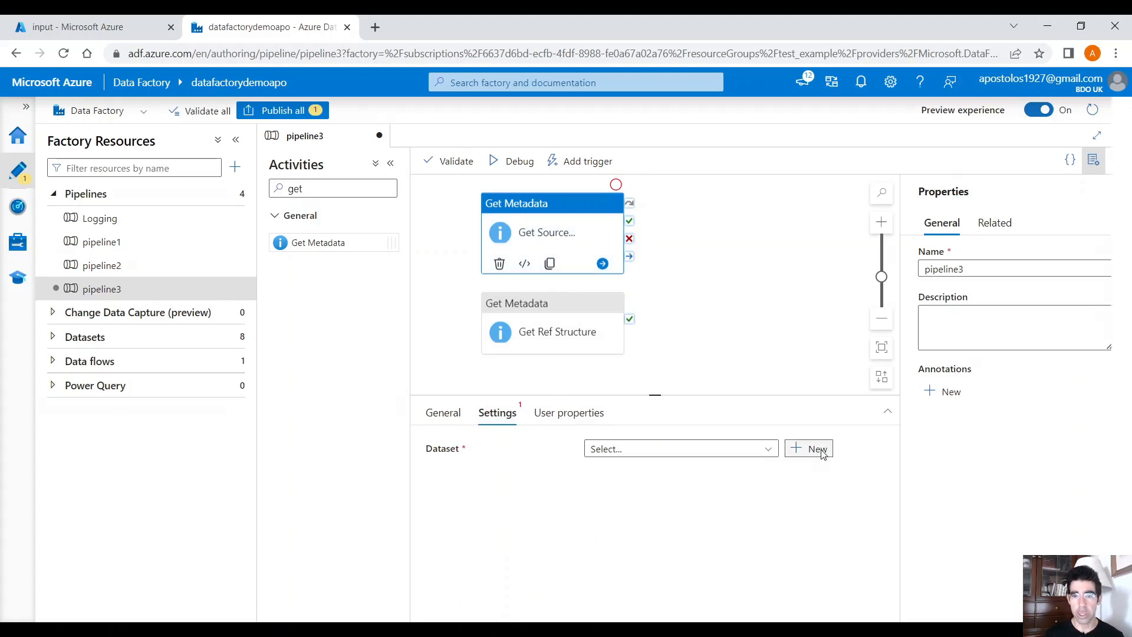
{"action": "left_click", "coordinate": [809, 448]}
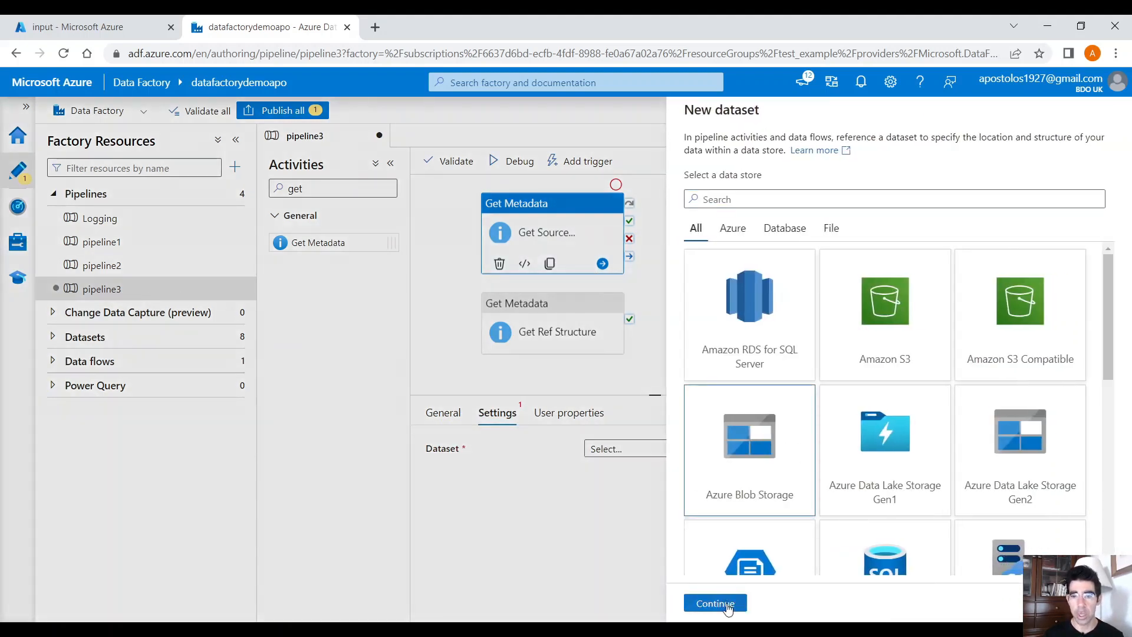
{"action": "left_click", "coordinate": [715, 603]}
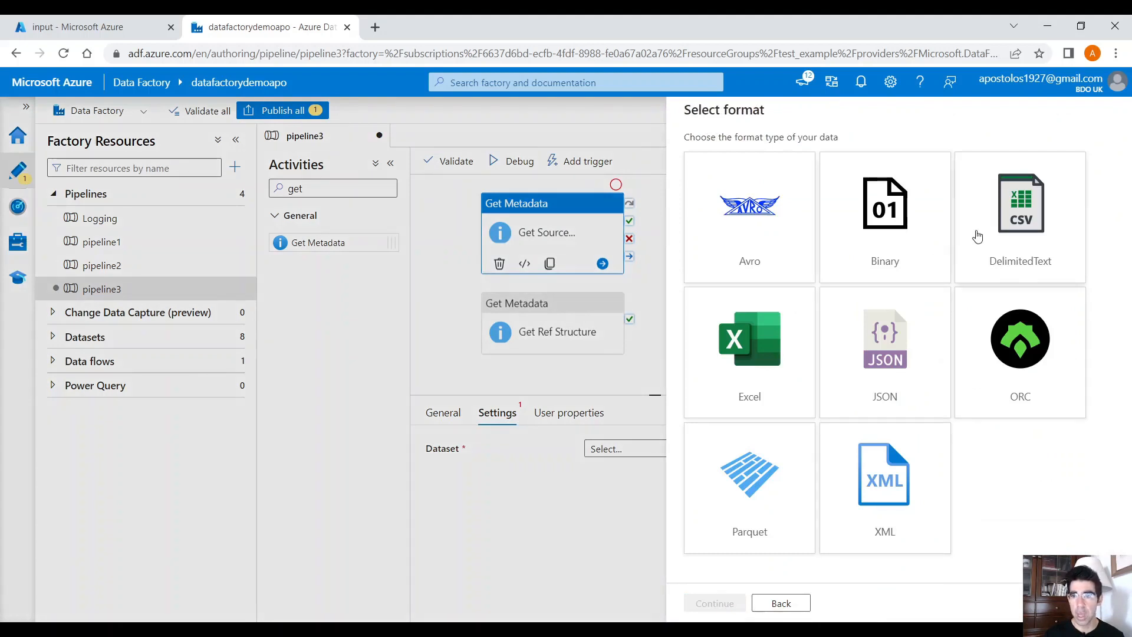
{"action": "left_click", "coordinate": [1021, 217]}
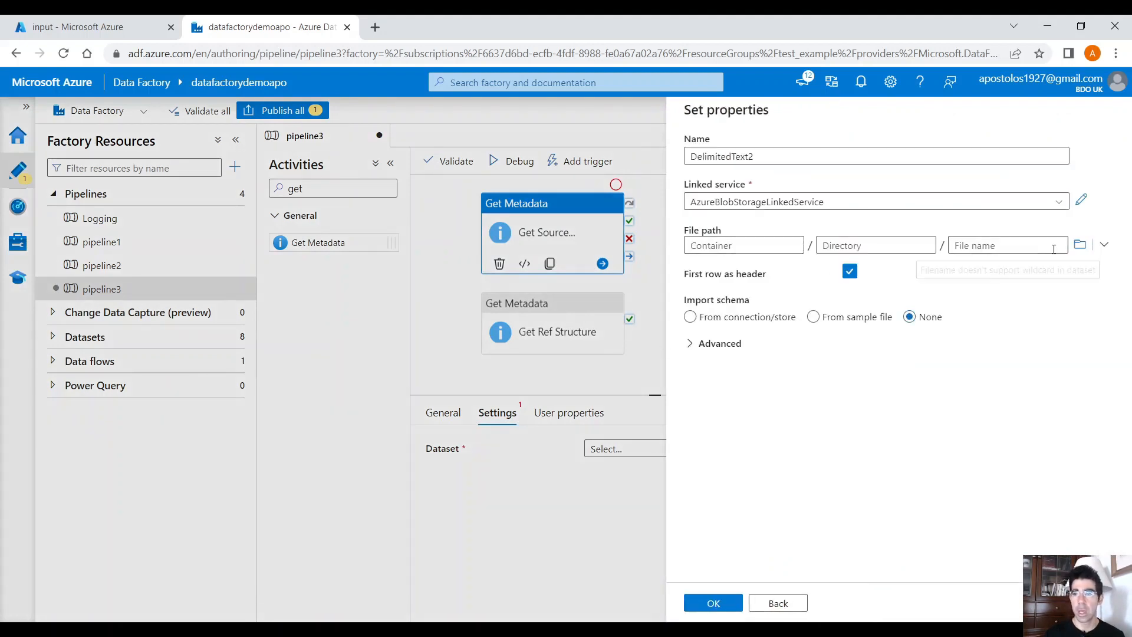
{"action": "left_click", "coordinate": [1080, 244]}
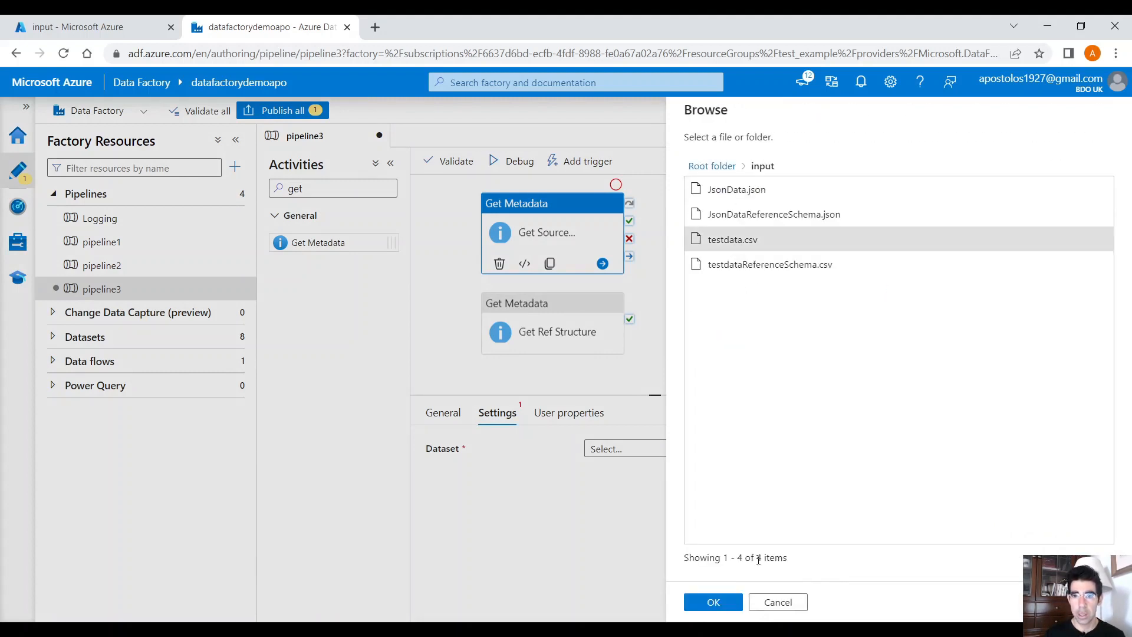
{"action": "left_click", "coordinate": [712, 602]}
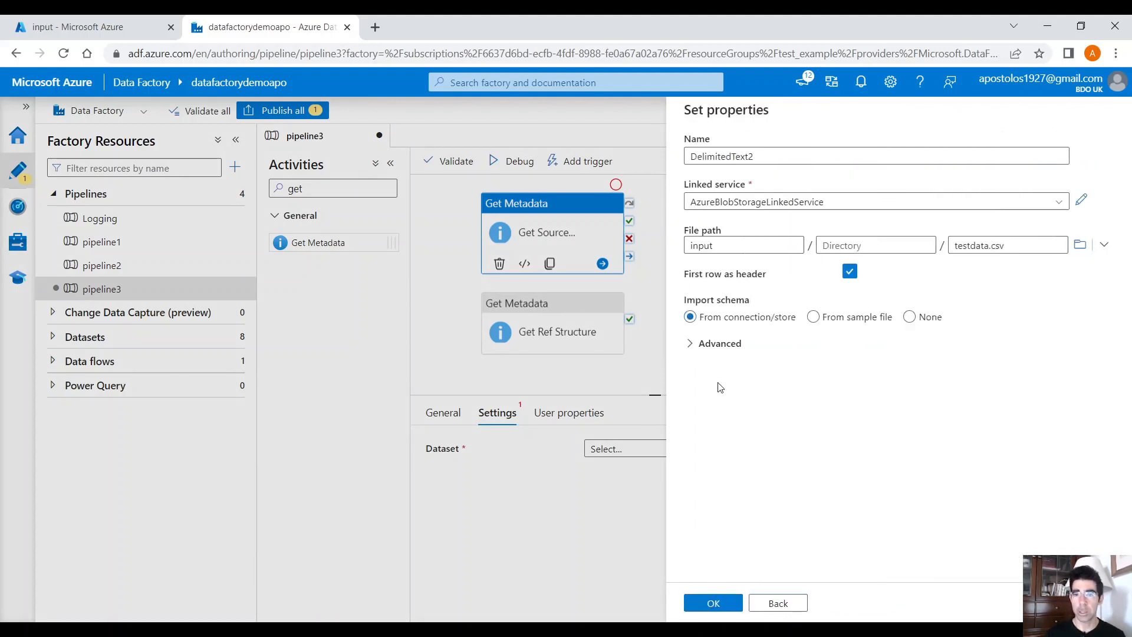
{"action": "mouse_move", "coordinate": [725, 602]}
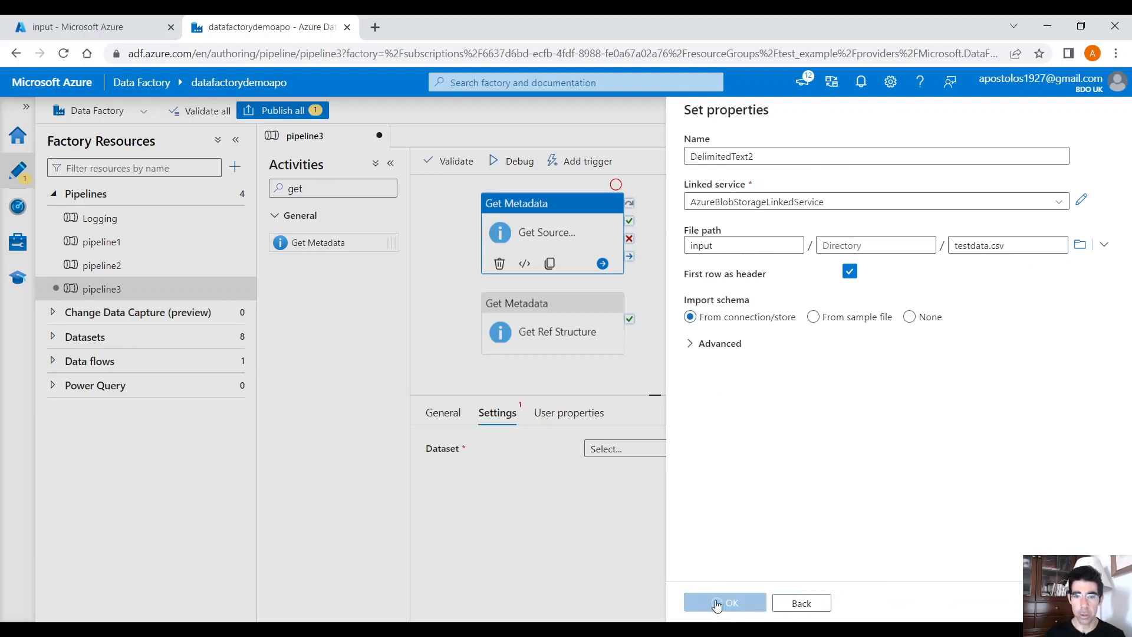
{"action": "left_click", "coordinate": [724, 602]}
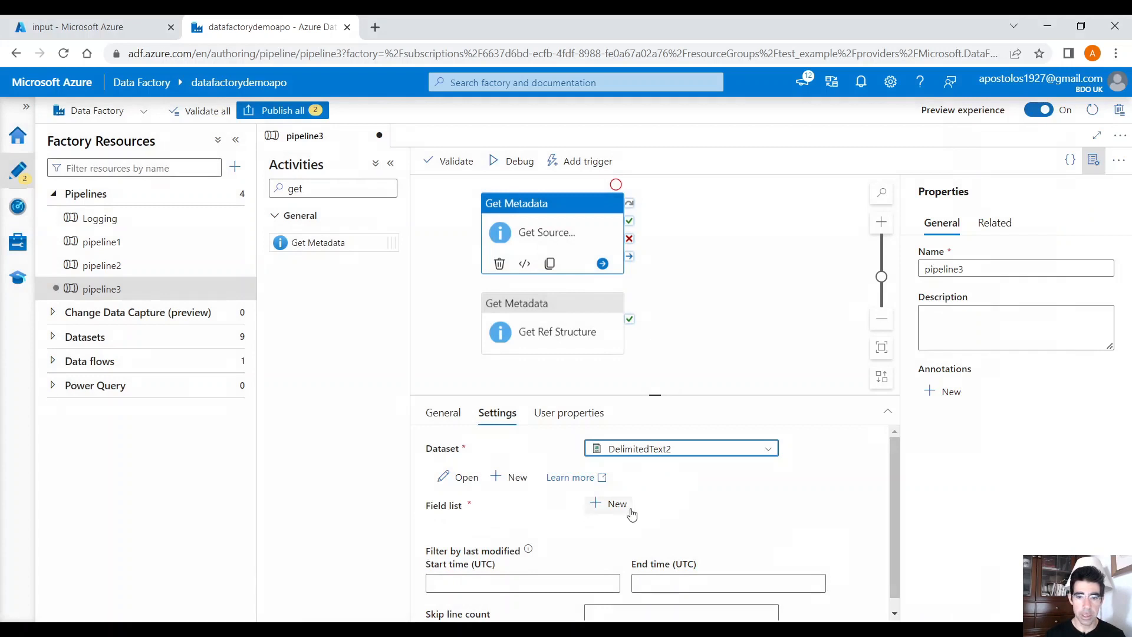
- Add the Structure argument to Get Source Structure's field list
{"action": "left_click", "coordinate": [617, 503]}
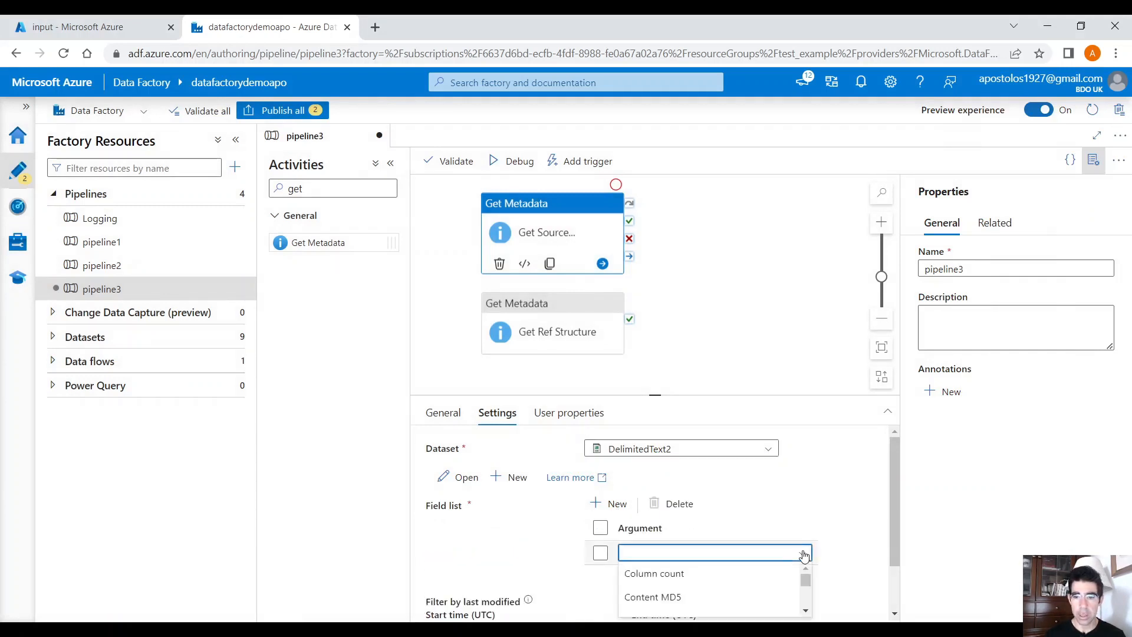
{"action": "scroll", "scroll_direction": "down", "scroll_amount": 3}
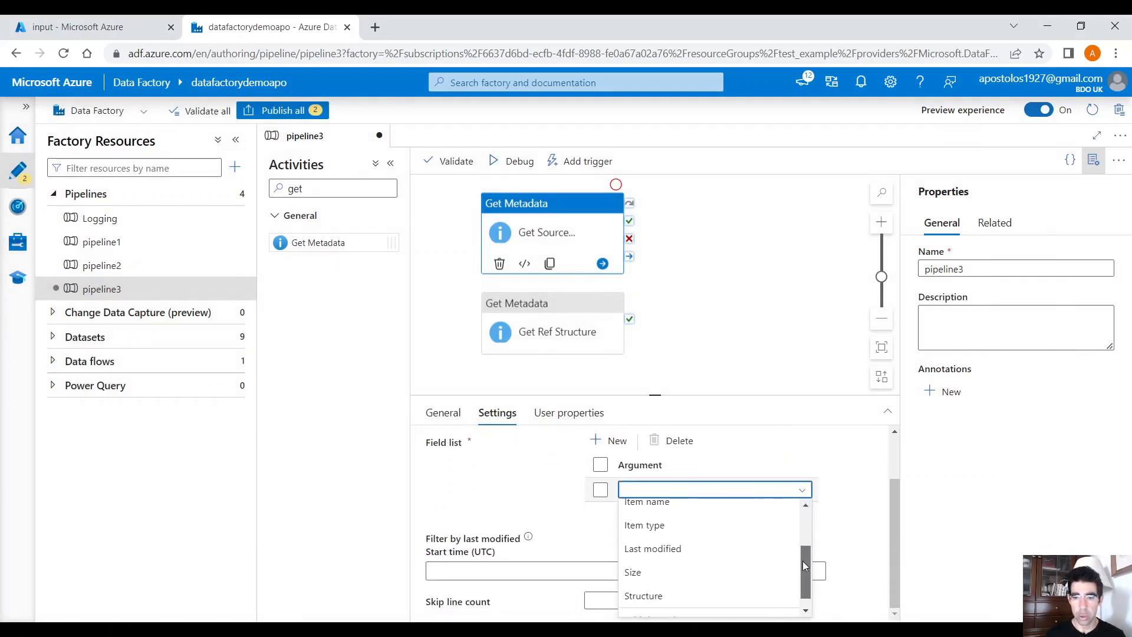
{"action": "scroll", "scroll_direction": "down", "scroll_amount": 3}
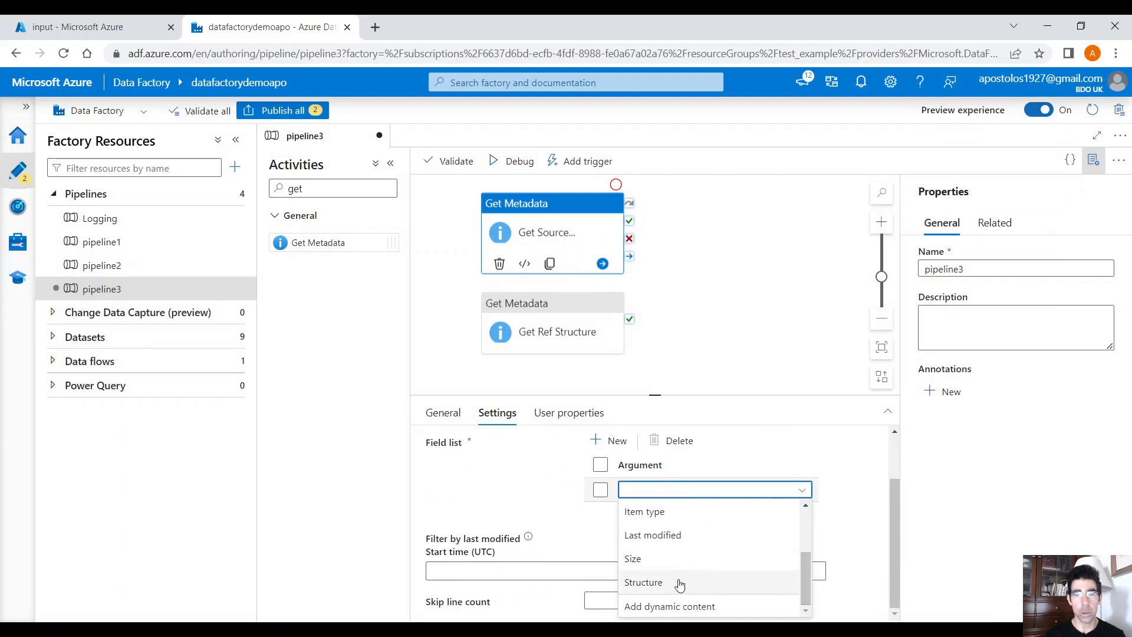
{"action": "left_click", "coordinate": [642, 582]}
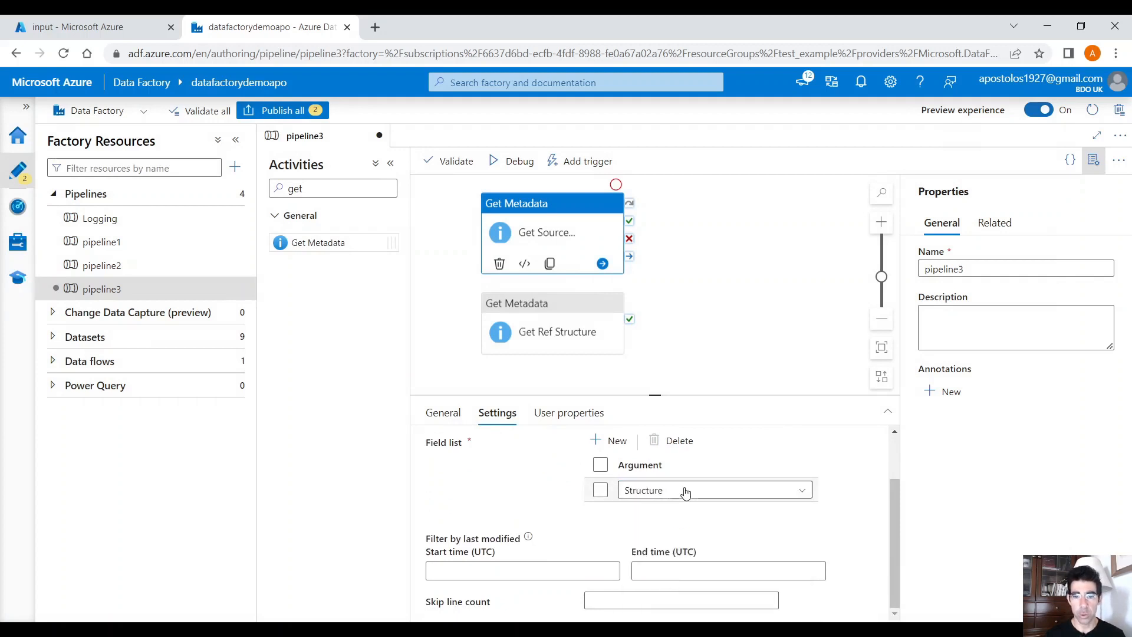
{"action": "mouse_move", "coordinate": [578, 301]}
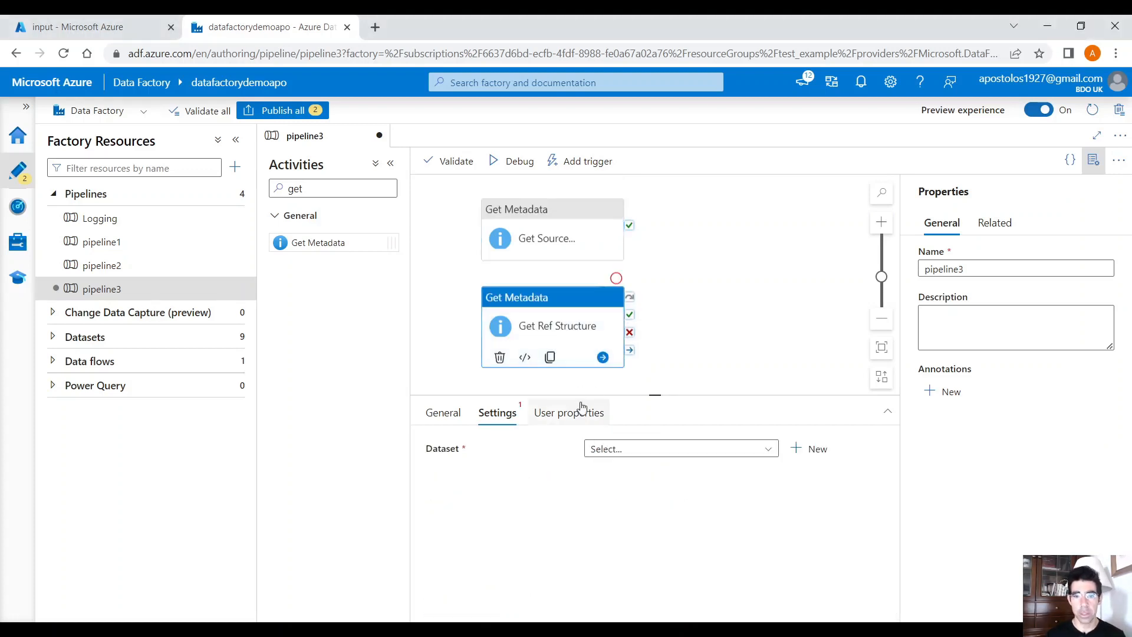
- Give Get Ref Structure a new DelimitedText3 dataset on input/testdataReferenceSchema.csv
{"action": "left_click", "coordinate": [809, 448]}
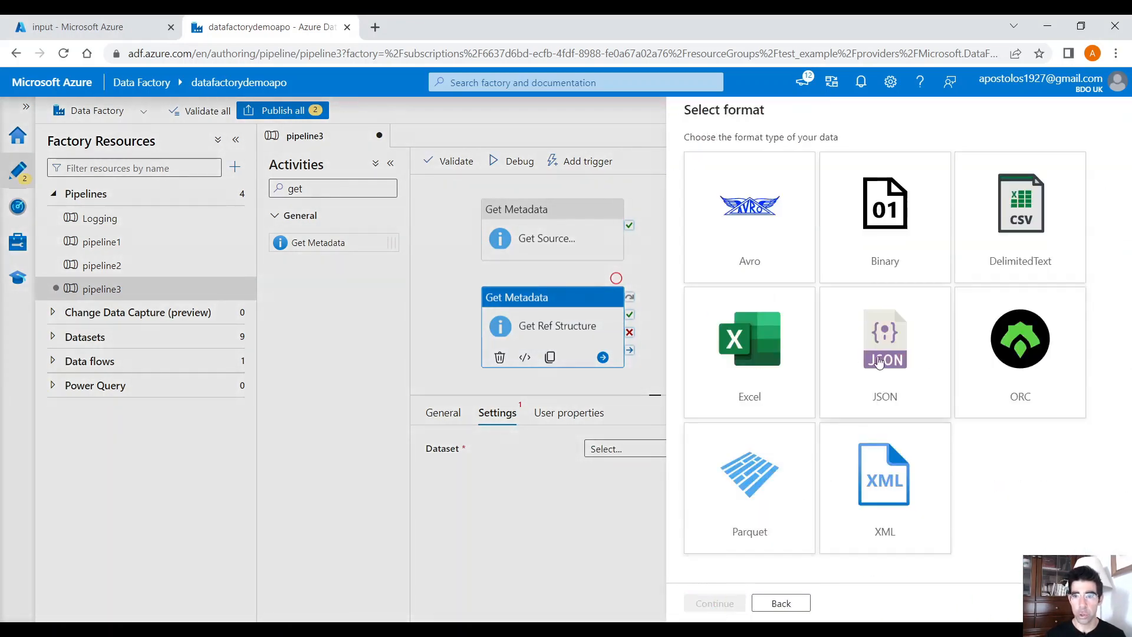
{"action": "left_click", "coordinate": [1019, 217]}
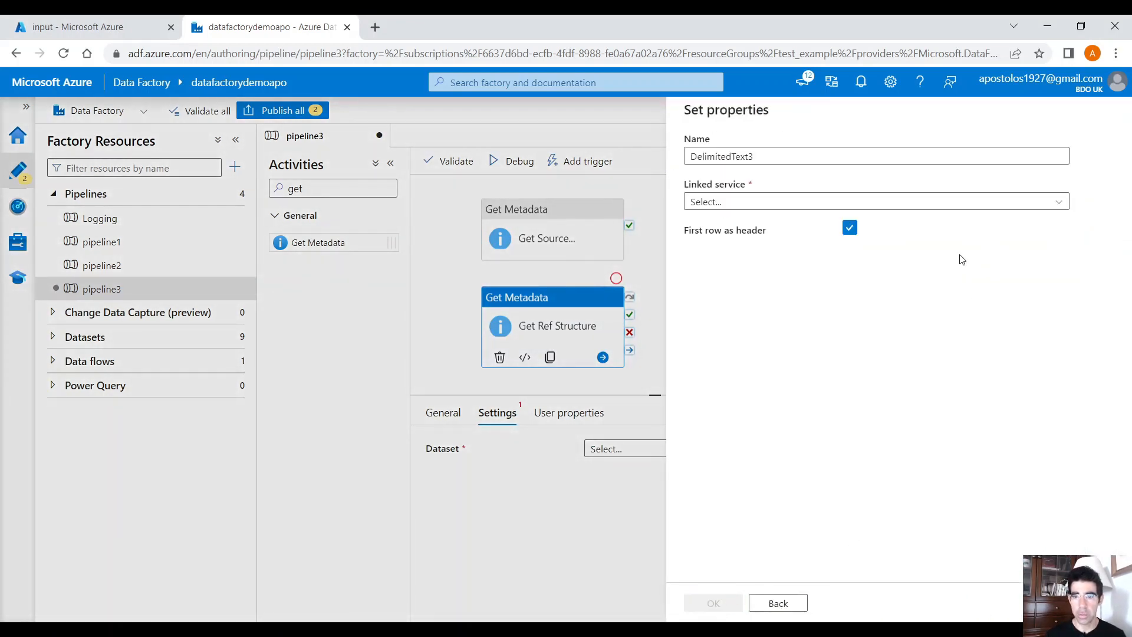
{"action": "left_click", "coordinate": [875, 202]}
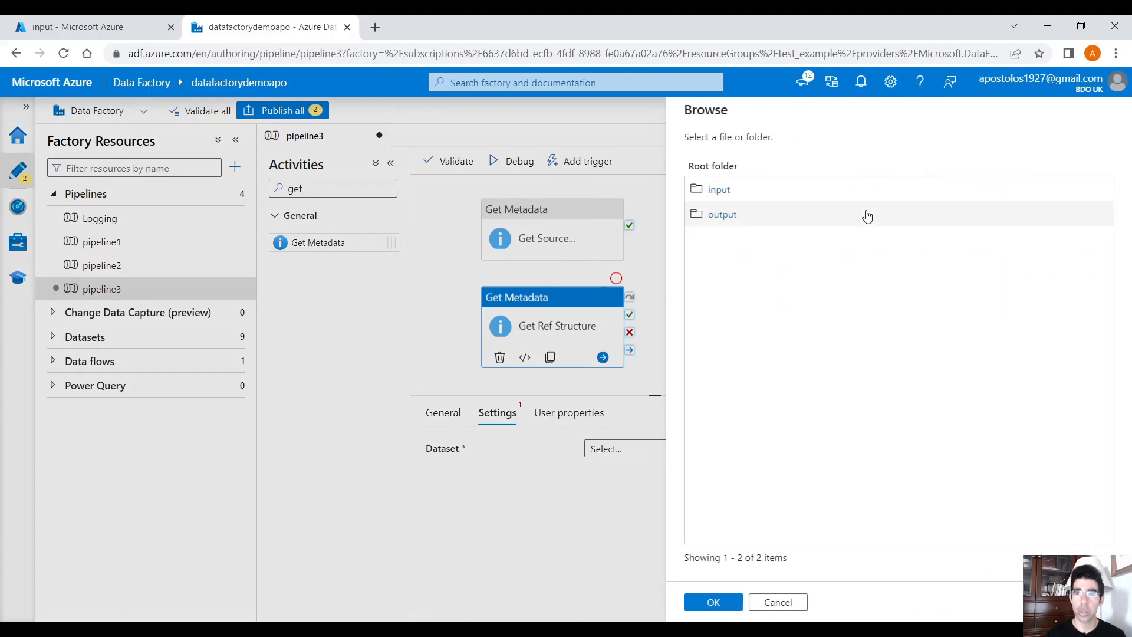
{"action": "left_click", "coordinate": [720, 189]}
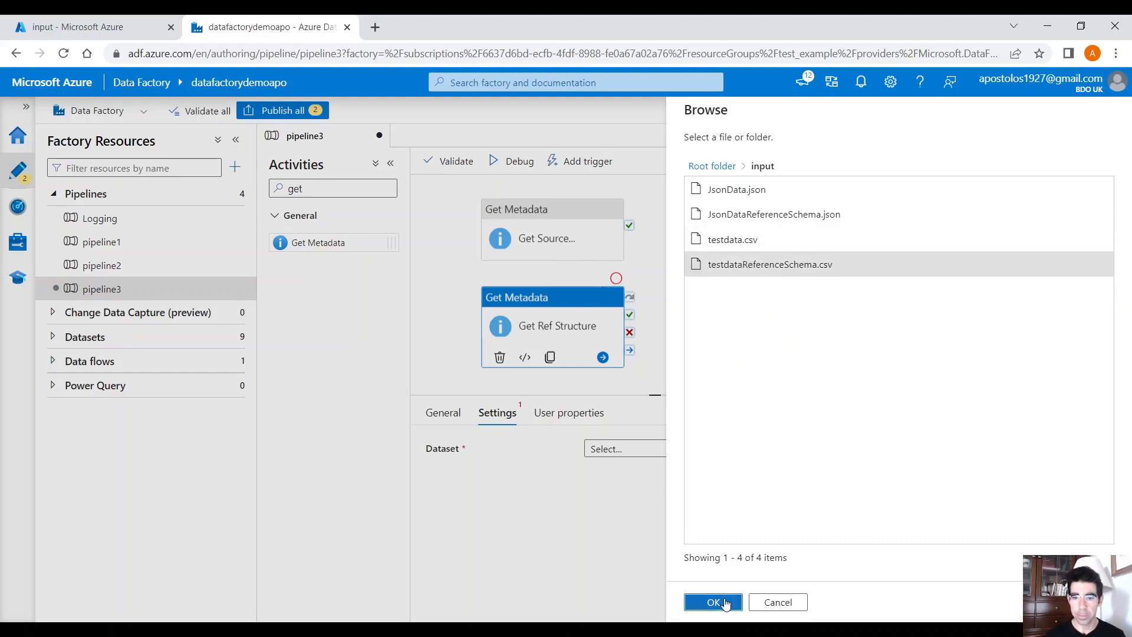
{"action": "left_click", "coordinate": [712, 602]}
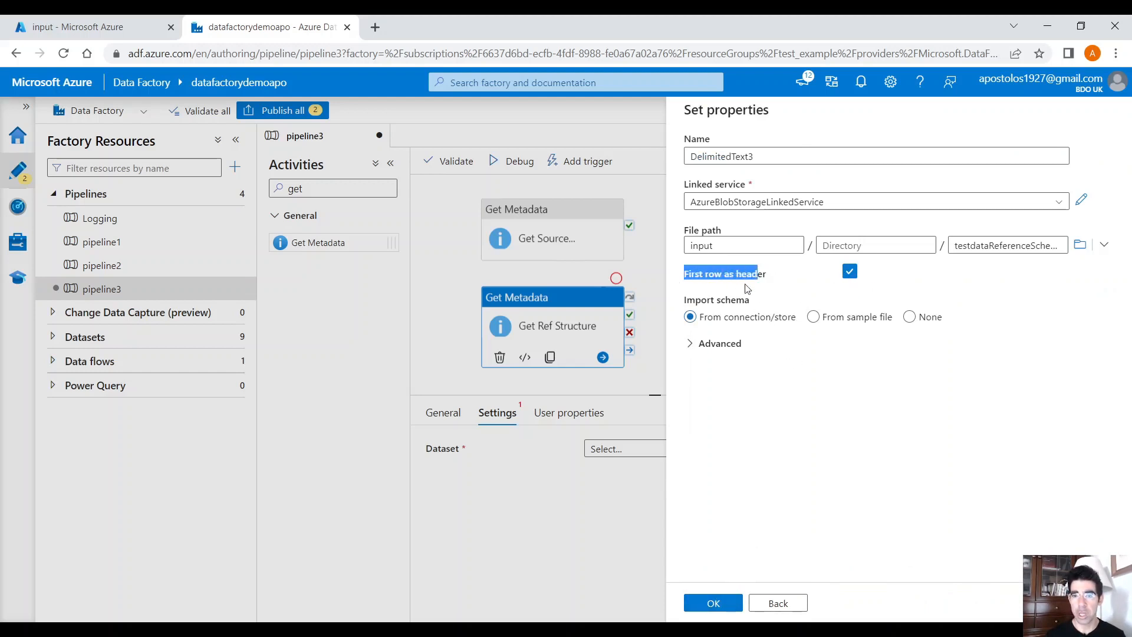
{"action": "mouse_move", "coordinate": [739, 614]}
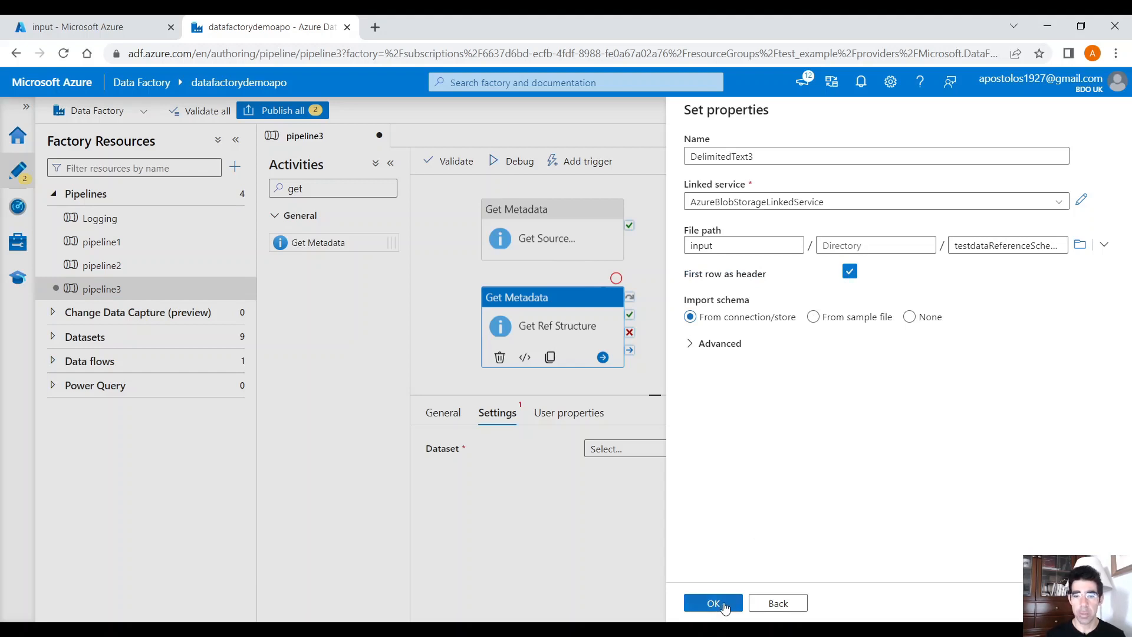
{"action": "left_click", "coordinate": [713, 603]}
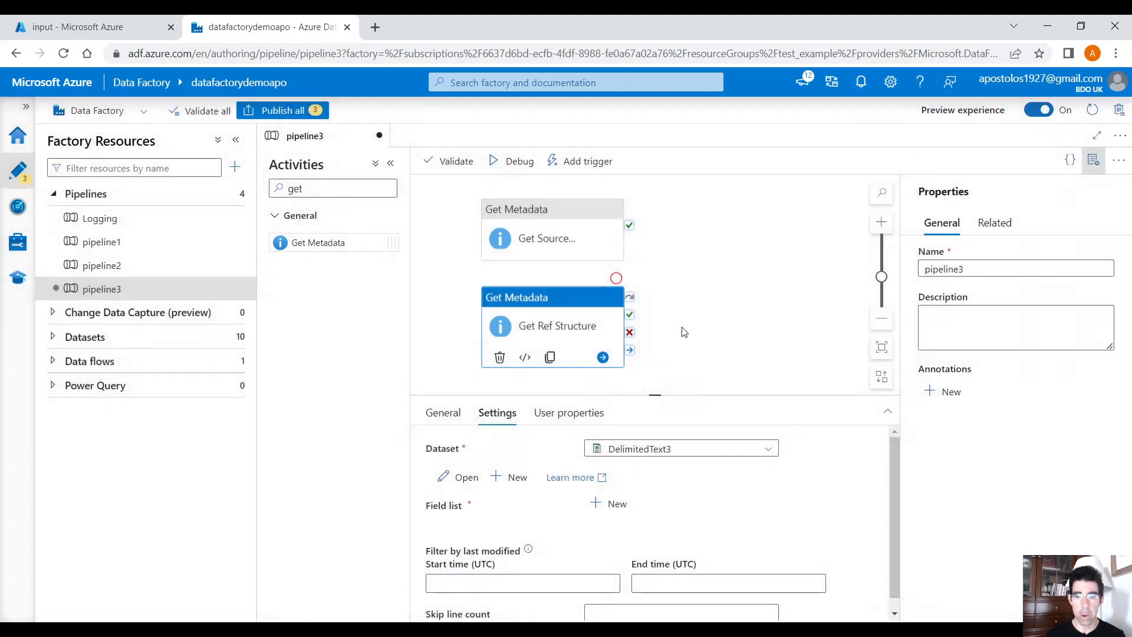
- Add the Structure argument to Get Ref Structure's field list
{"action": "double_click", "coordinate": [446, 504]}
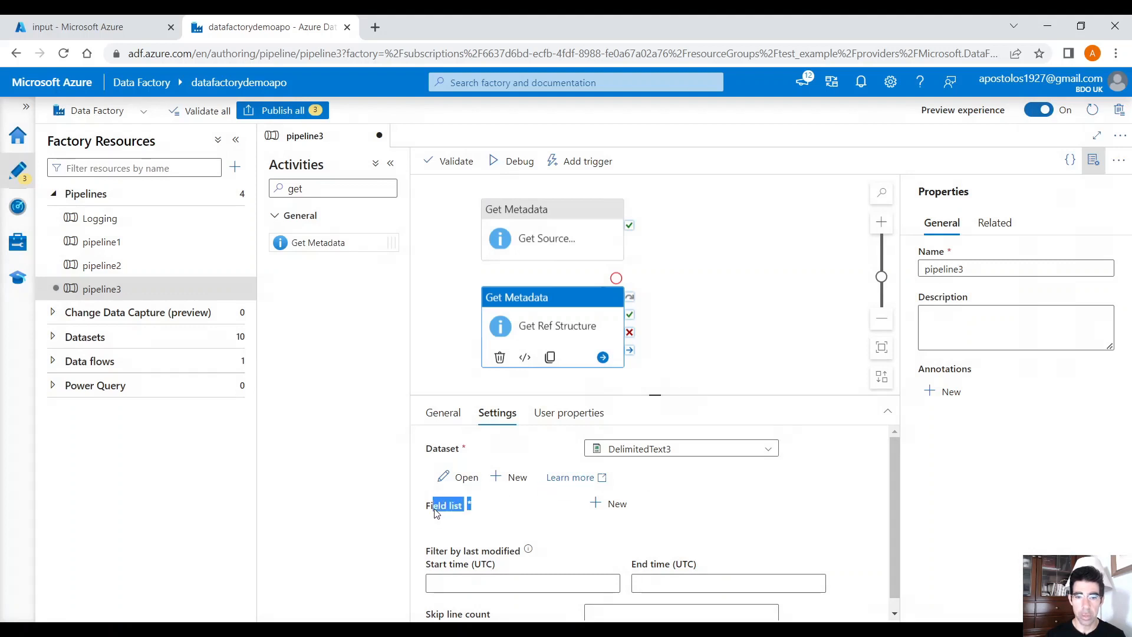
{"action": "left_click", "coordinate": [615, 503]}
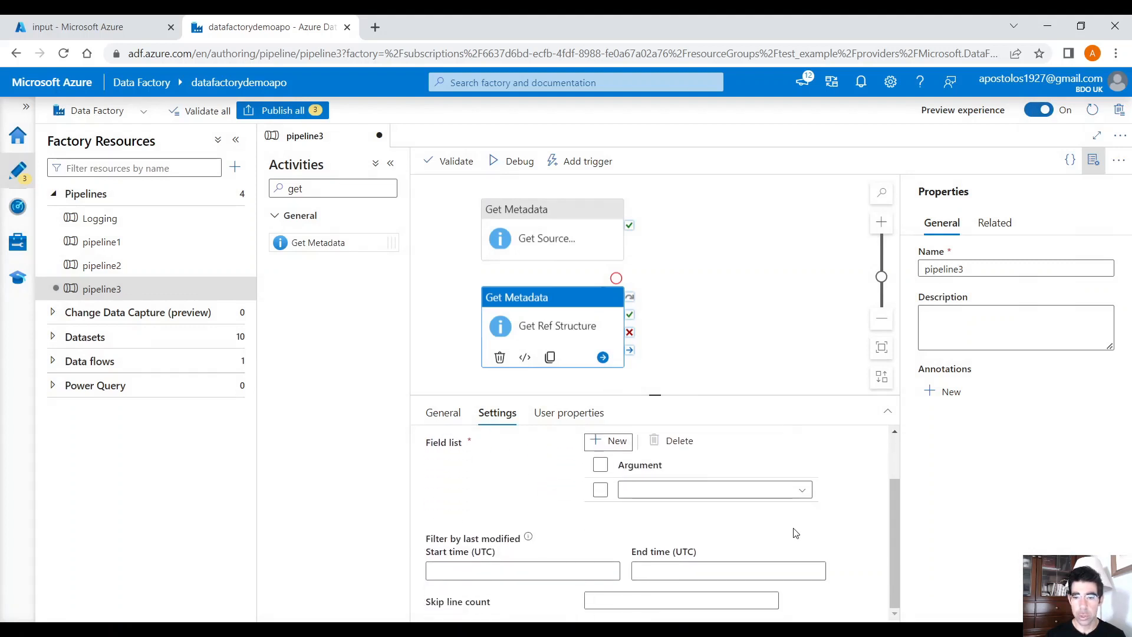
{"action": "left_click", "coordinate": [713, 489]}
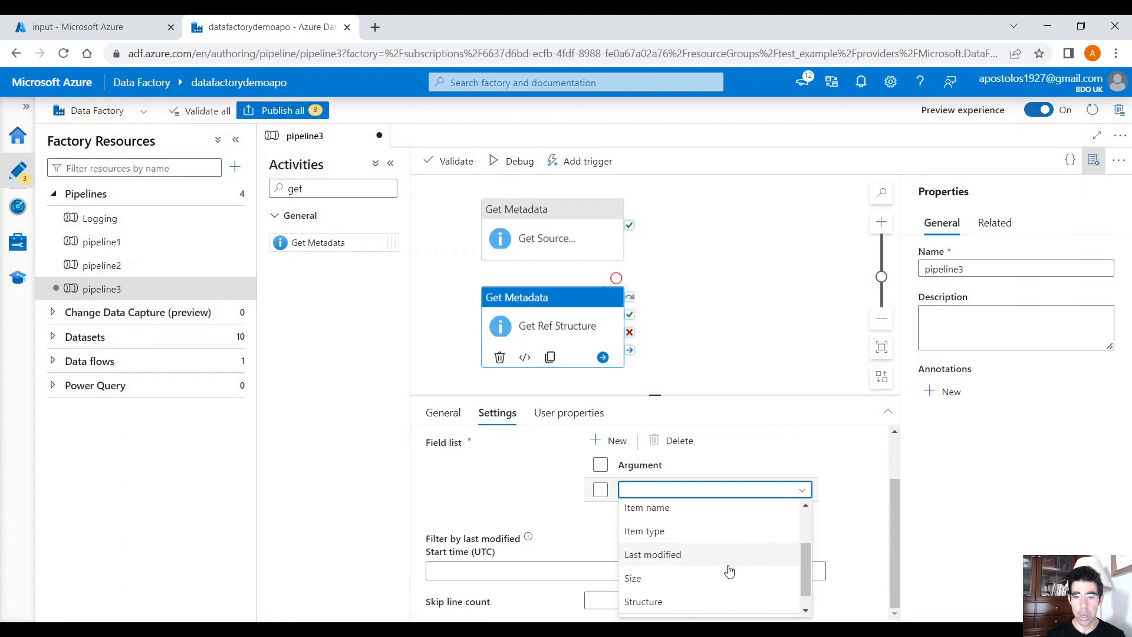
{"action": "left_click", "coordinate": [643, 602]}
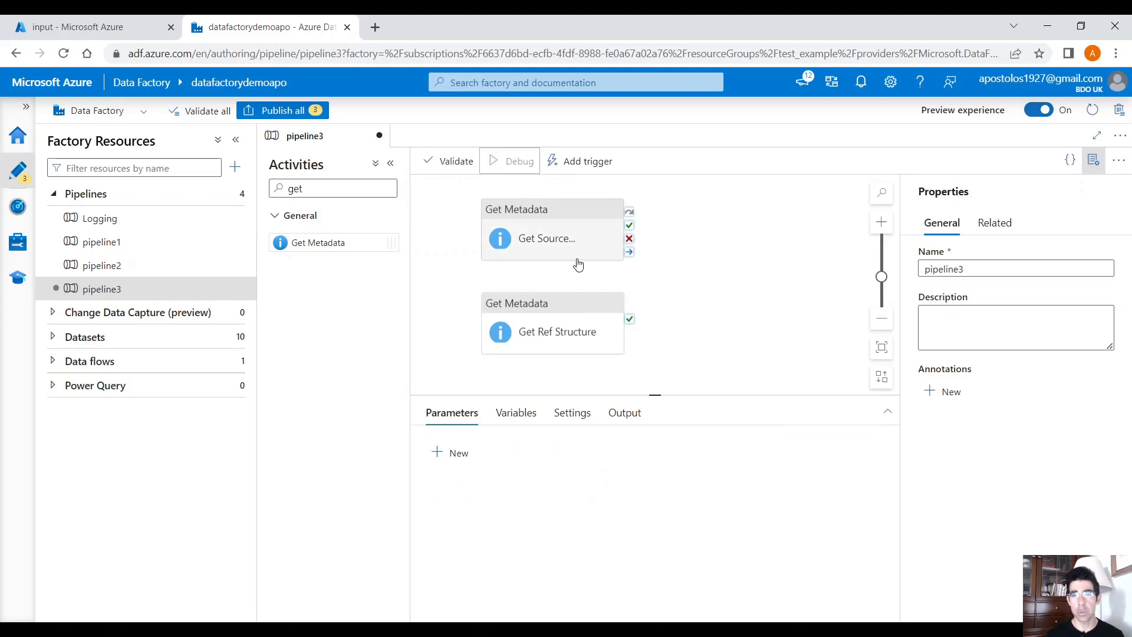
- Follow the debug run to Succeeded and inspect Get Ref Structure's structure output
{"action": "left_click", "coordinate": [509, 161]}
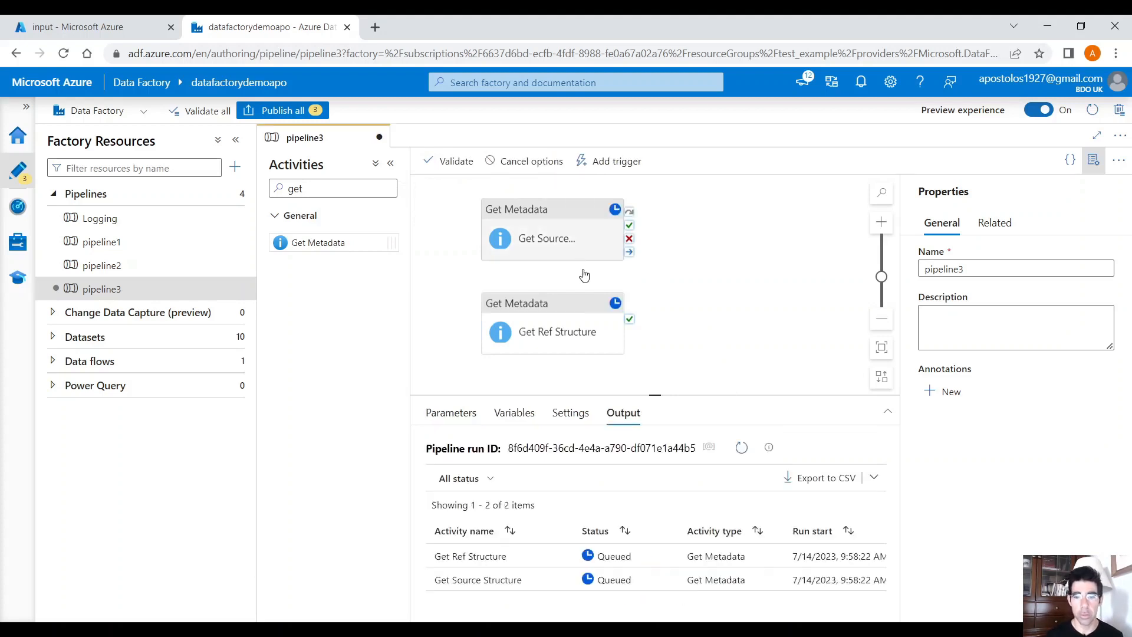
{"action": "left_click", "coordinate": [741, 448]}
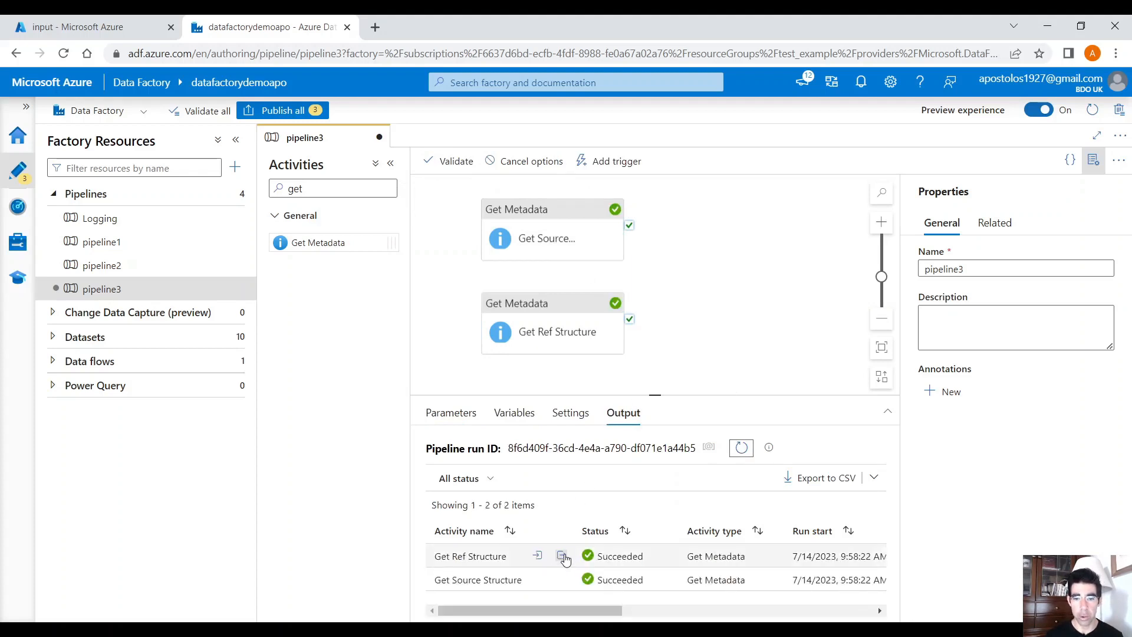
{"action": "left_click", "coordinate": [563, 555]}
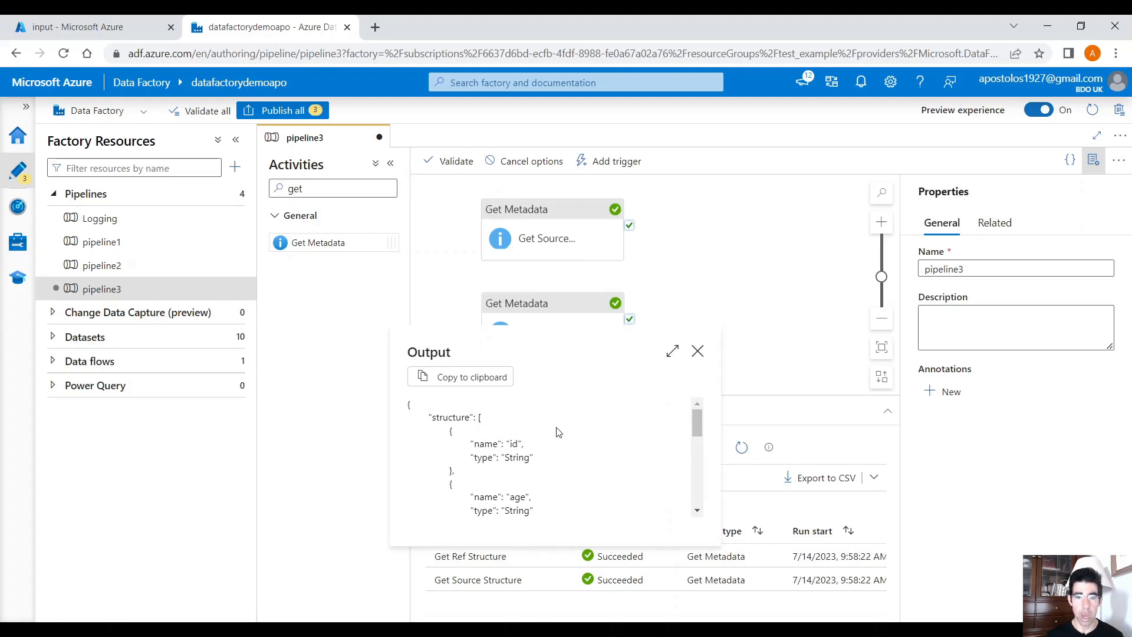
{"action": "mouse_move", "coordinate": [548, 442]}
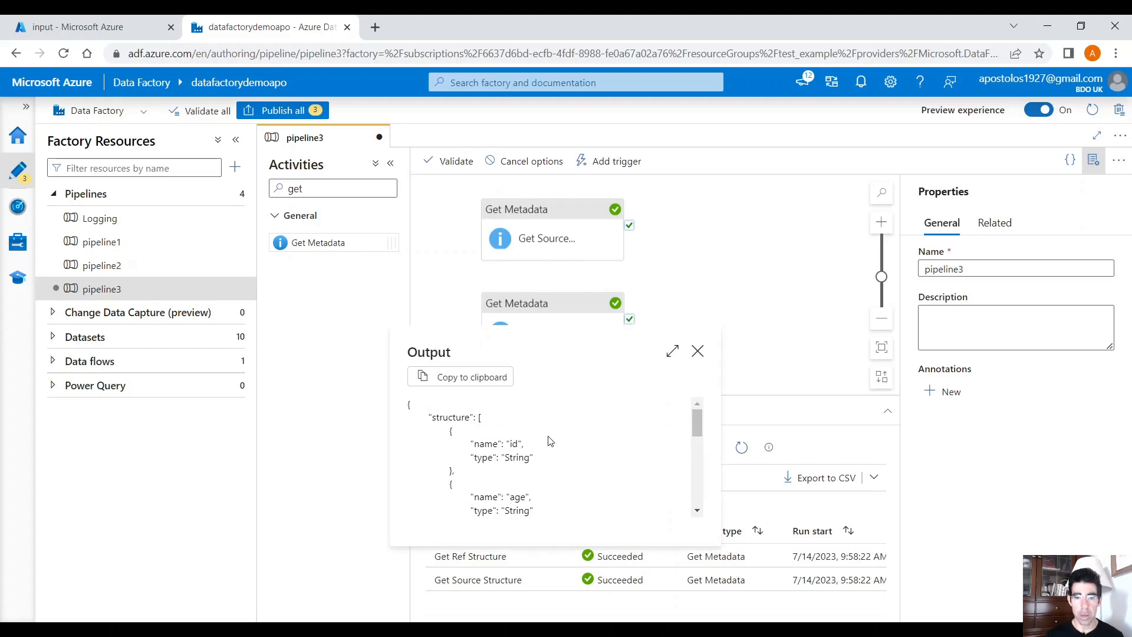
{"action": "double_click", "coordinate": [450, 417]}
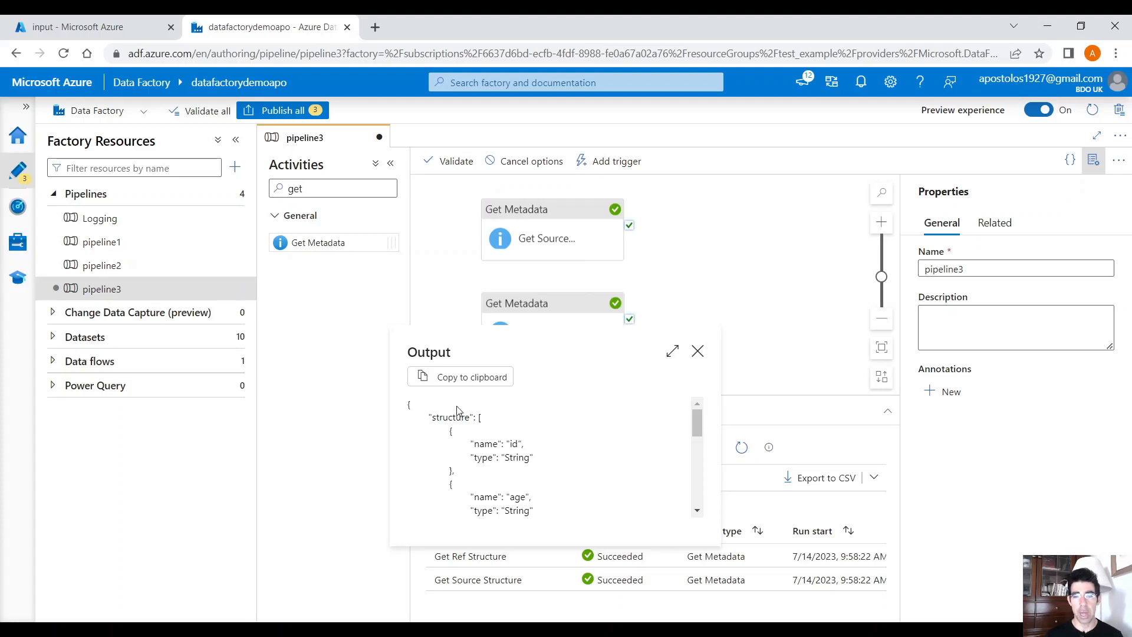
{"action": "mouse_move", "coordinate": [480, 434]}
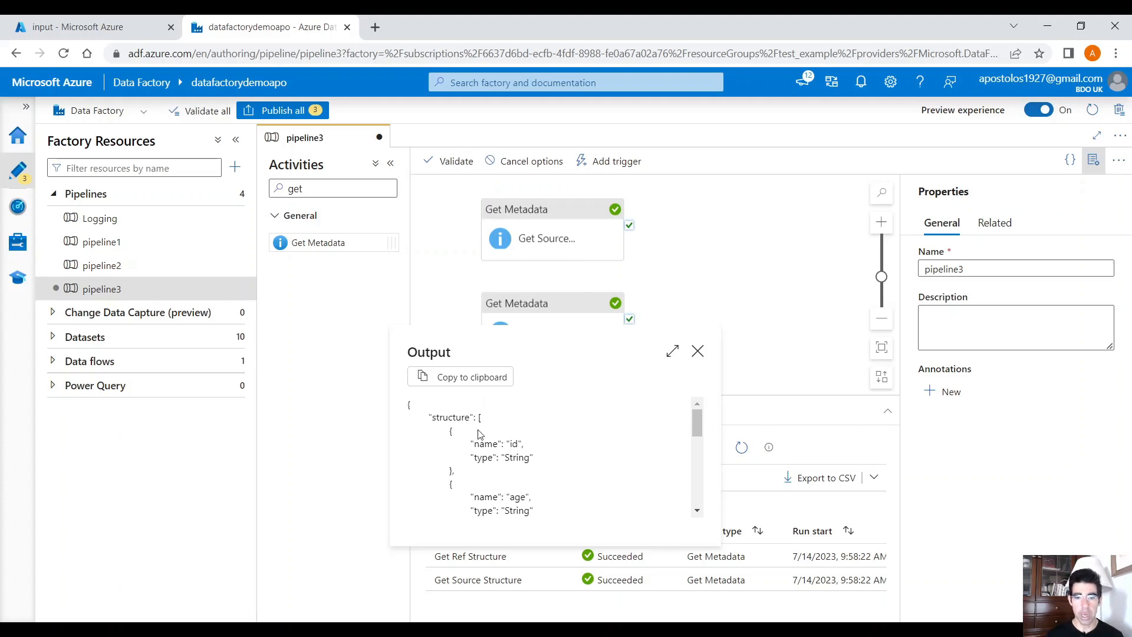
{"action": "mouse_move", "coordinate": [524, 469]}
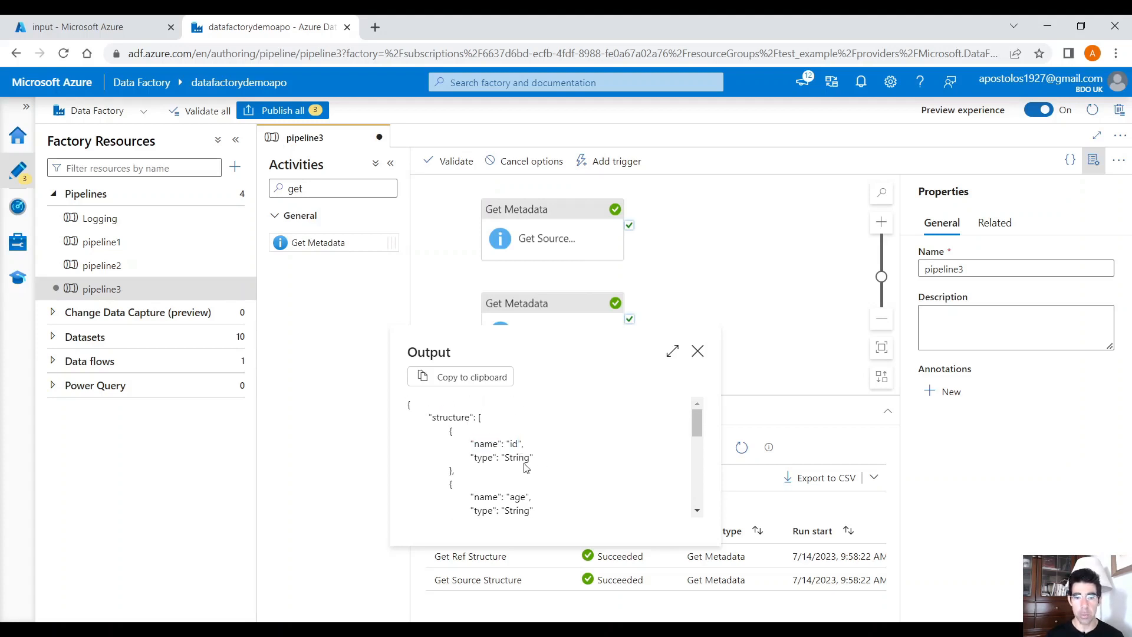
{"action": "scroll", "scroll_direction": "down", "scroll_amount": 3}
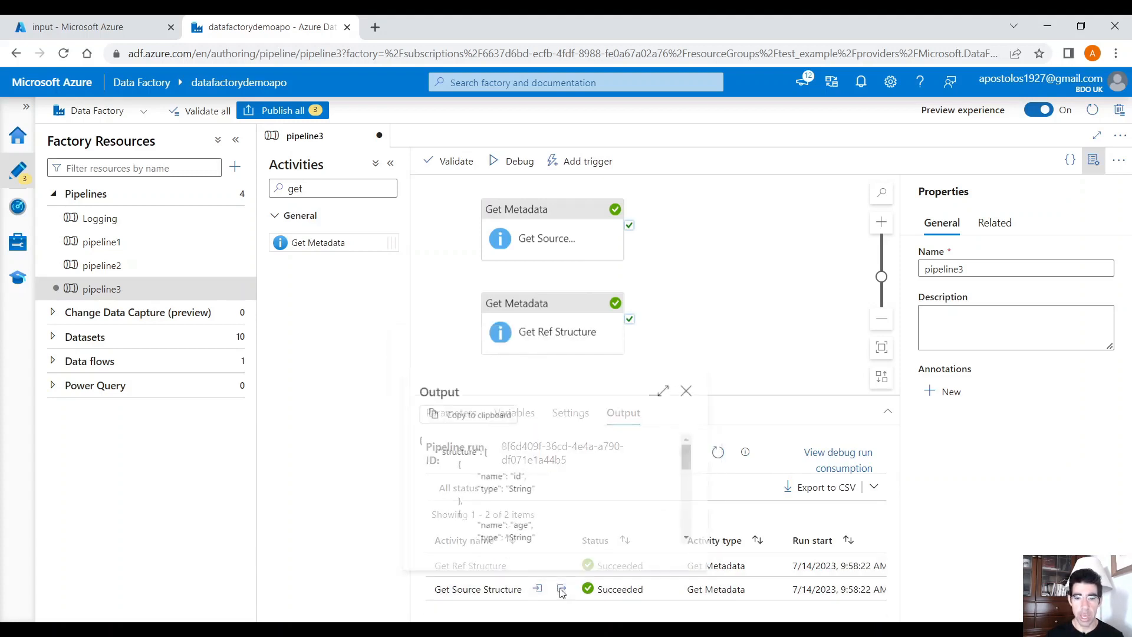
- Inspect Get Source Structure's output JSON listing columns such as id and age
{"action": "left_click", "coordinate": [561, 590]}
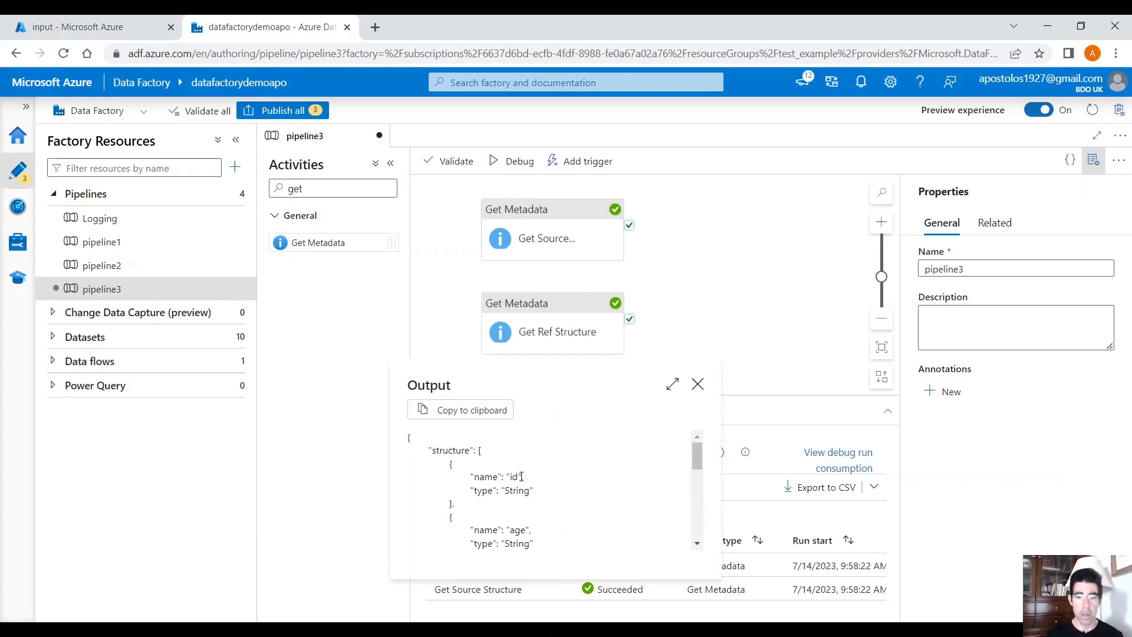
{"action": "scroll", "scroll_direction": "down", "scroll_amount": 3}
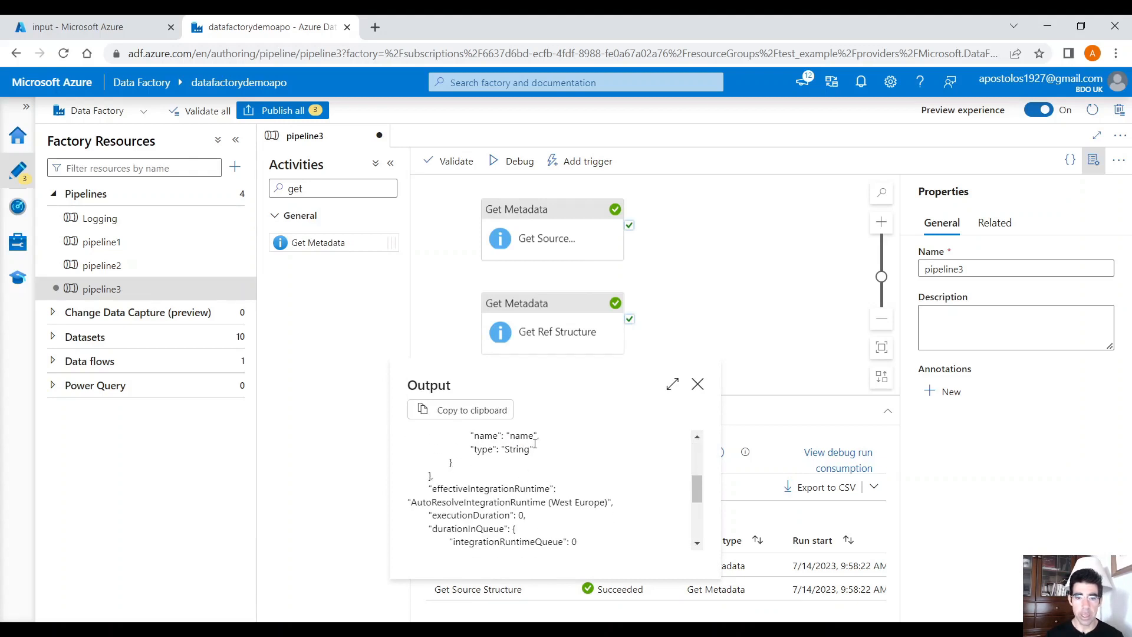
{"action": "left_click", "coordinate": [697, 383]}
{"action": "type", "text": "if"}
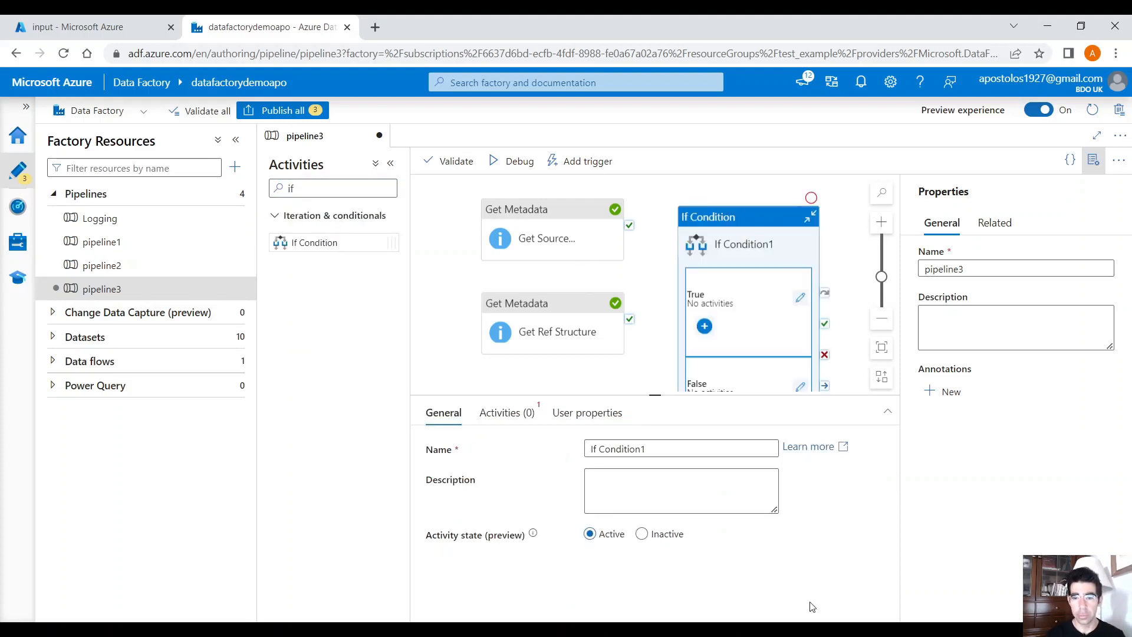
- Show If Condition1's Activities settings and start editing its empty expression
{"action": "left_click", "coordinate": [500, 413]}
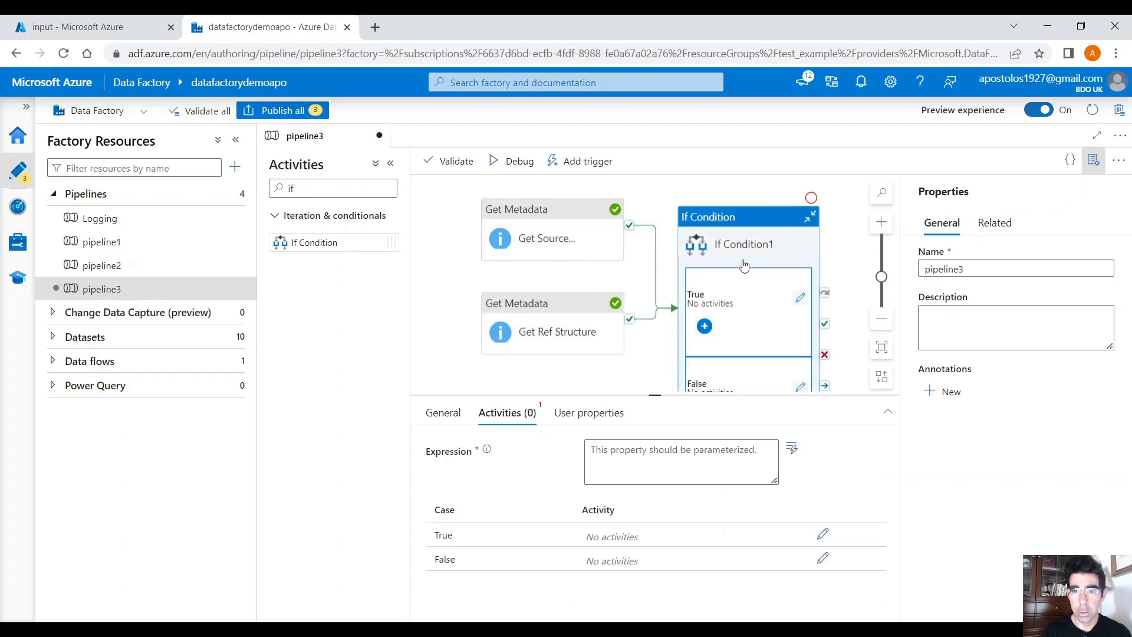
{"action": "left_click", "coordinate": [680, 463]}
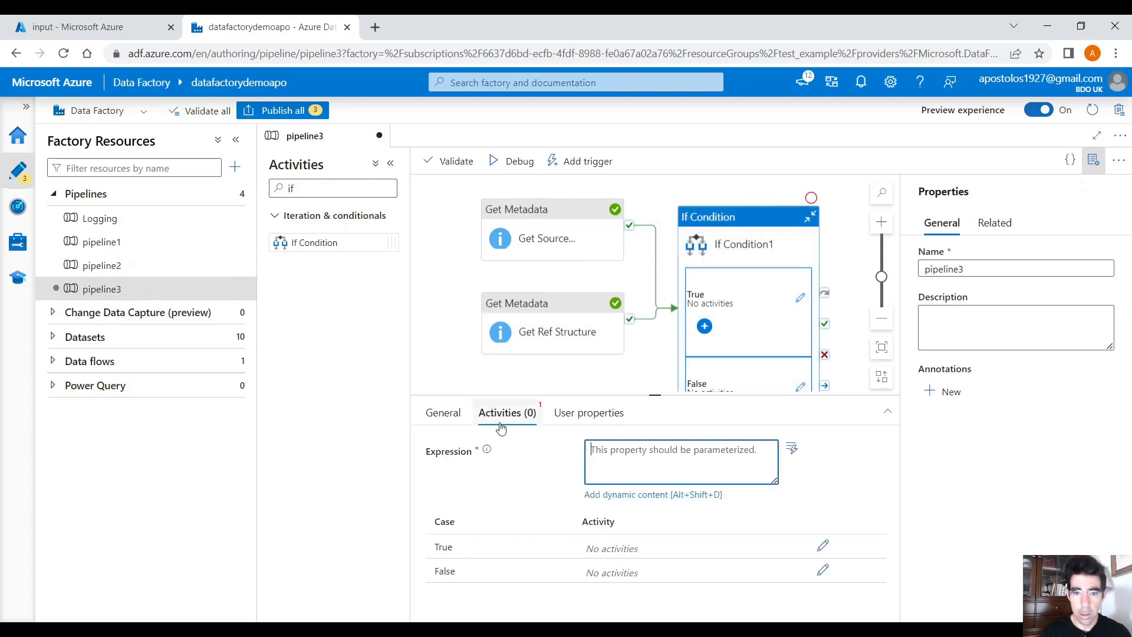
{"action": "mouse_move", "coordinate": [638, 507]}
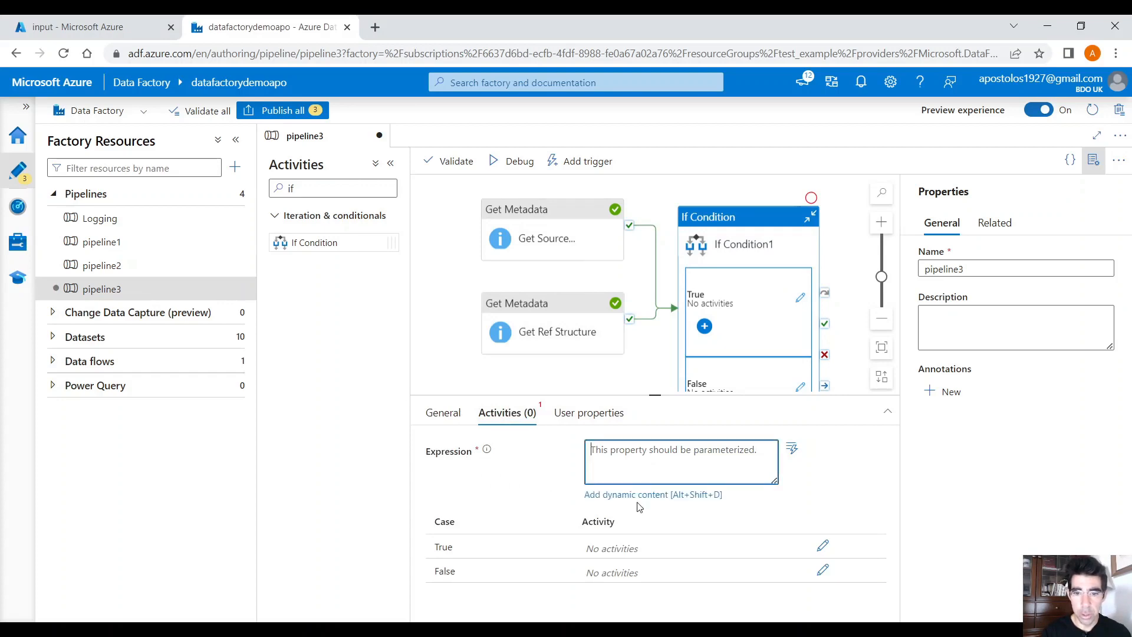
- Build the condition with equals on Get Ref Structure's output.structure in the expression builder
{"action": "left_click", "coordinate": [652, 494]}
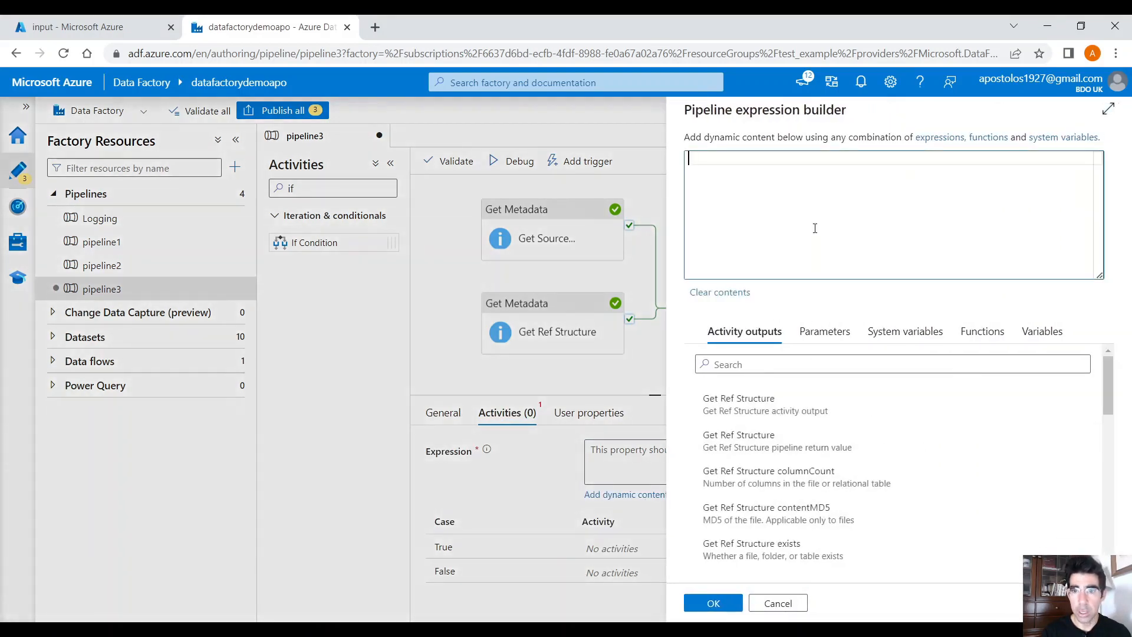
{"action": "left_click", "coordinate": [980, 331]}
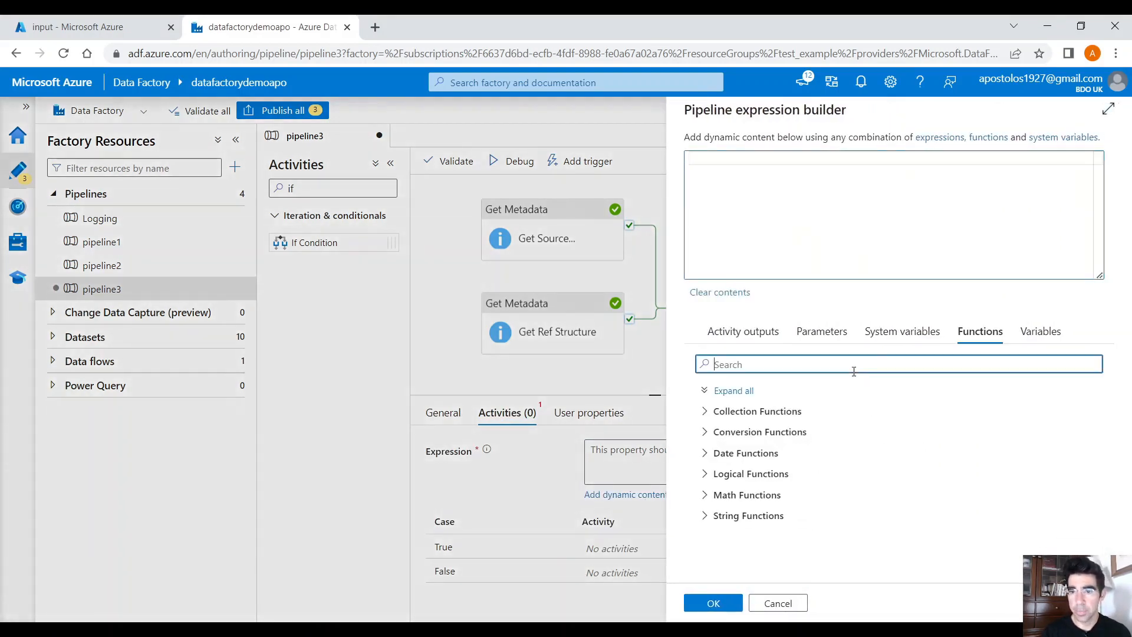
{"action": "type", "text": "eq"}
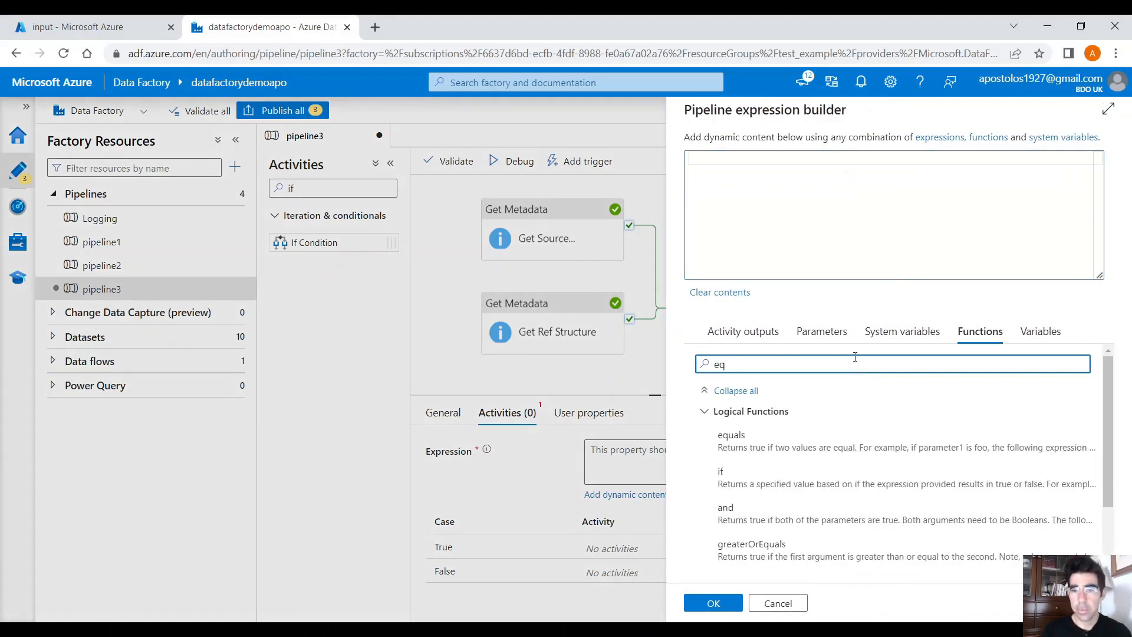
{"action": "mouse_move", "coordinate": [776, 443]}
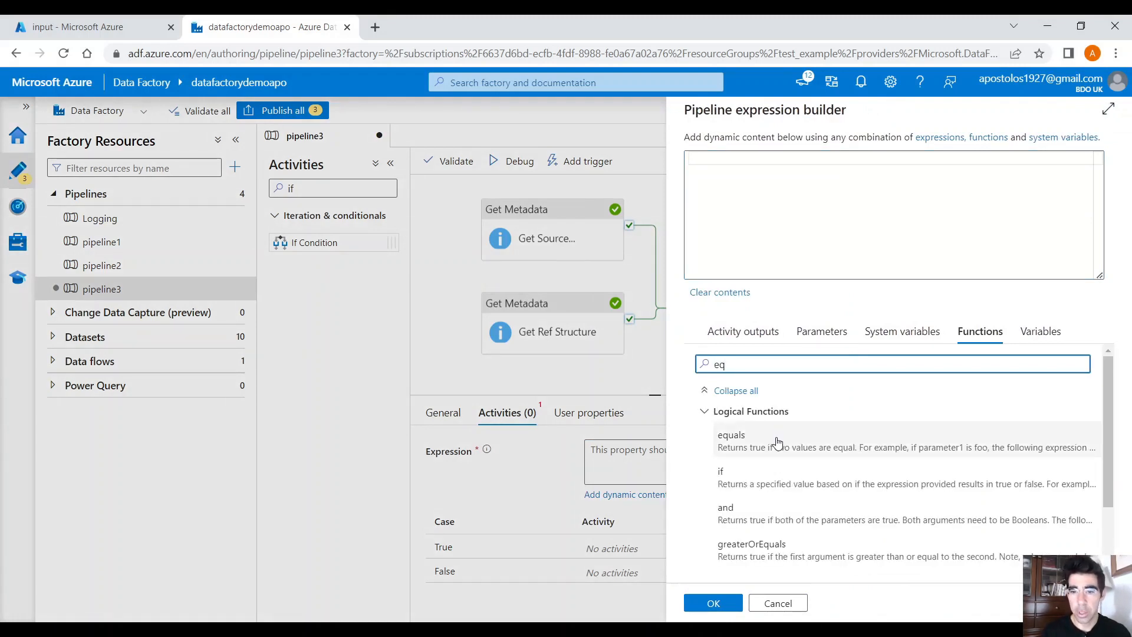
{"action": "left_click", "coordinate": [731, 436]}
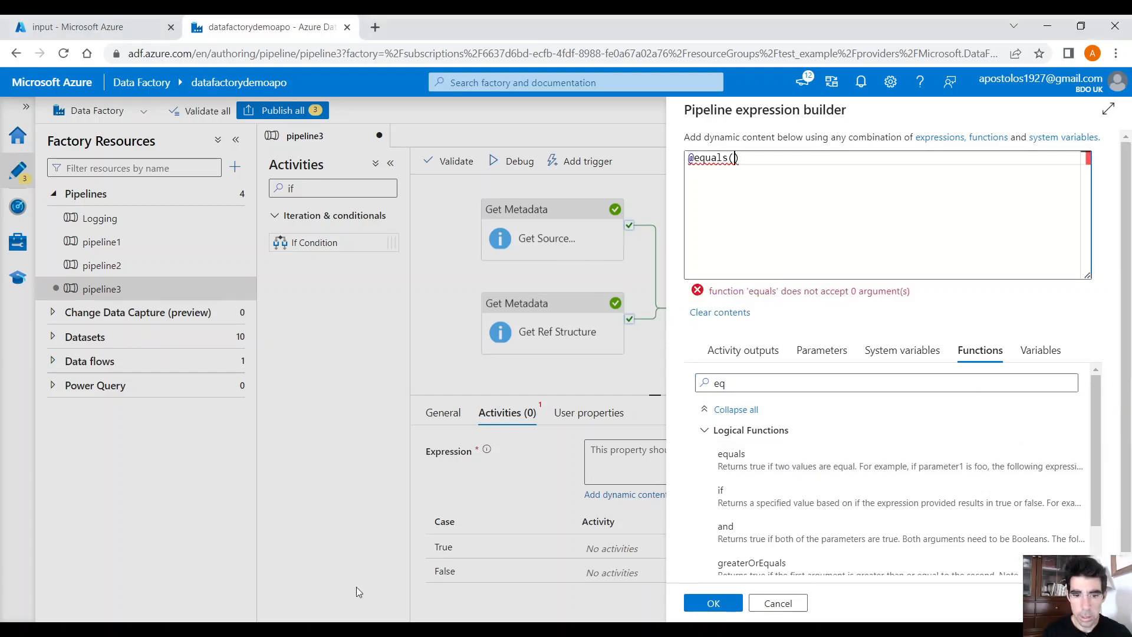
{"action": "left_click", "coordinate": [742, 350]}
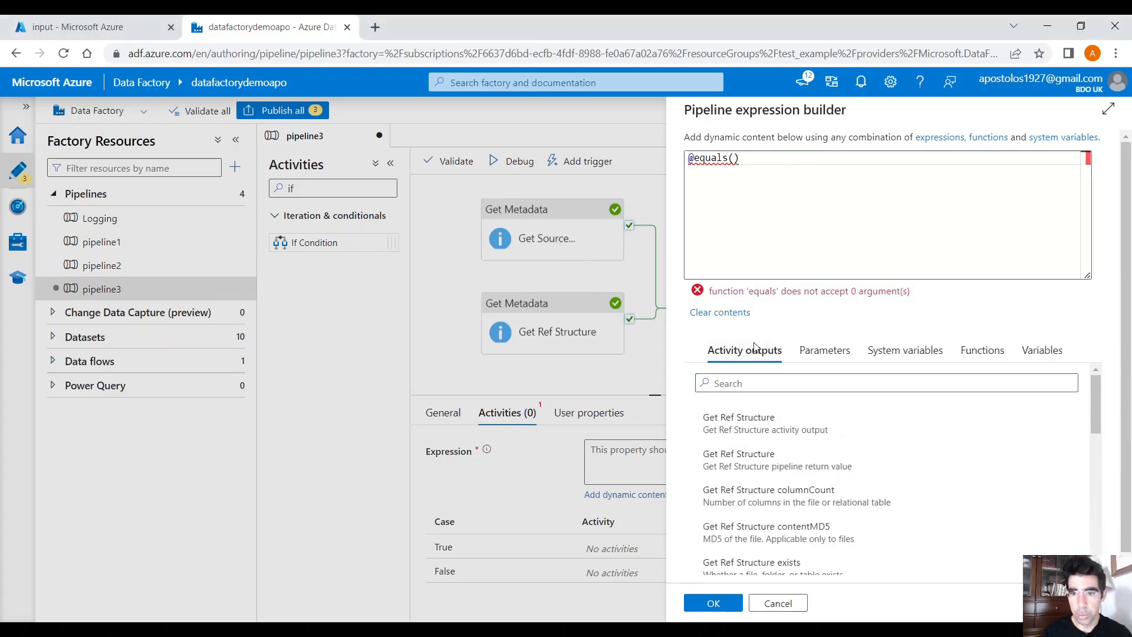
{"action": "type", "text": "i"}
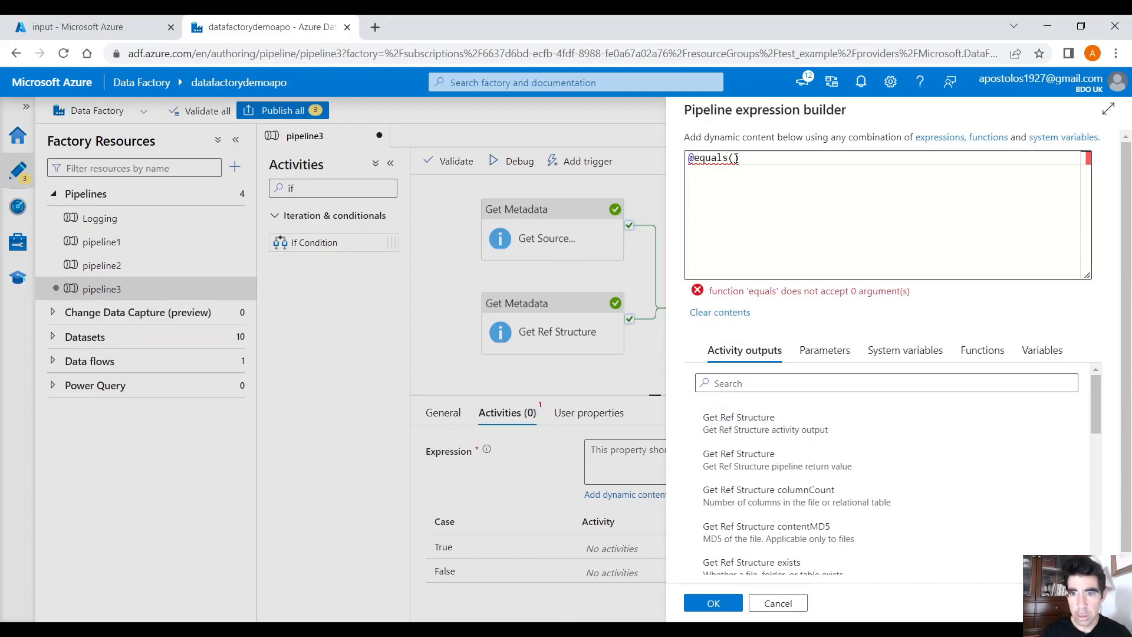
{"action": "left_click", "coordinate": [738, 423]}
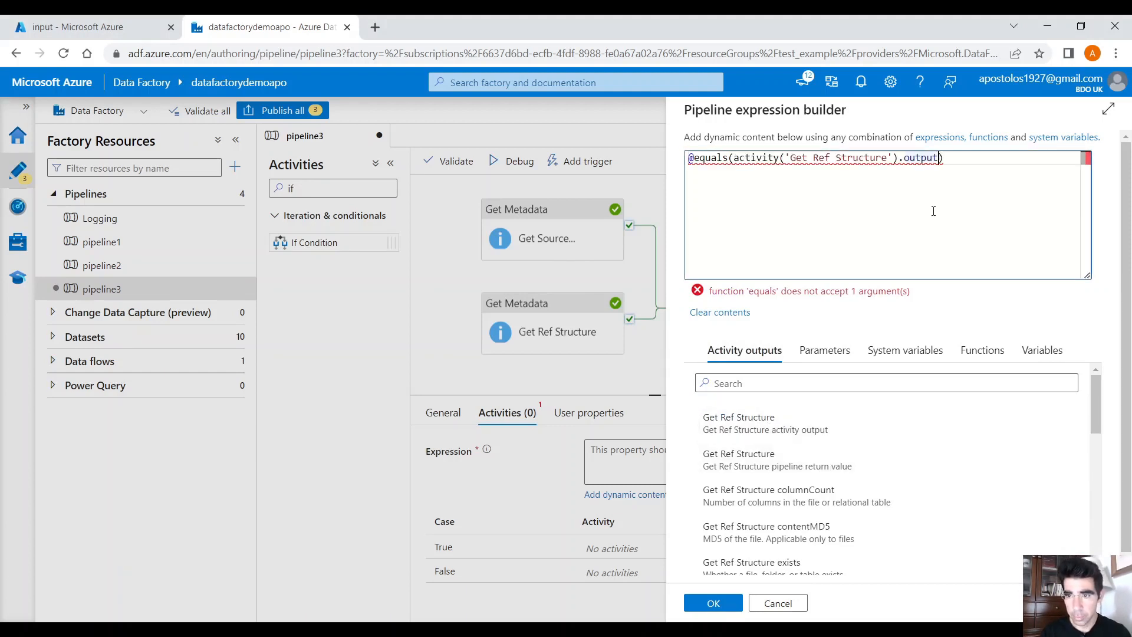
- Complete the expression with Get Source Structure's output.structure and confirm it
{"action": "type", "text": ","}
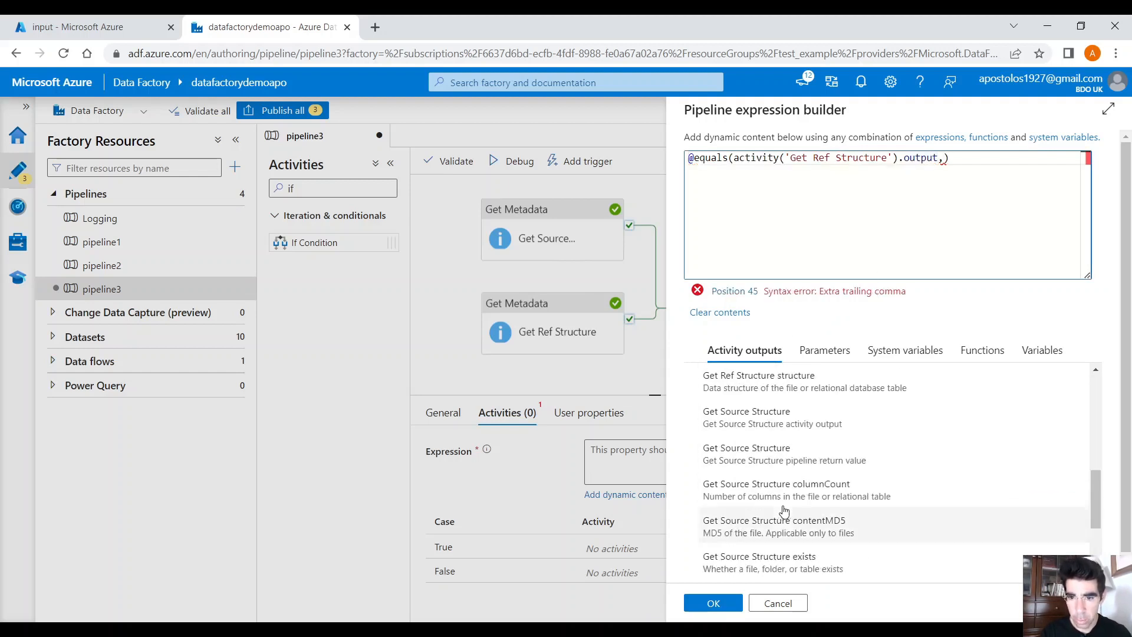
{"action": "scroll", "scroll_direction": "down", "scroll_amount": 3}
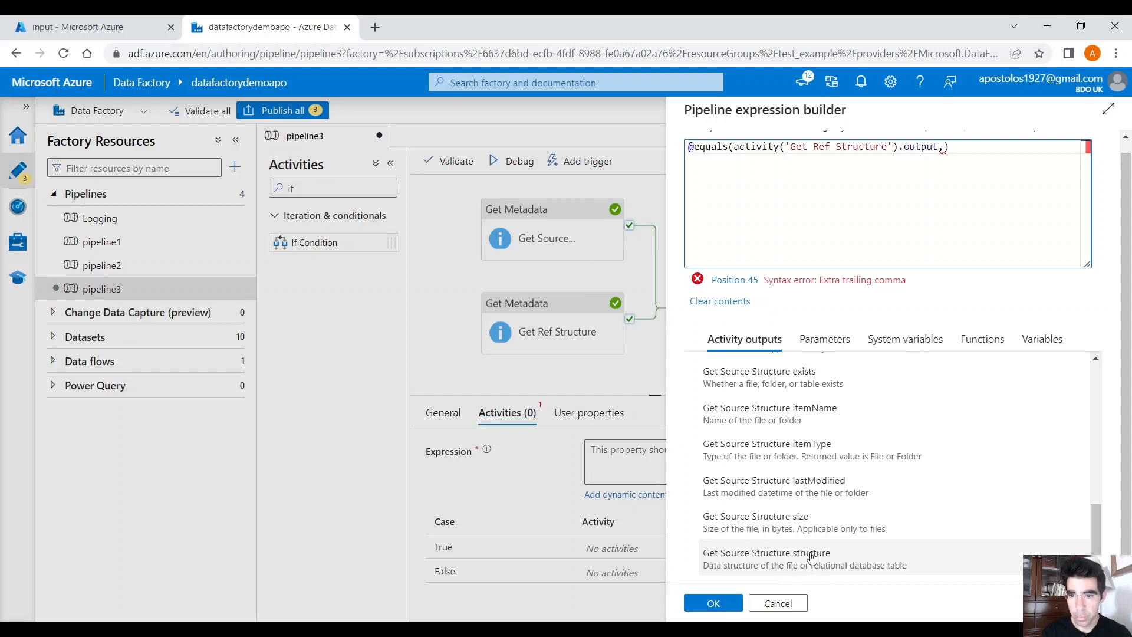
{"action": "left_click", "coordinate": [766, 552]}
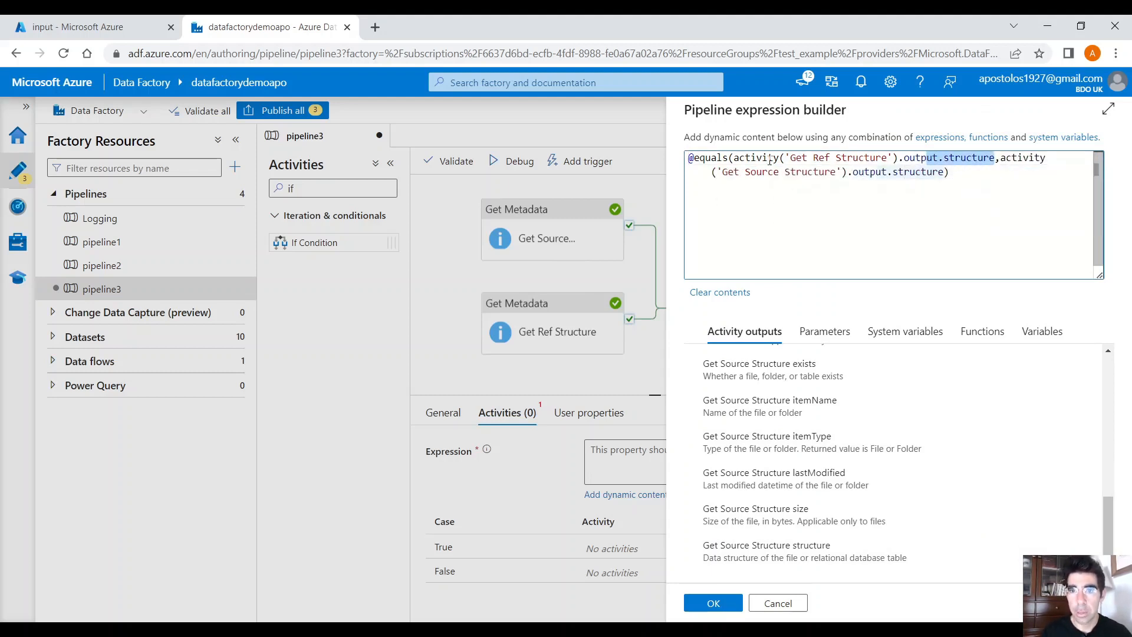
{"action": "left_click", "coordinate": [713, 603]}
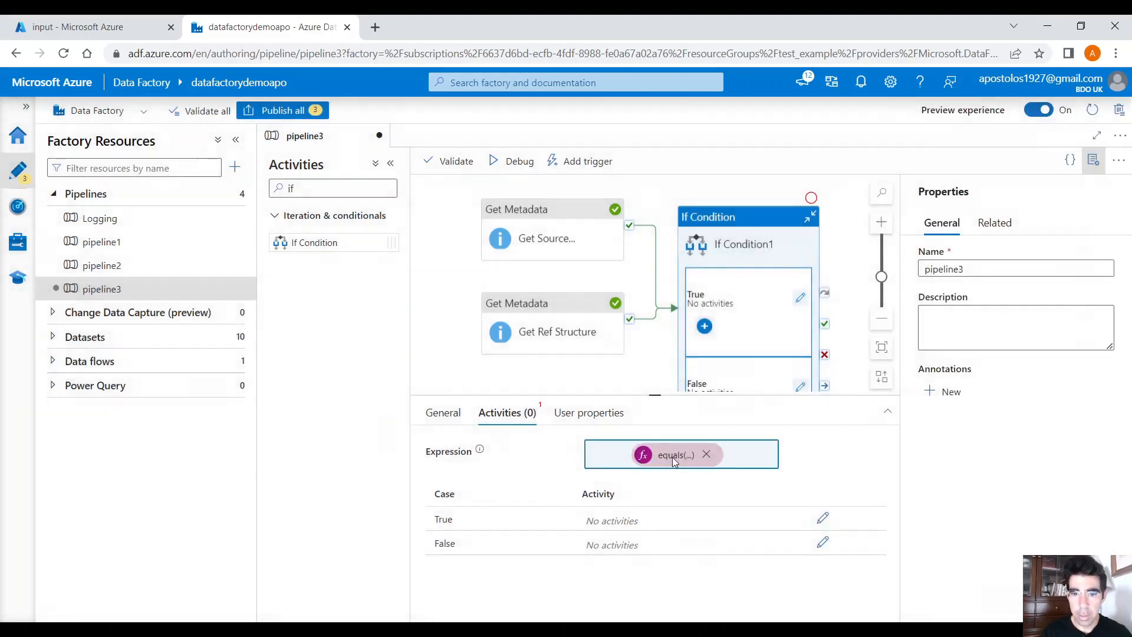
- Add a Wait named Success to the True branch and a Wait named Fail to the False branch
{"action": "left_click", "coordinate": [798, 297]}
{"action": "type", "text": "Su"}
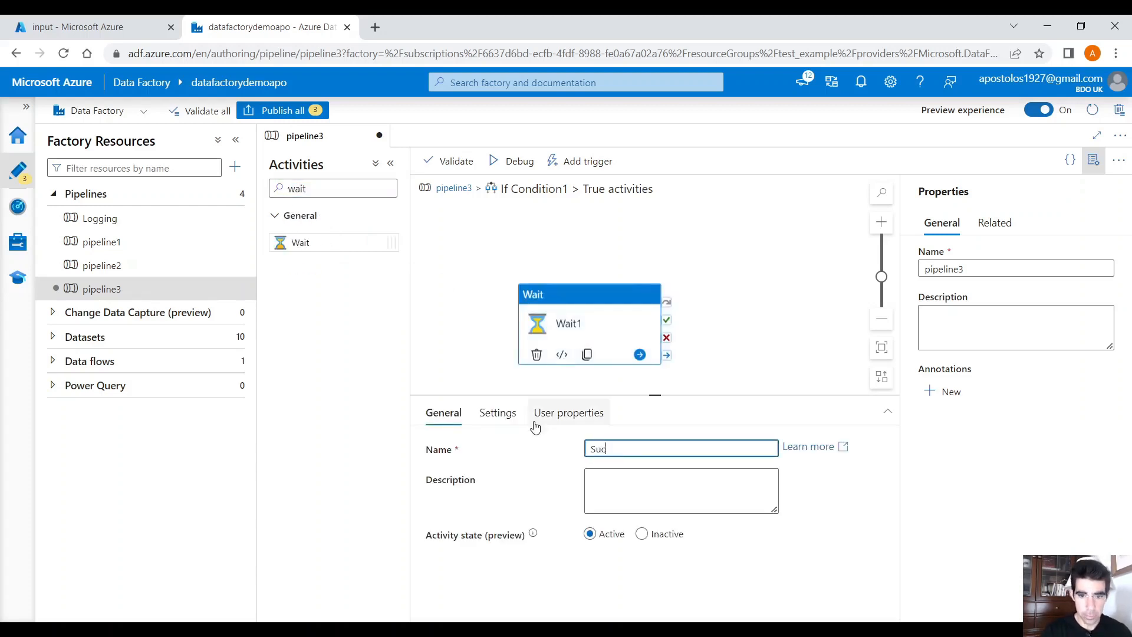
{"action": "type", "text": "cess"}
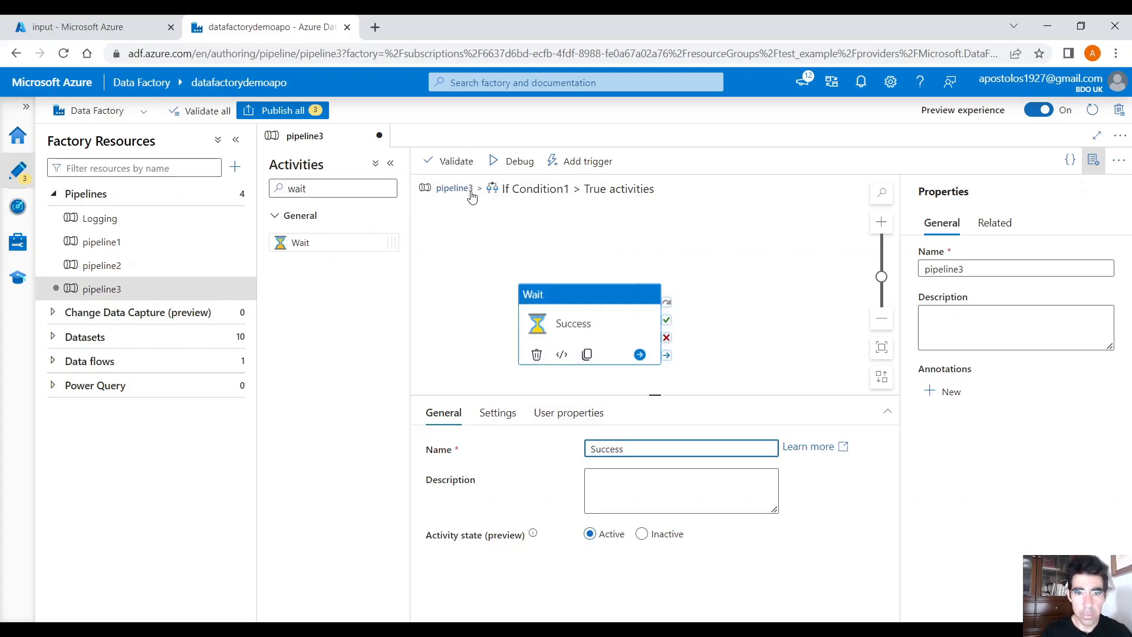
{"action": "left_click", "coordinate": [453, 189]}
{"action": "type", "text": "F"}
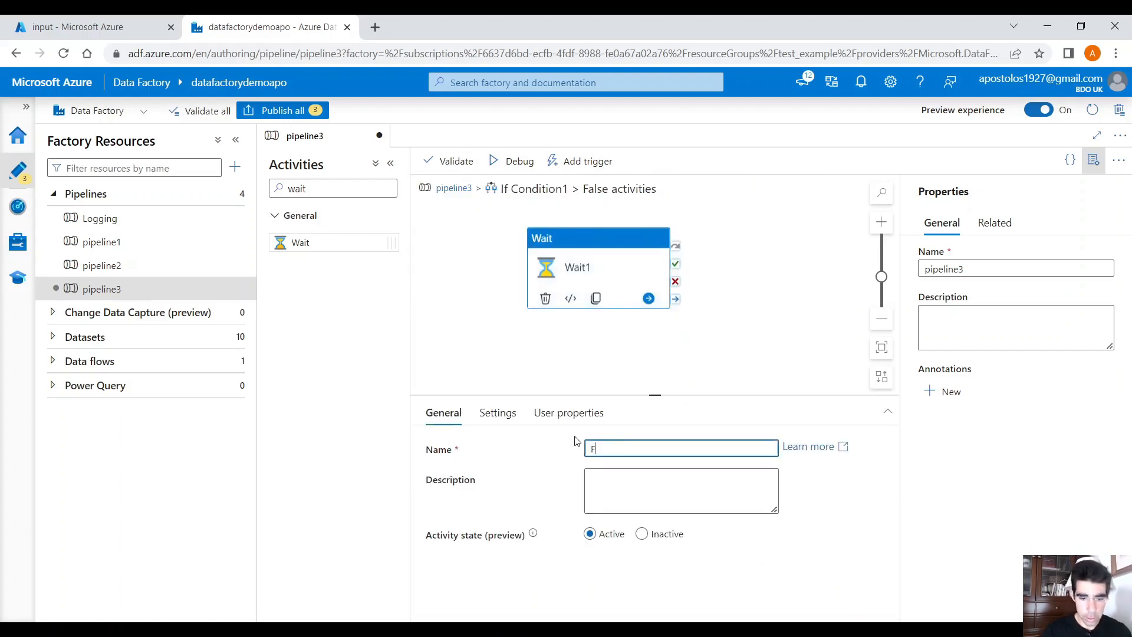
{"action": "type", "text": "ail"}
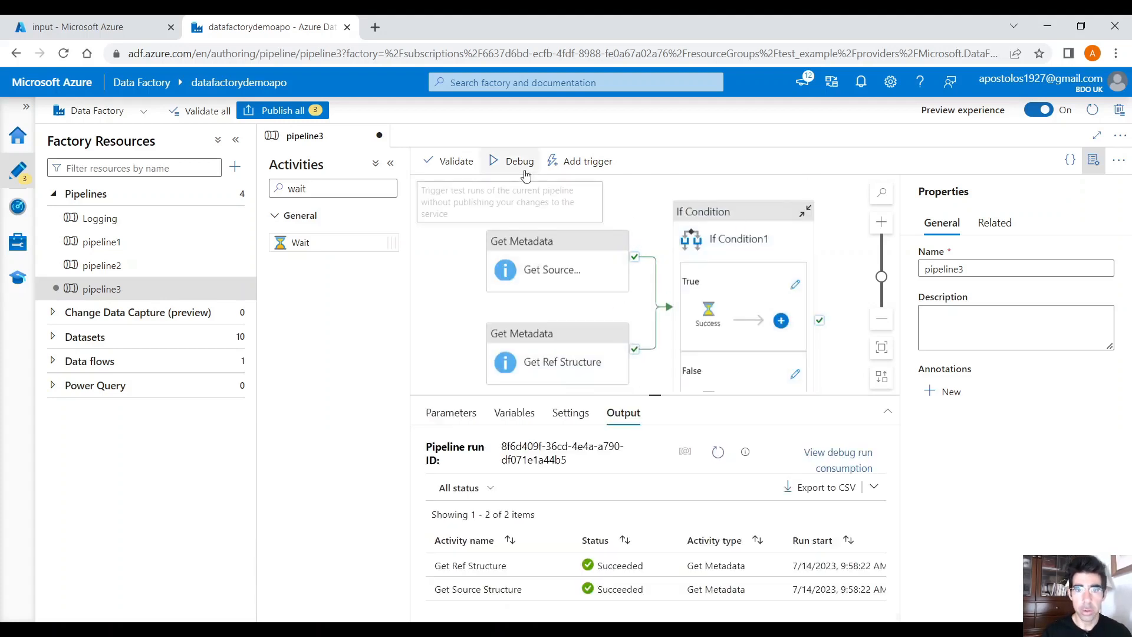
{"action": "mouse_move", "coordinate": [626, 379]}
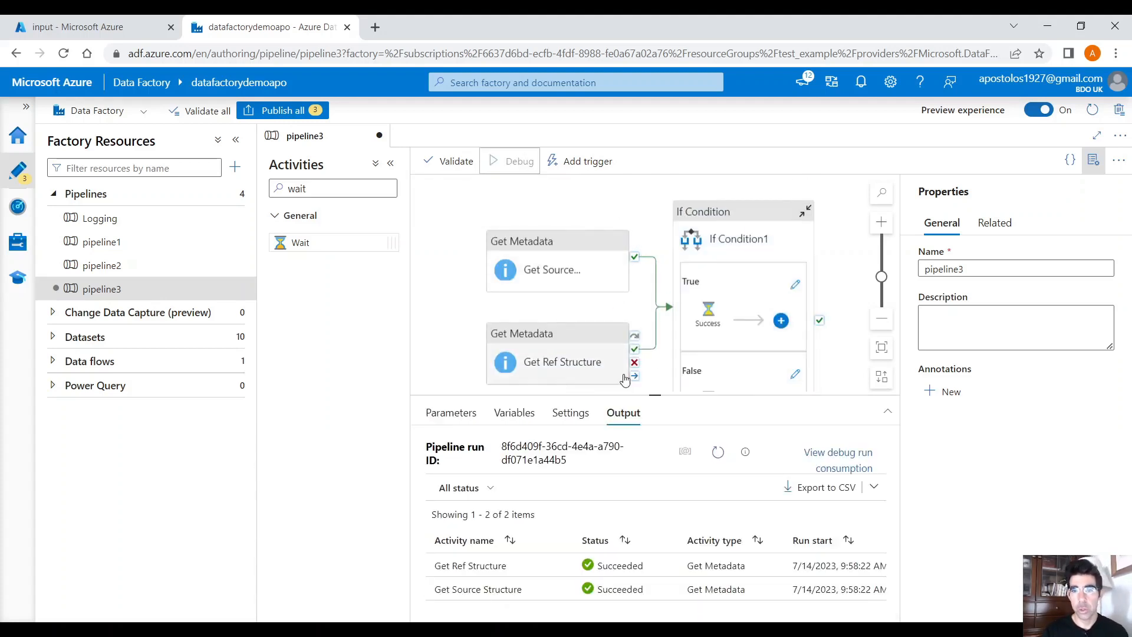
- Debug pipeline3 and confirm the Success wait ran in the True branch
{"action": "left_click", "coordinate": [510, 160]}
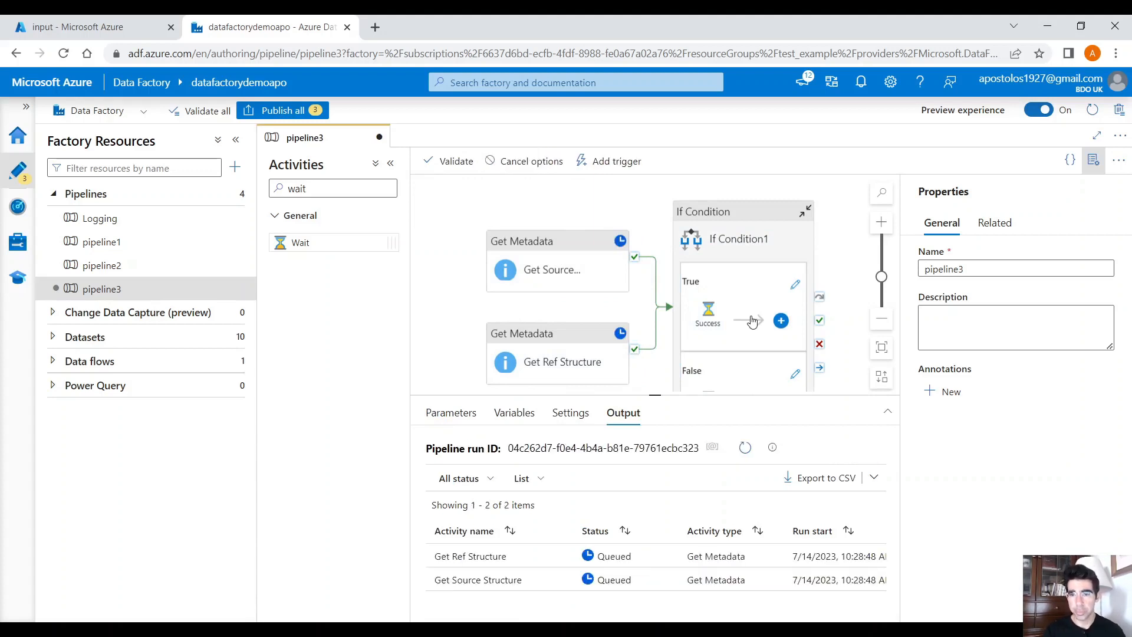
{"action": "mouse_move", "coordinate": [738, 306]}
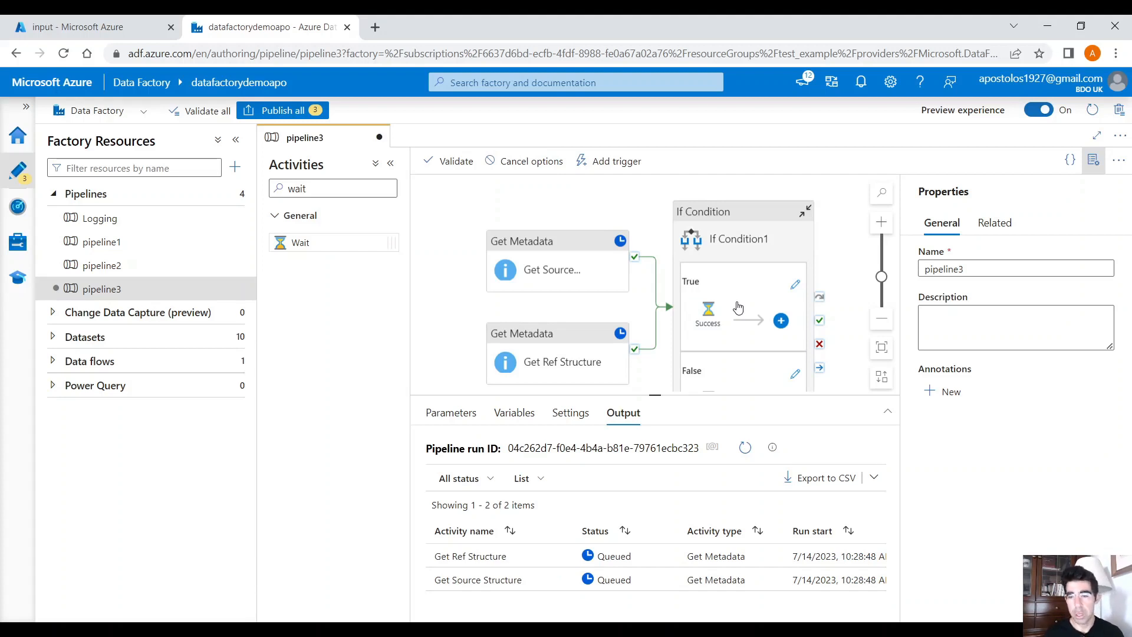
{"action": "mouse_move", "coordinate": [741, 310]}
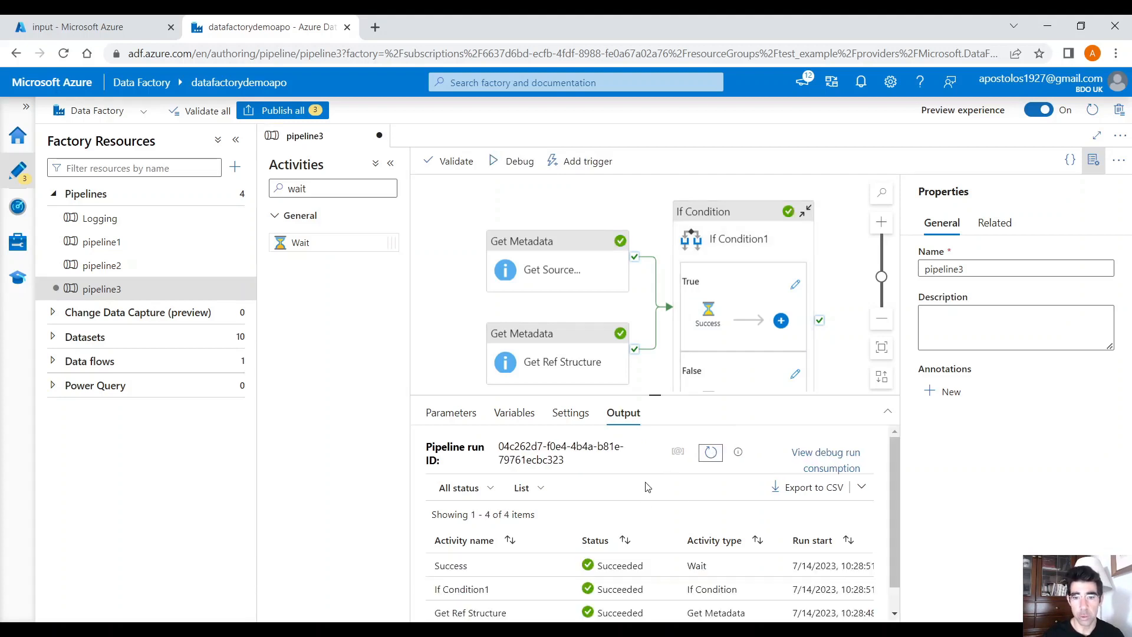
{"action": "mouse_move", "coordinate": [466, 564]}
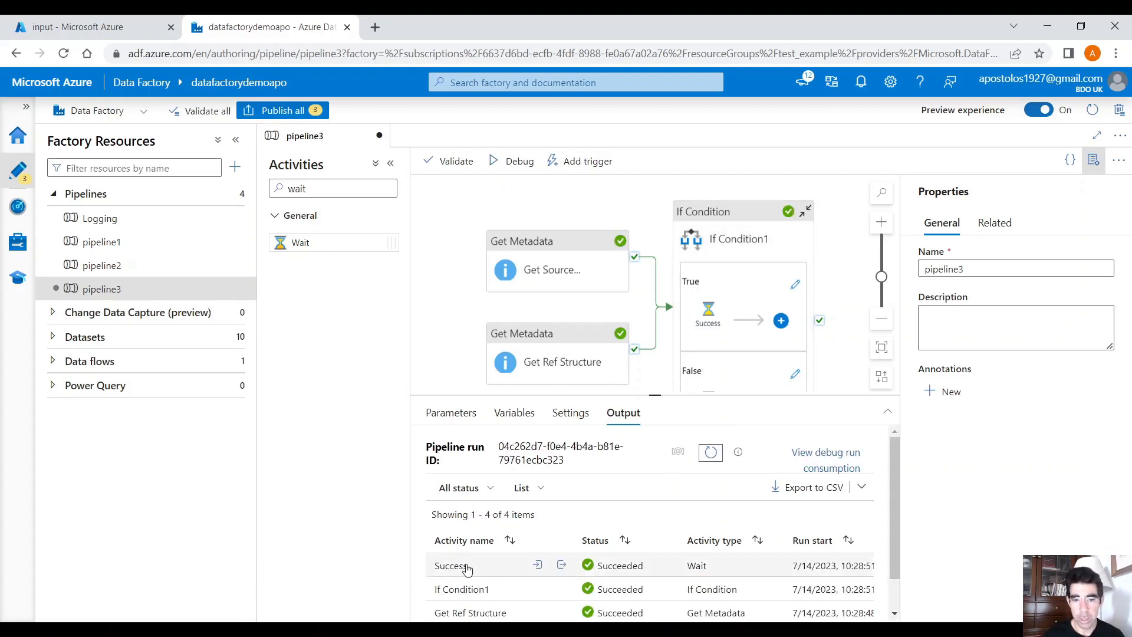
{"action": "double_click", "coordinate": [451, 565]}
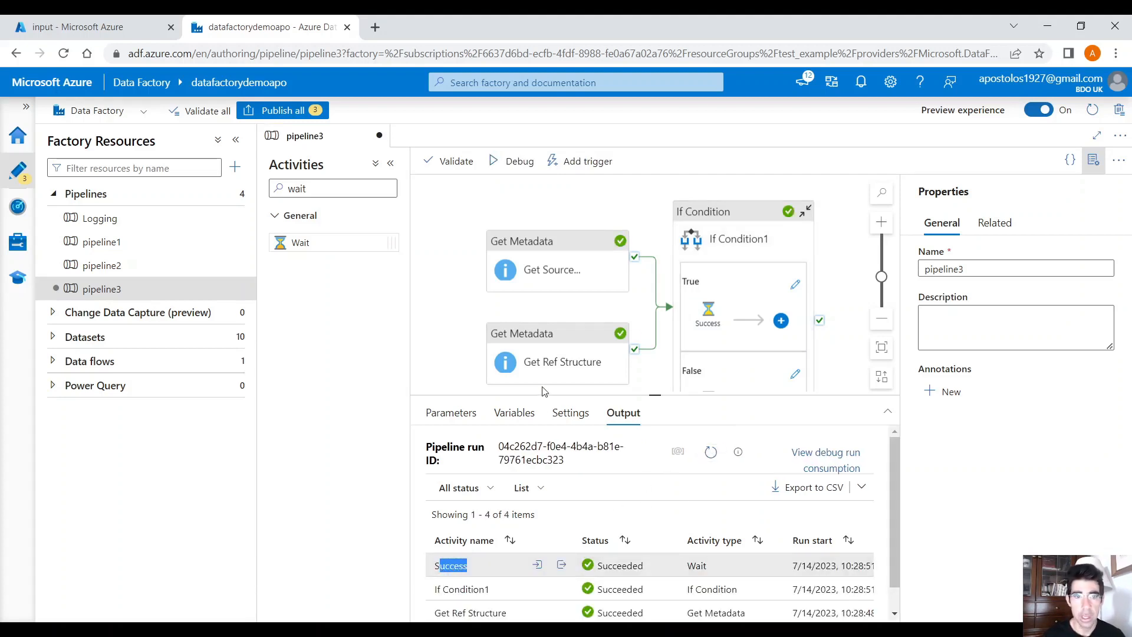
{"action": "left_click", "coordinate": [86, 27]}
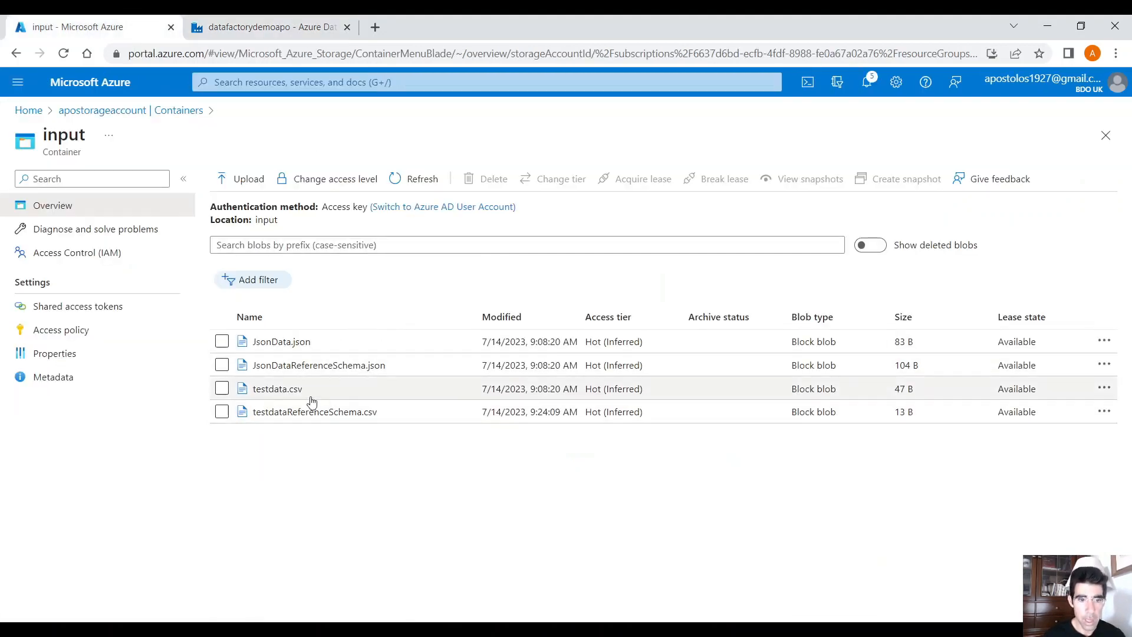
{"action": "mouse_move", "coordinate": [288, 391]}
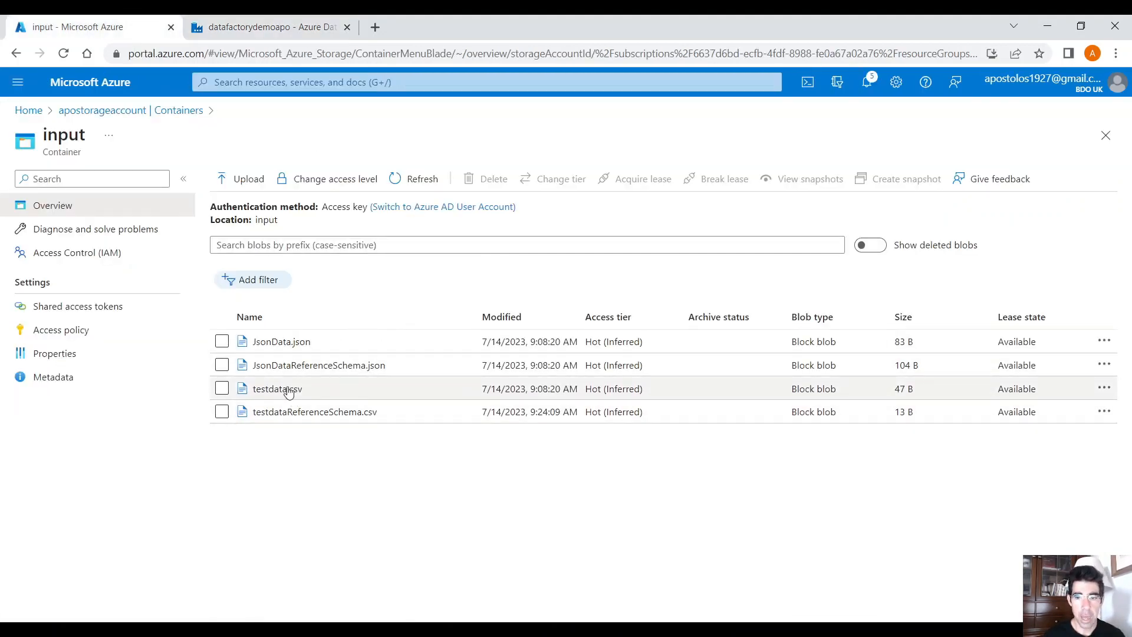
- Edit testdata.csv in the input container to only id and age columns and save it
{"action": "left_click", "coordinate": [276, 389]}
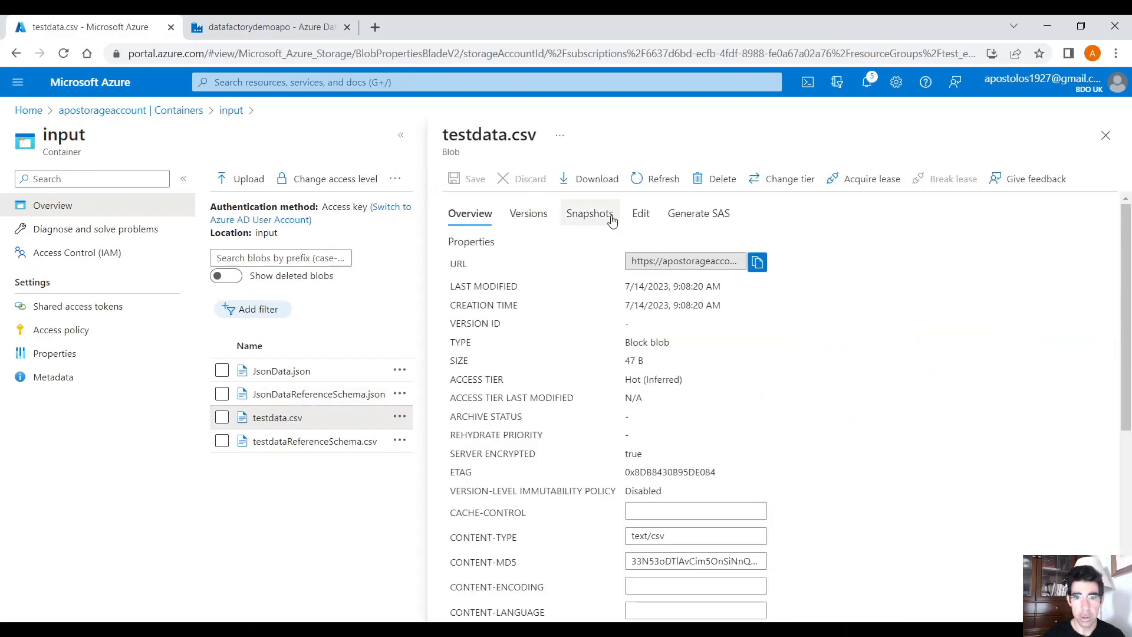
{"action": "left_click", "coordinate": [639, 213]}
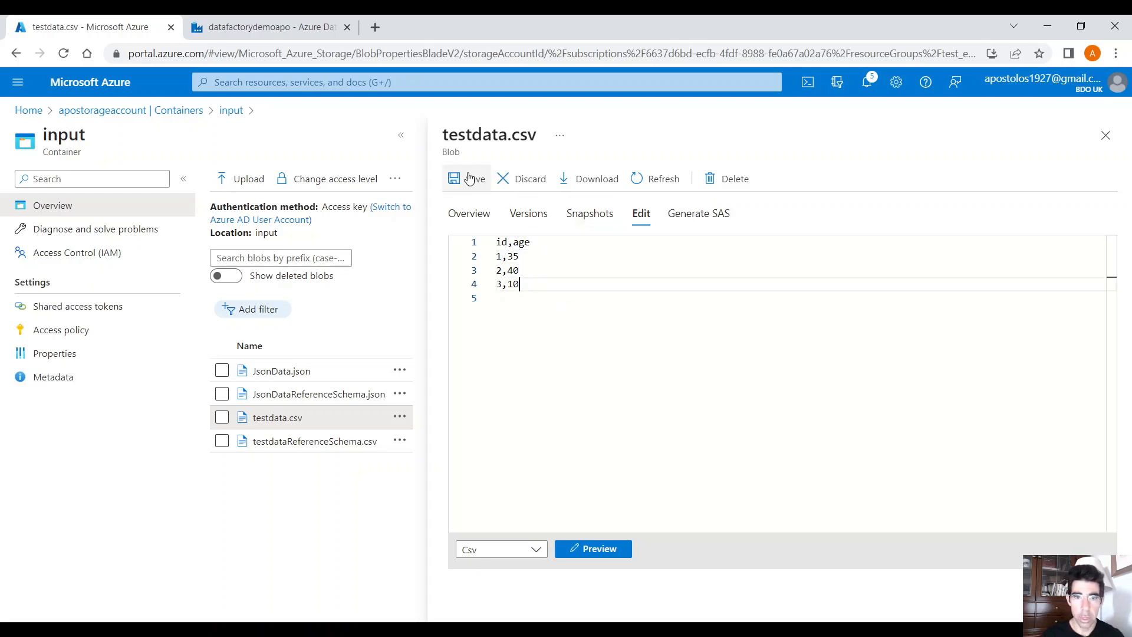
{"action": "left_click", "coordinate": [268, 27]}
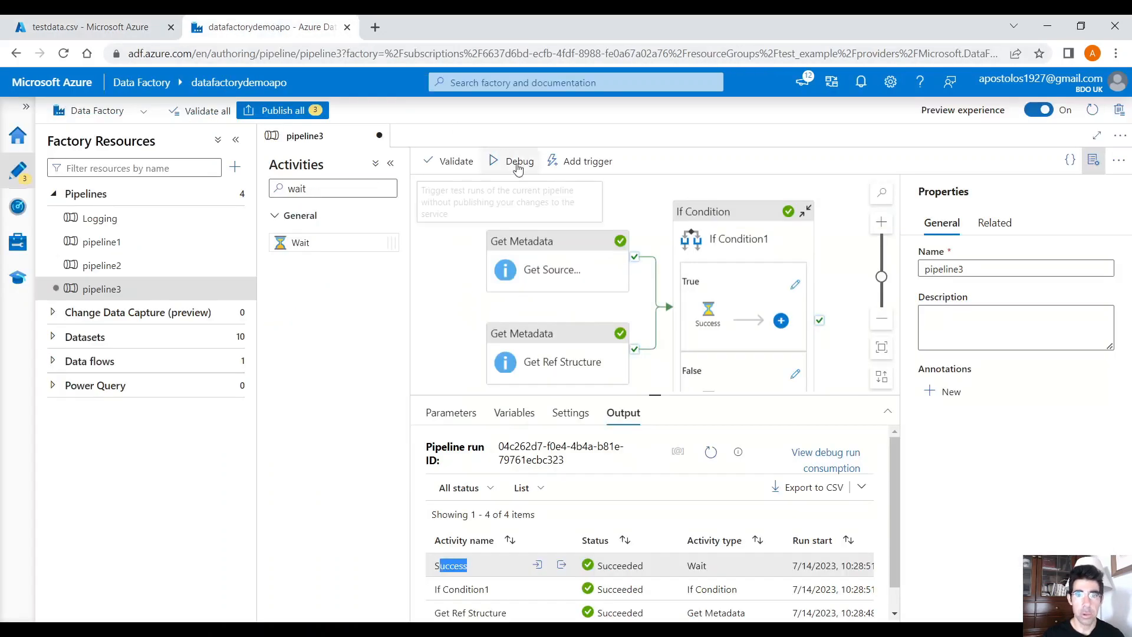
{"action": "mouse_move", "coordinate": [572, 217]}
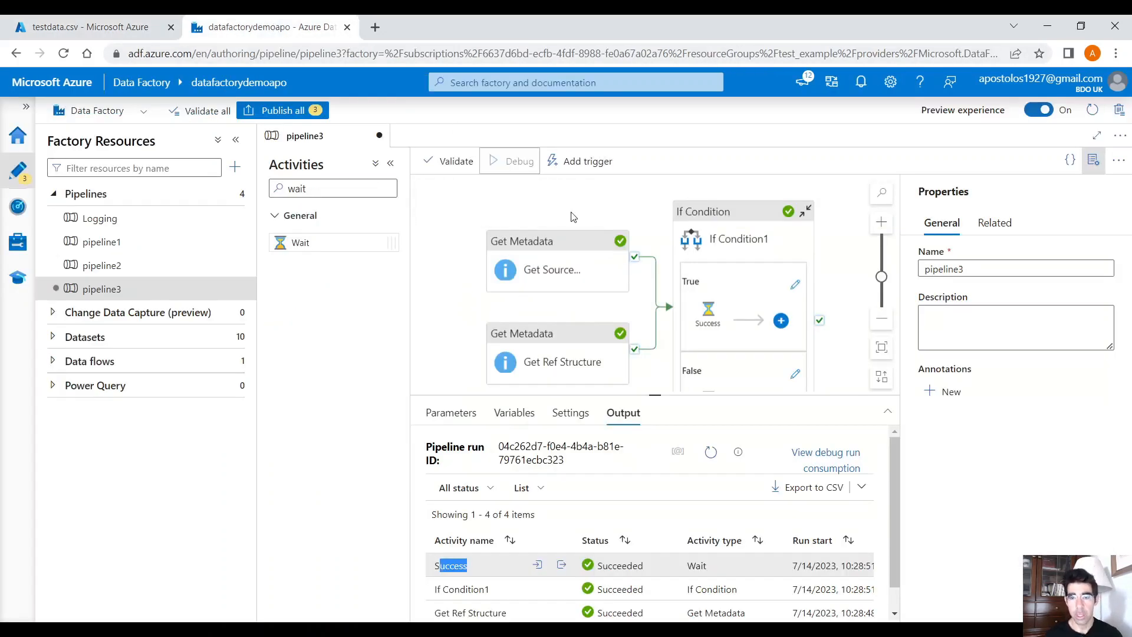
- Debug pipeline3 again and inspect an activity's run output after the structures differ
{"action": "left_click", "coordinate": [509, 160]}
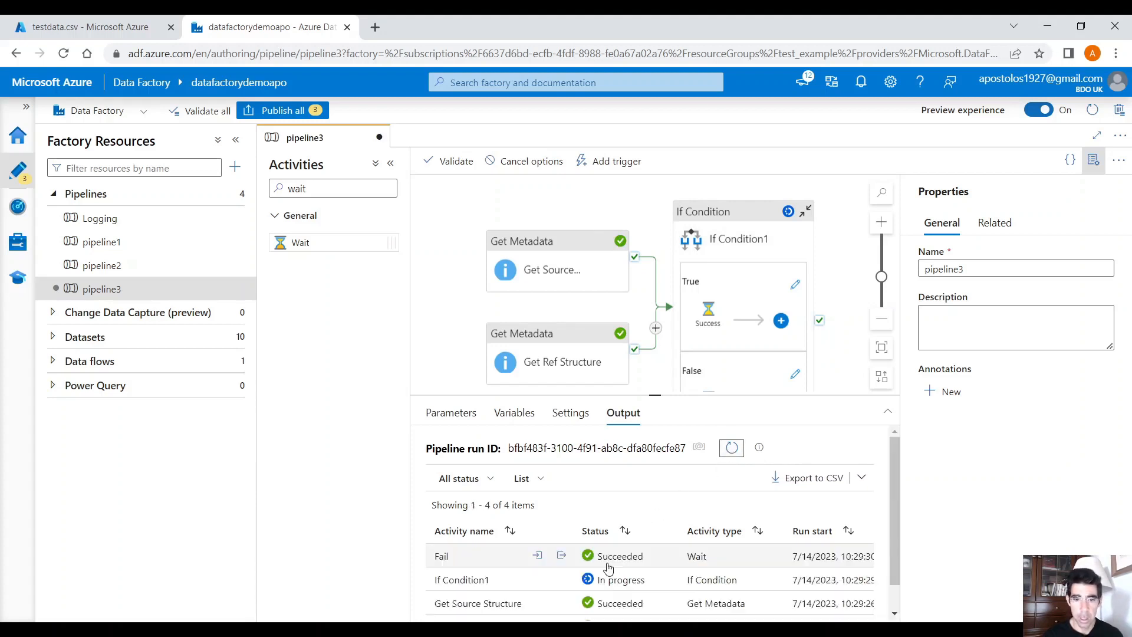
{"action": "mouse_move", "coordinate": [545, 583]}
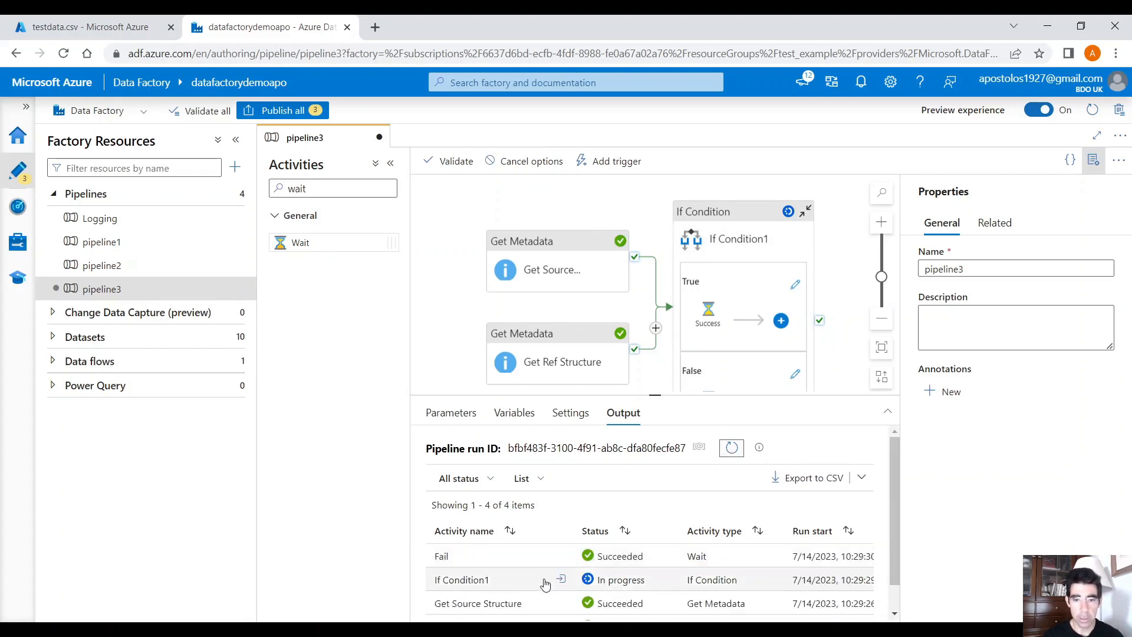
{"action": "left_click", "coordinate": [560, 579]}
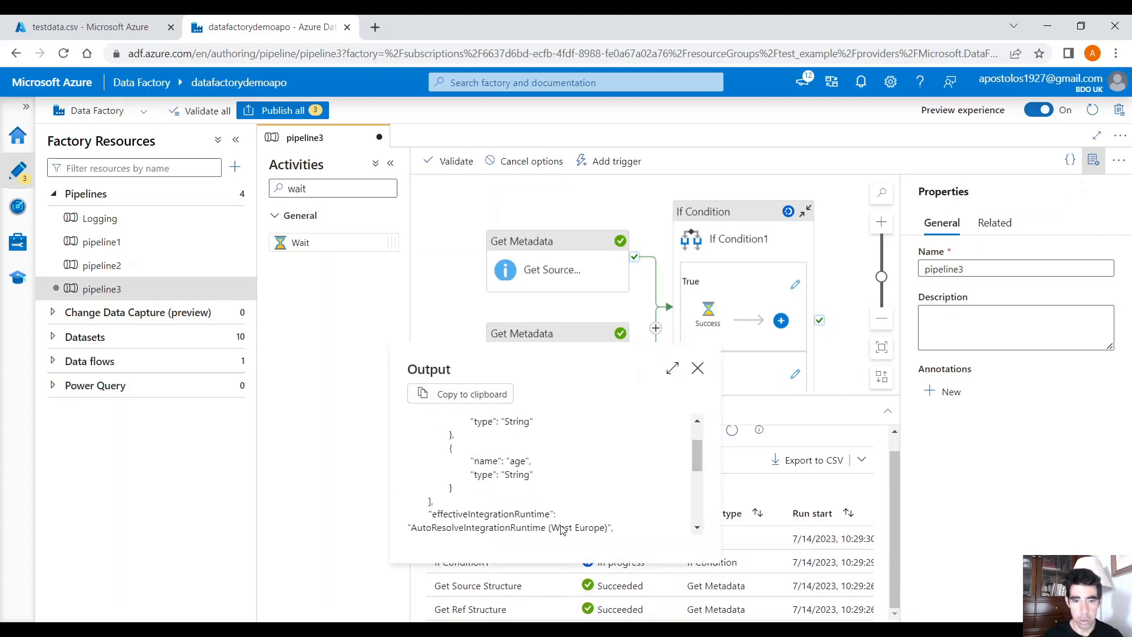
{"action": "scroll", "scroll_direction": "up", "scroll_amount": 3}
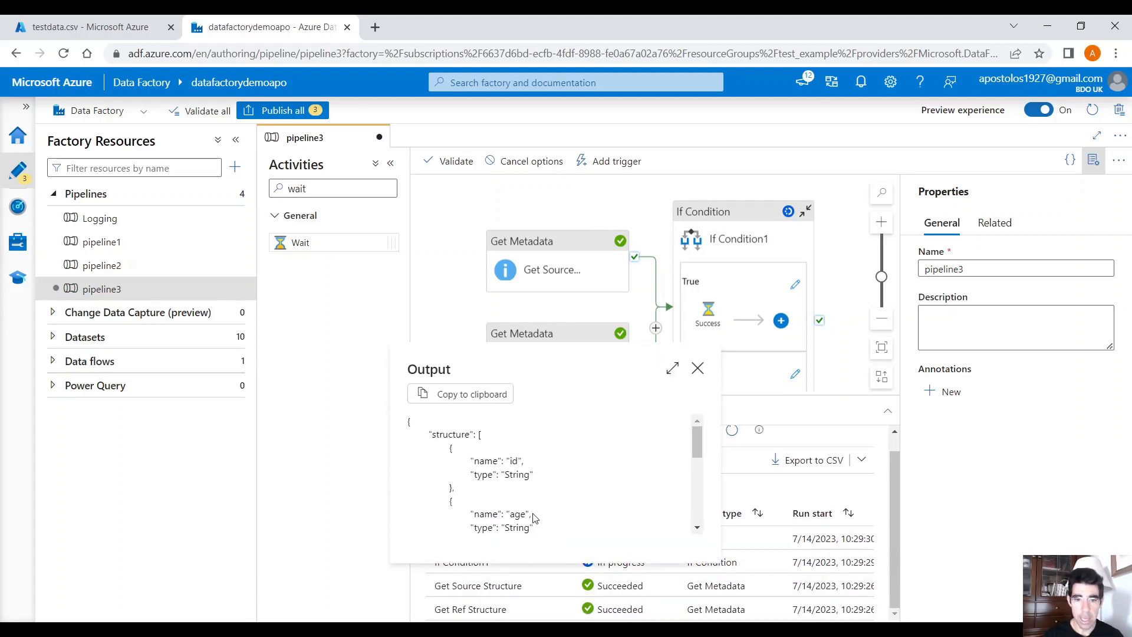
{"action": "left_click", "coordinate": [698, 368]}
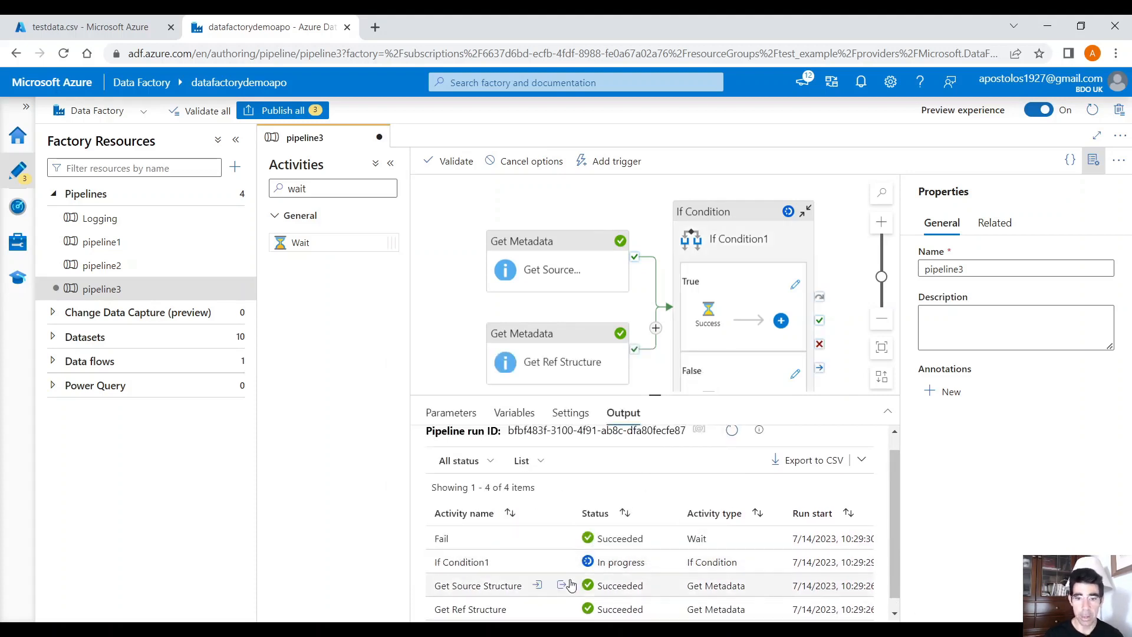
- Review Get Source Structure's returned structure JSON and close the output view
{"action": "left_click", "coordinate": [561, 586]}
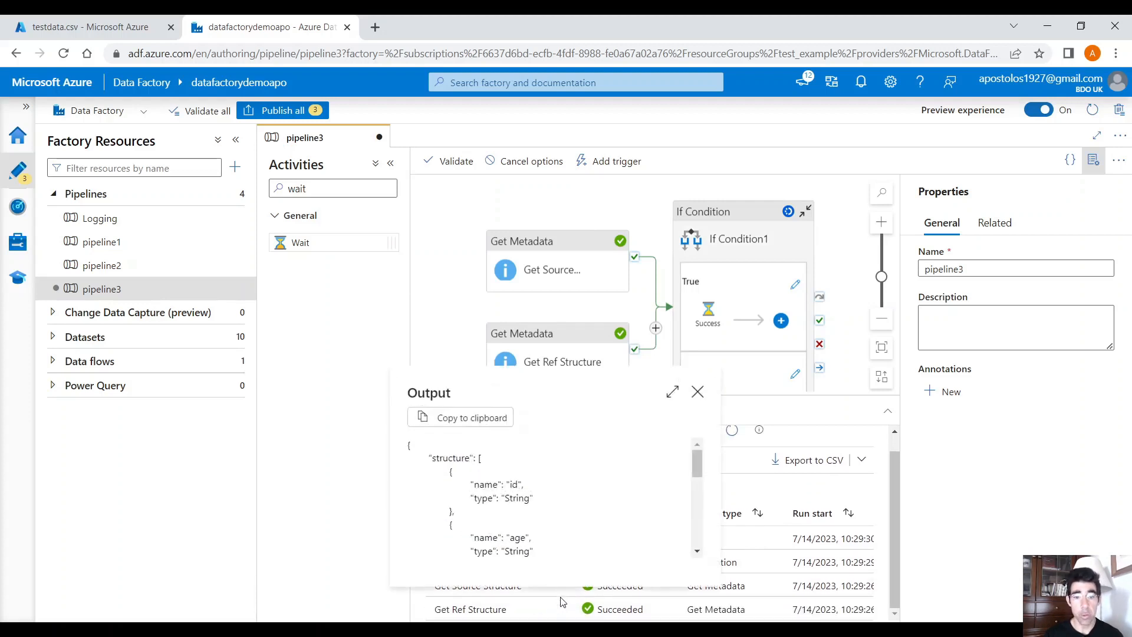
{"action": "mouse_move", "coordinate": [535, 492]}
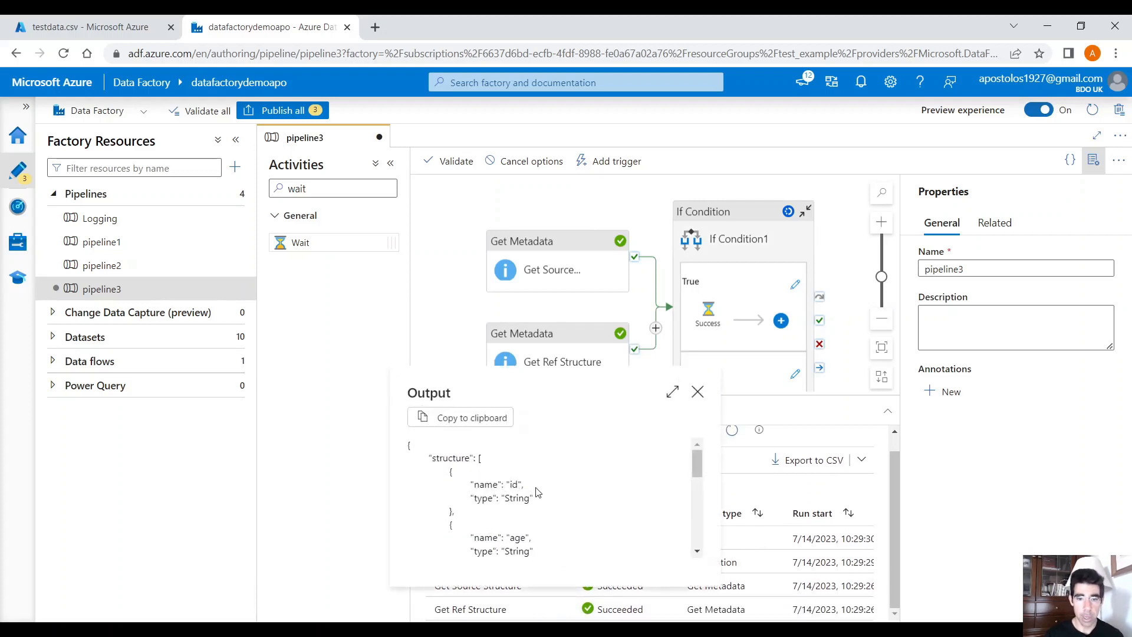
{"action": "scroll", "scroll_direction": "down", "scroll_amount": 3}
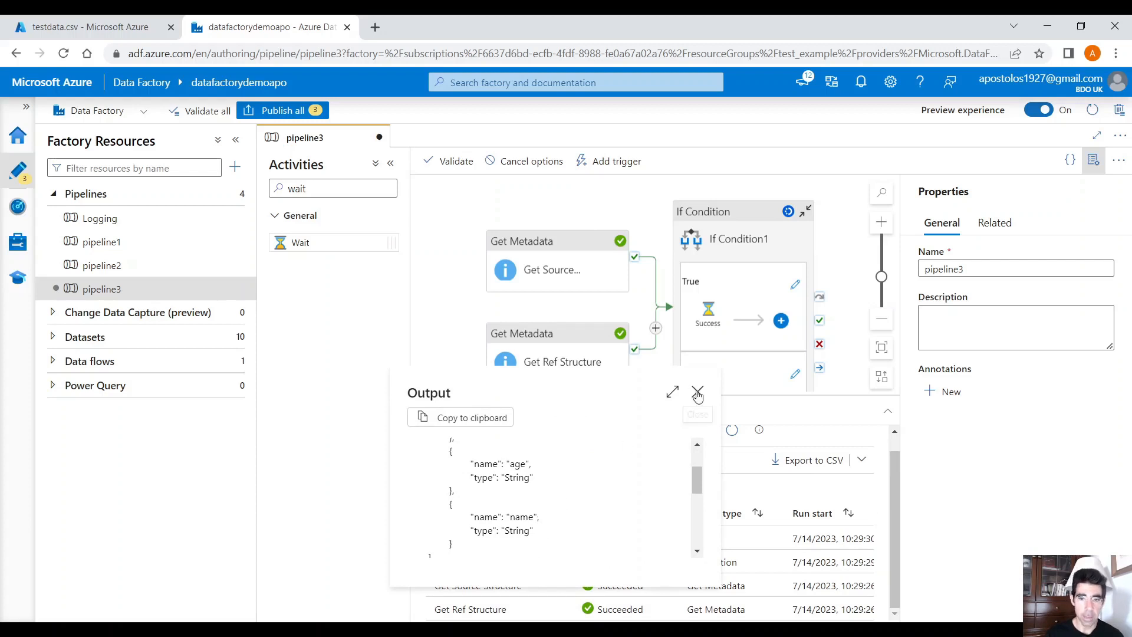
{"action": "left_click", "coordinate": [697, 392]}
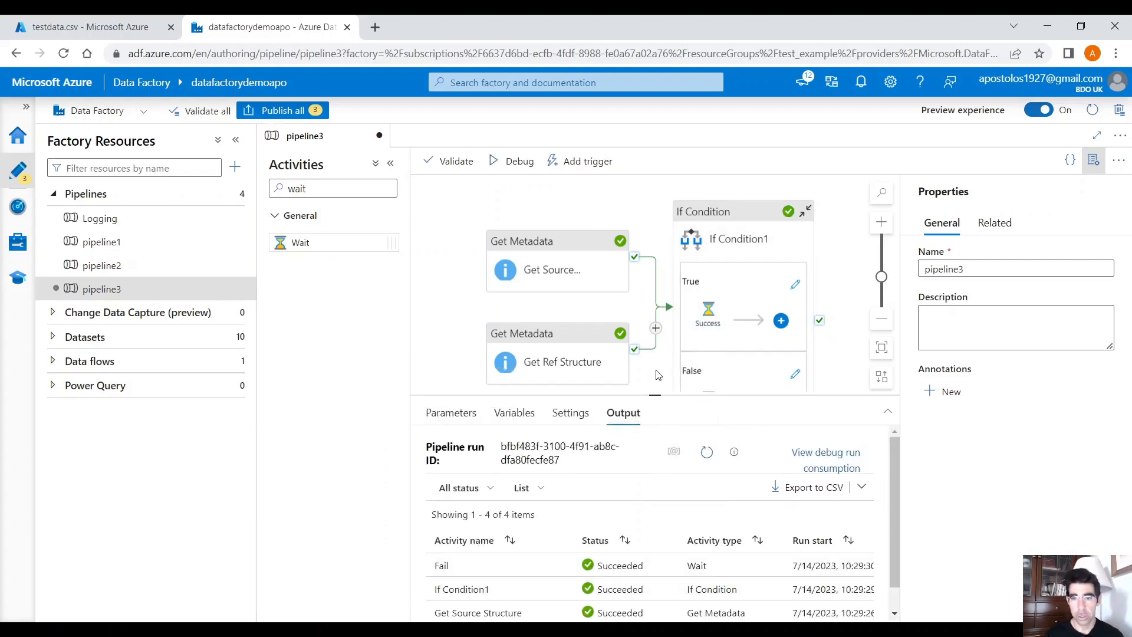
{"action": "mouse_move", "coordinate": [624, 174]}
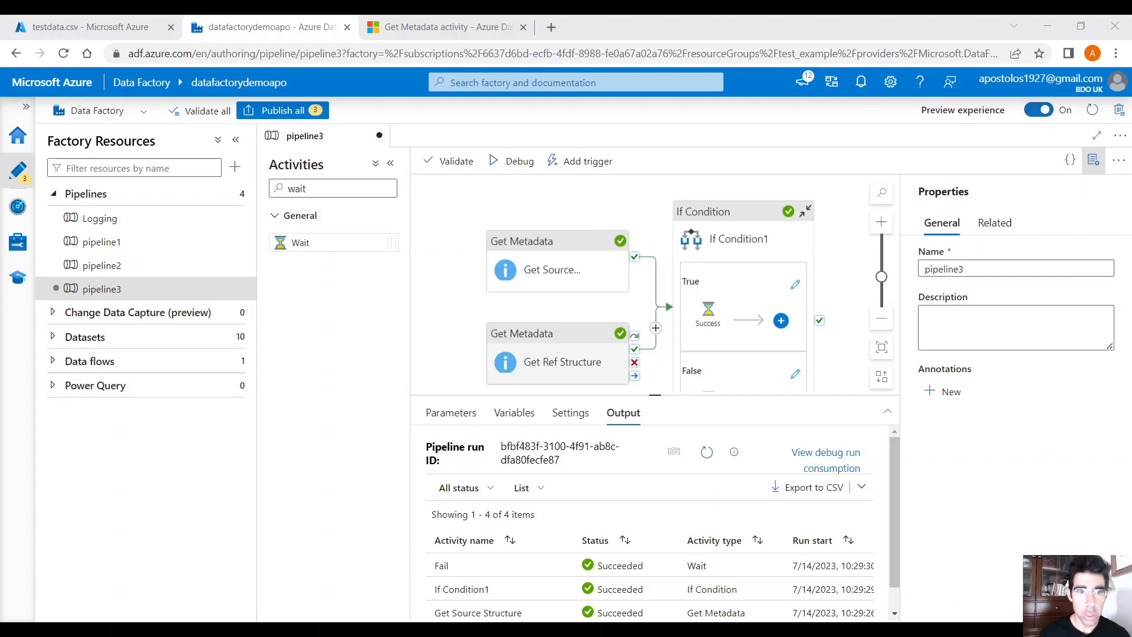
{"action": "left_click", "coordinate": [442, 27]}
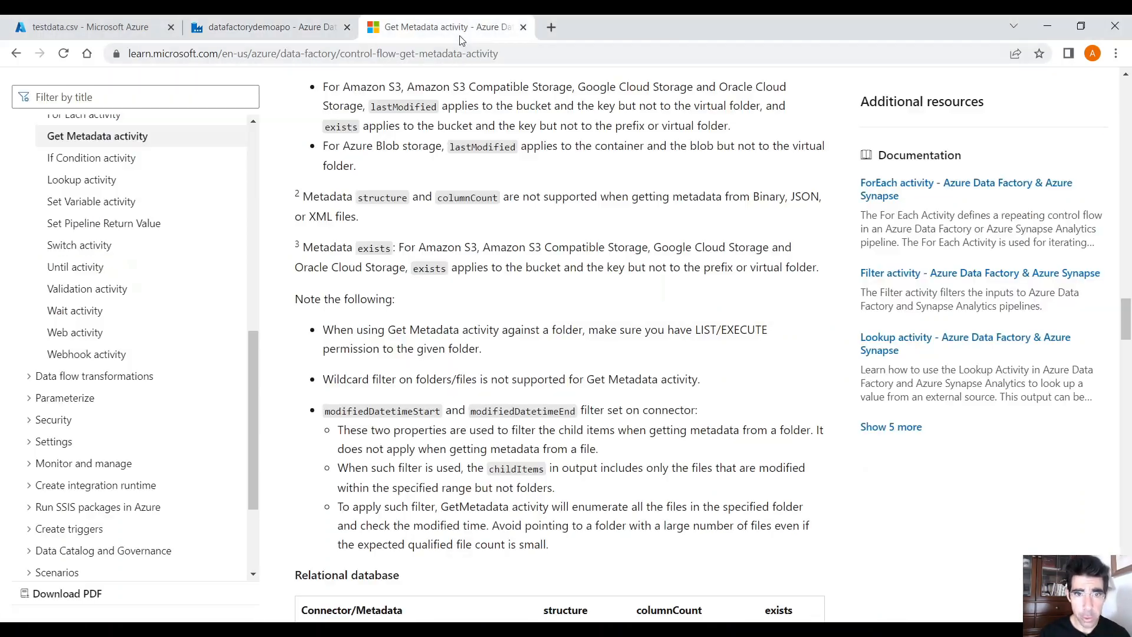
{"action": "double_click", "coordinate": [345, 215]}
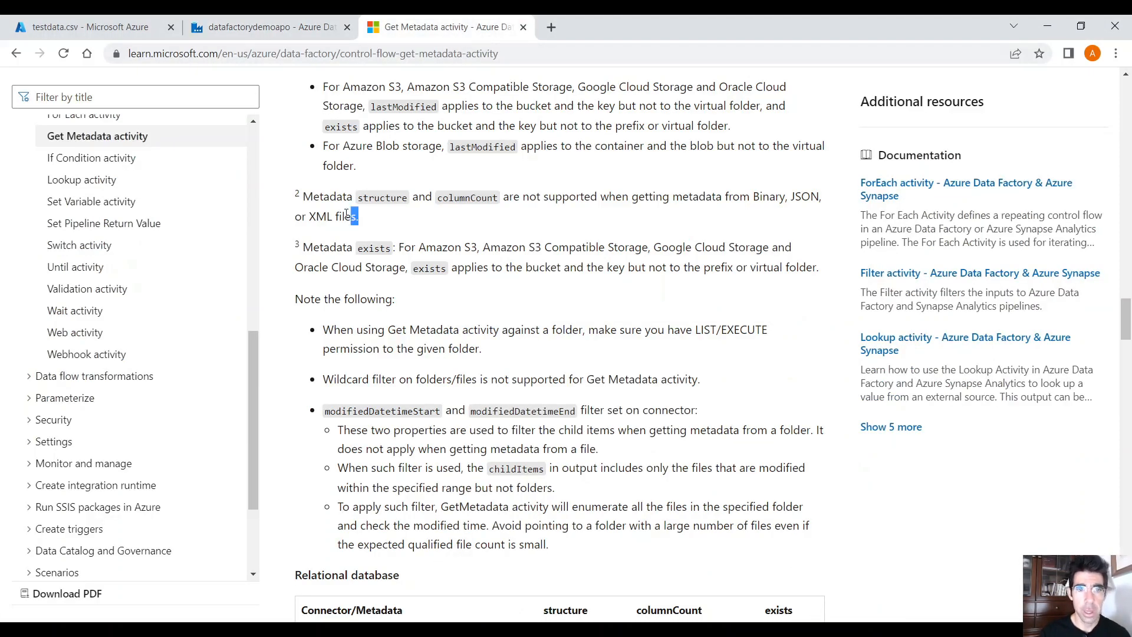
{"action": "left_click_drag", "start_coordinate": [303, 195], "coordinate": [358, 216]}
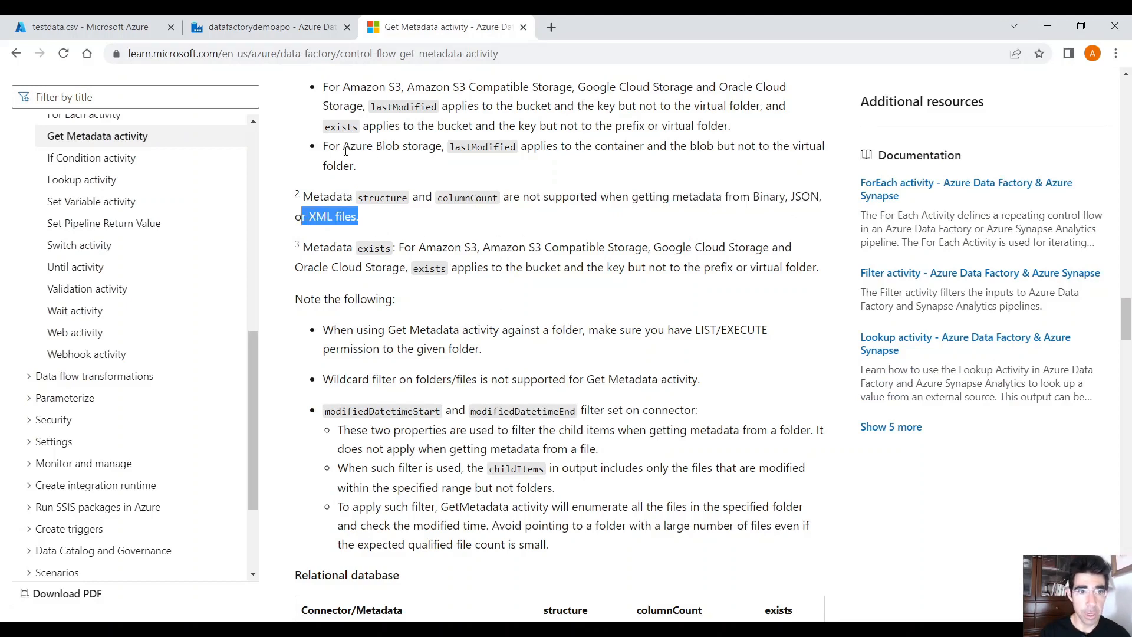
{"action": "left_click", "coordinate": [267, 27]}
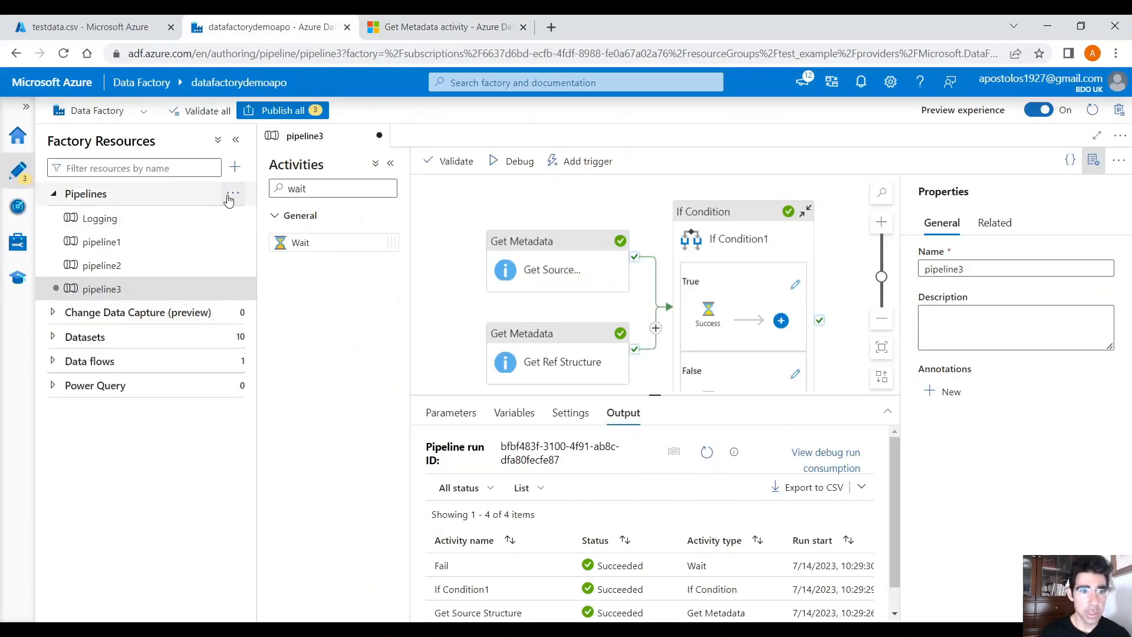
- Create a new empty pipeline and add a Get Metadata activity to it
{"action": "left_click", "coordinate": [232, 192]}
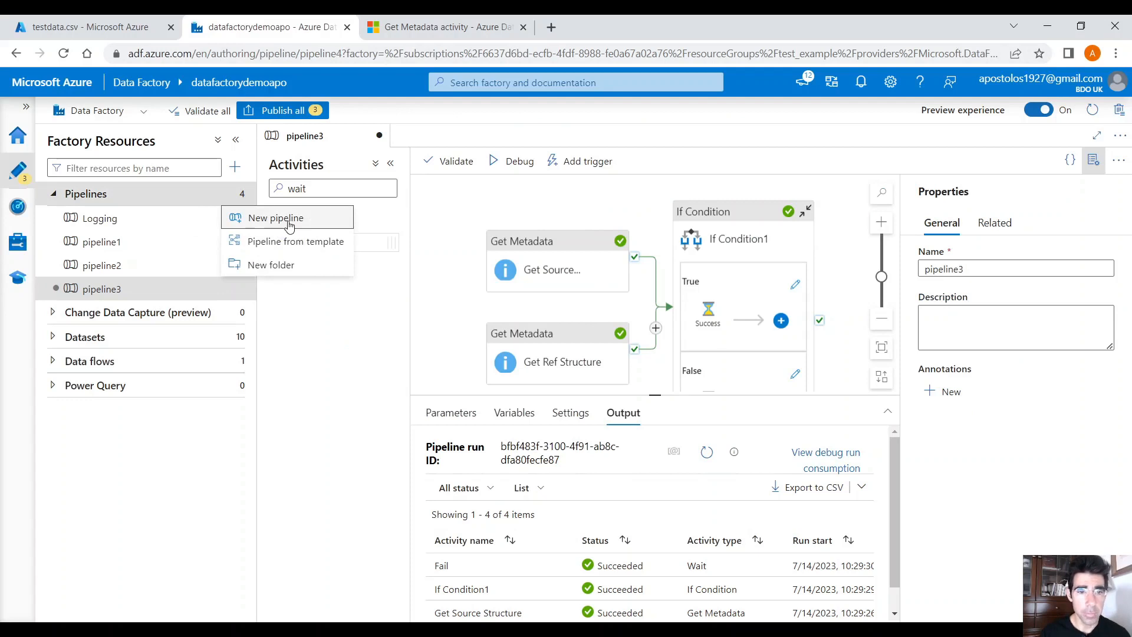
{"action": "left_click", "coordinate": [276, 217]}
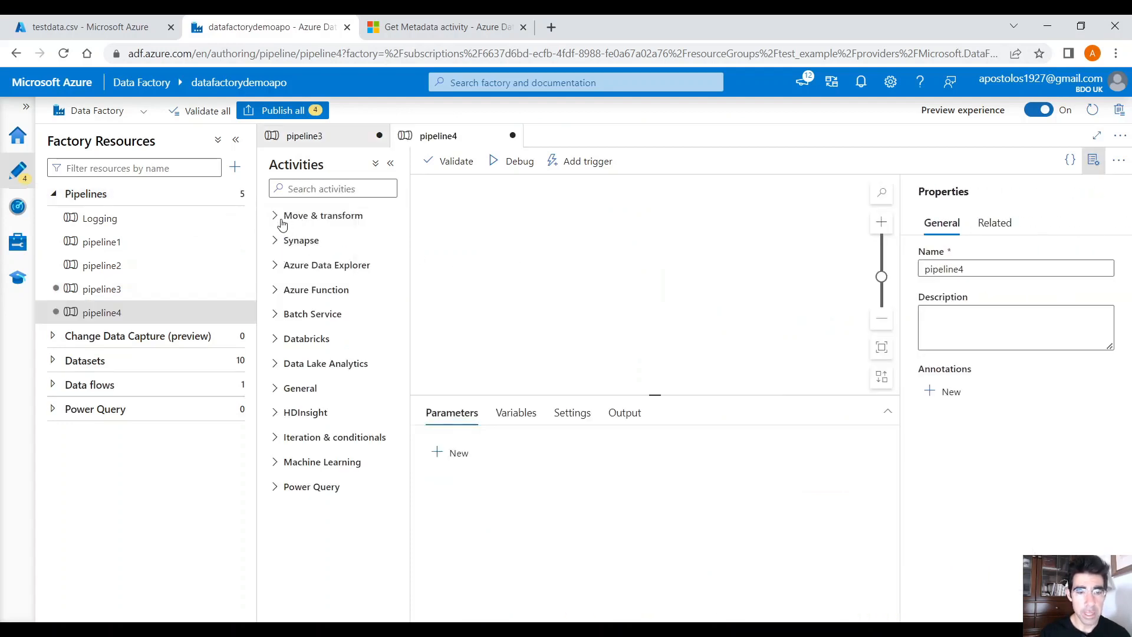
{"action": "type", "text": "get"}
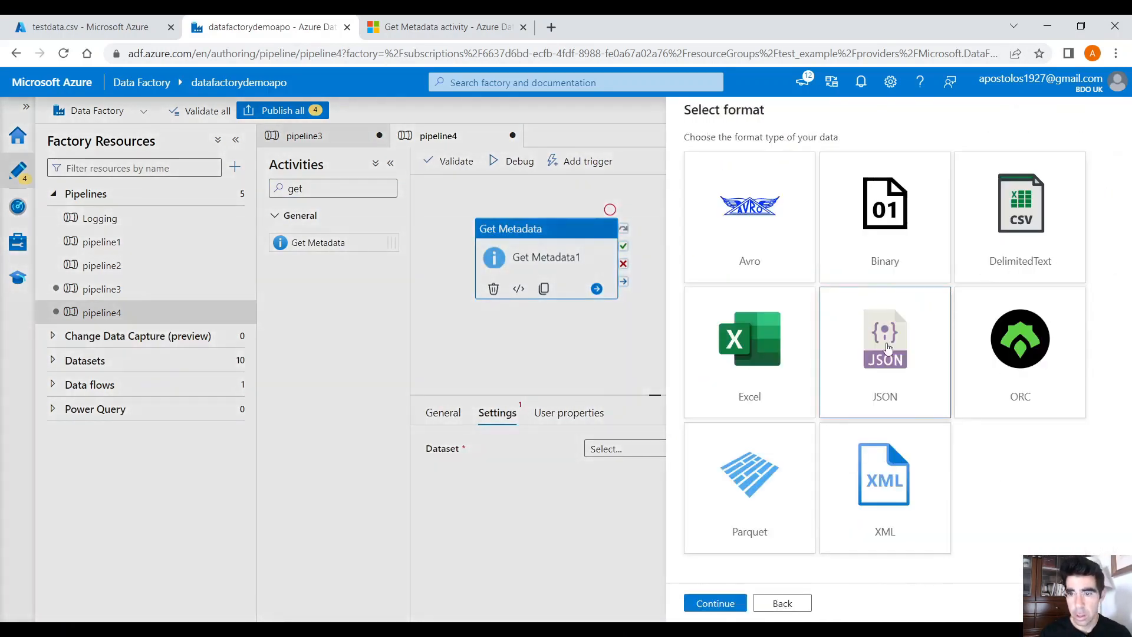
- Create JSON dataset Json3 on blob storage pointing to input/JsonData.json
{"action": "left_click", "coordinate": [713, 602]}
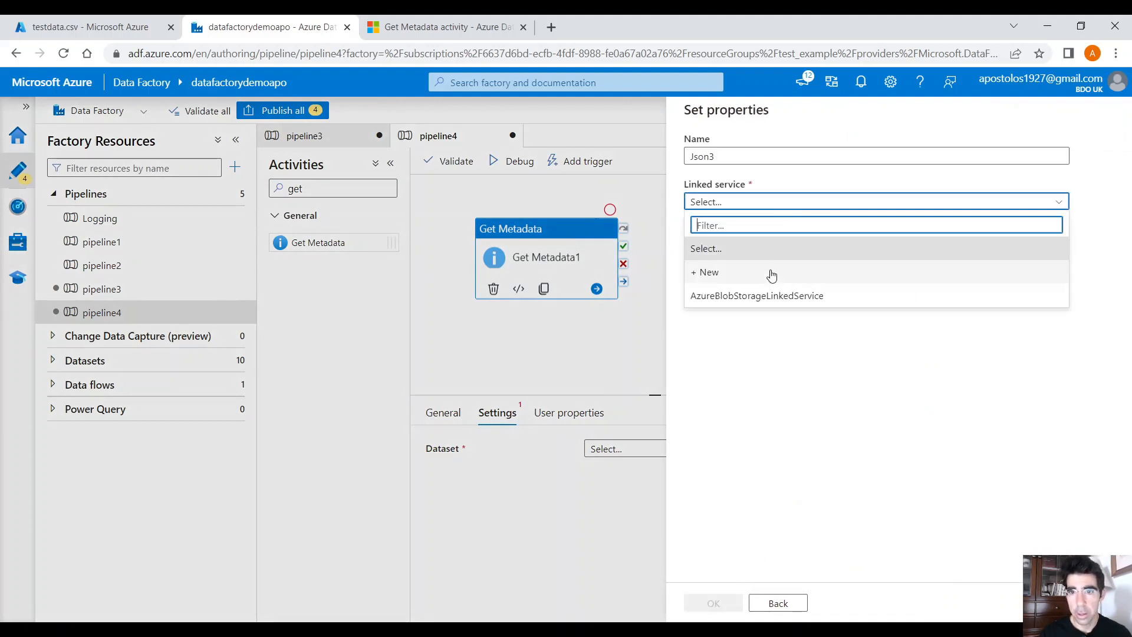
{"action": "left_click", "coordinate": [757, 295]}
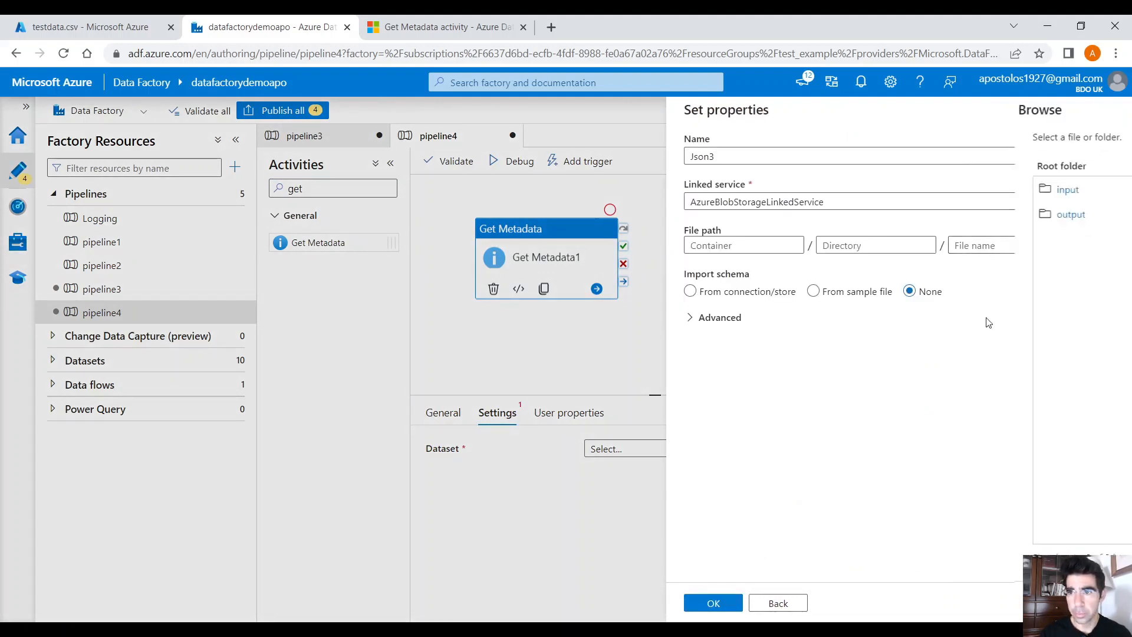
{"action": "left_click", "coordinate": [1066, 189]}
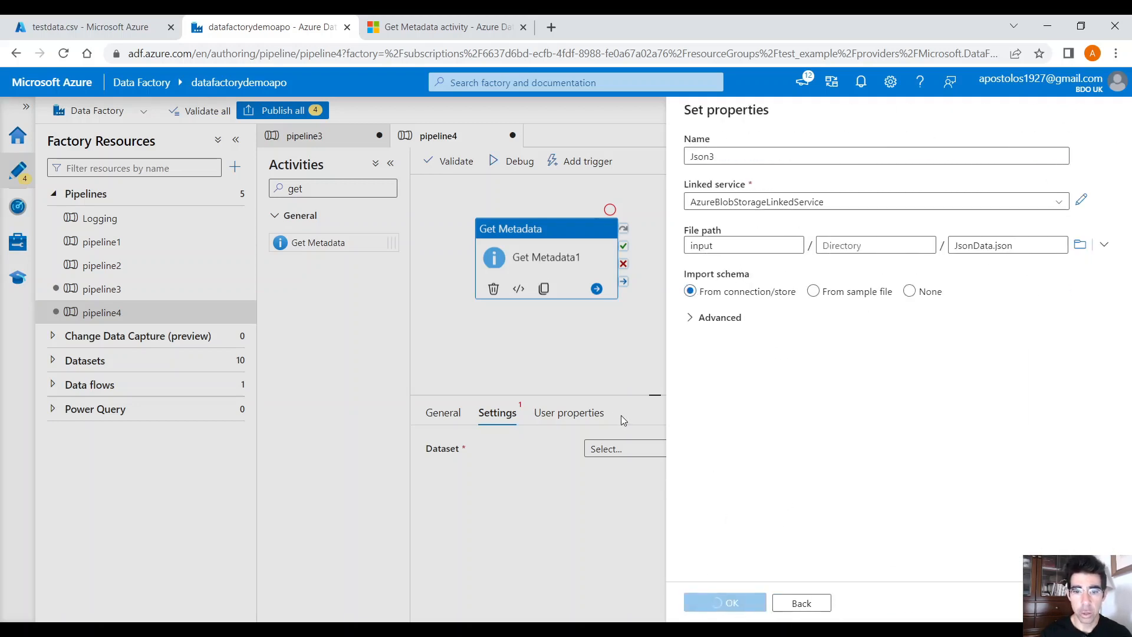
{"action": "left_click", "coordinate": [725, 602]}
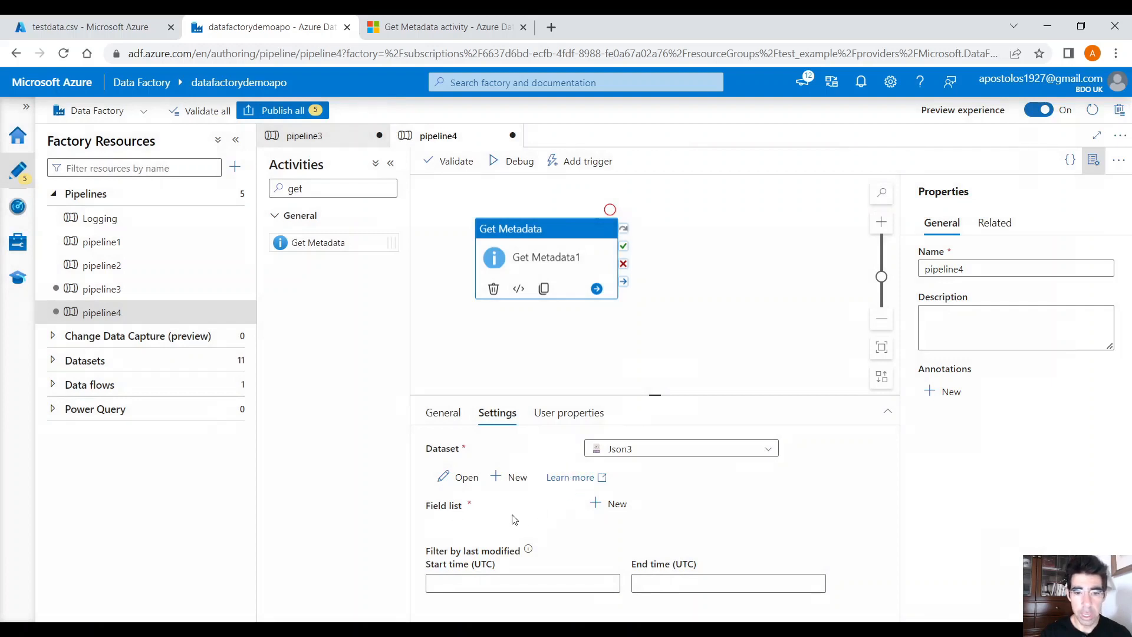
{"action": "mouse_move", "coordinate": [615, 503]}
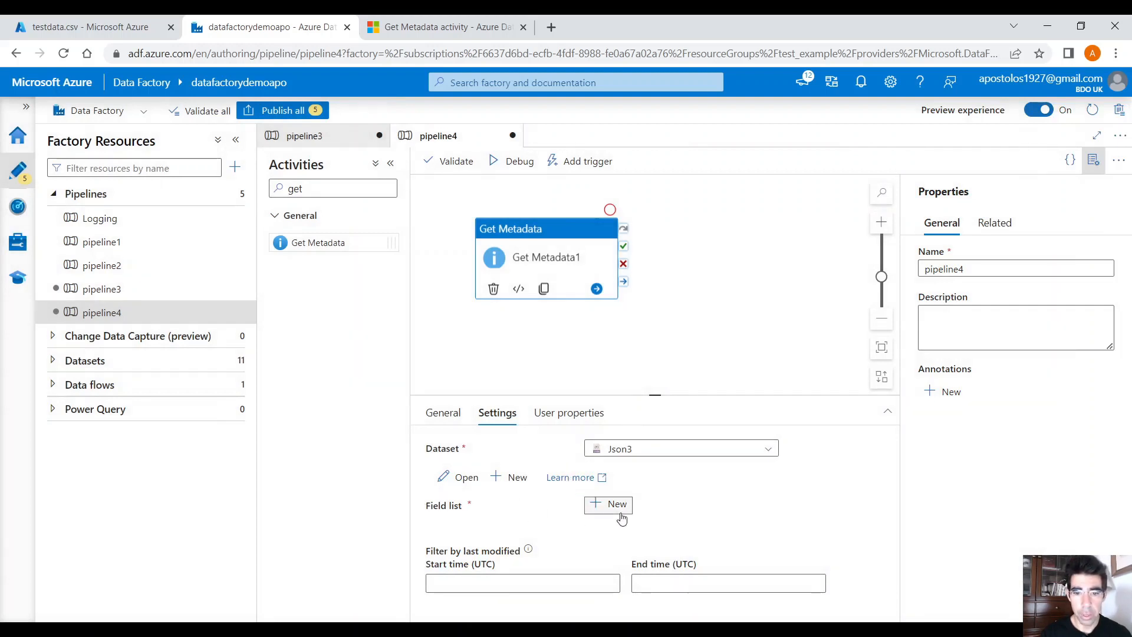
- Add a metadata field argument requesting Structure, ready for a debug run
{"action": "left_click", "coordinate": [616, 504]}
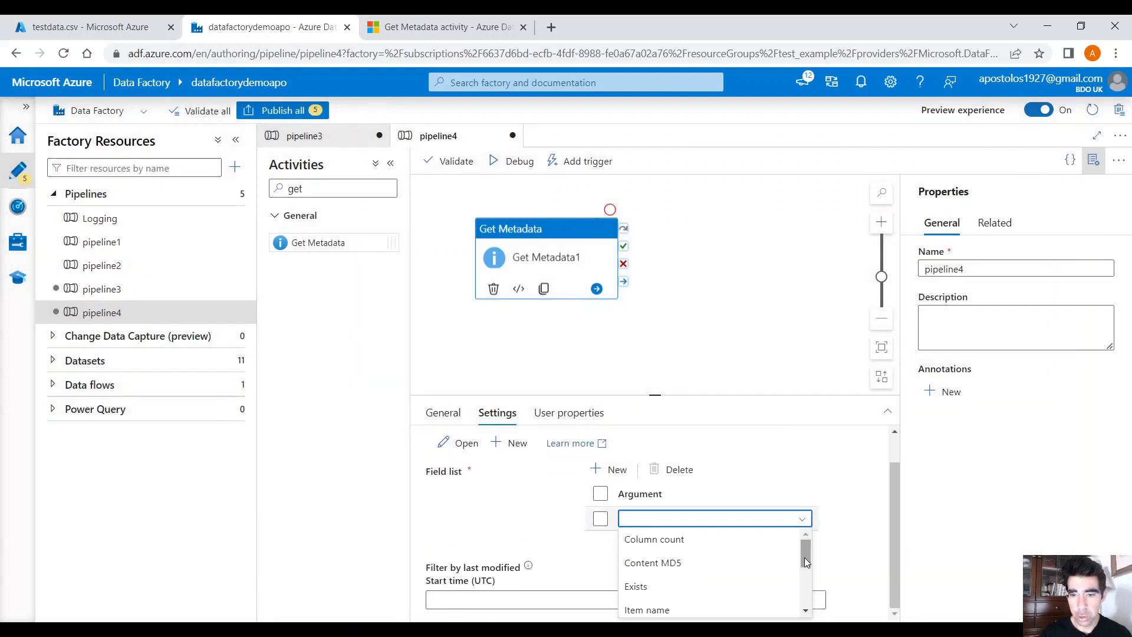
{"action": "scroll", "scroll_direction": "down", "scroll_amount": 3}
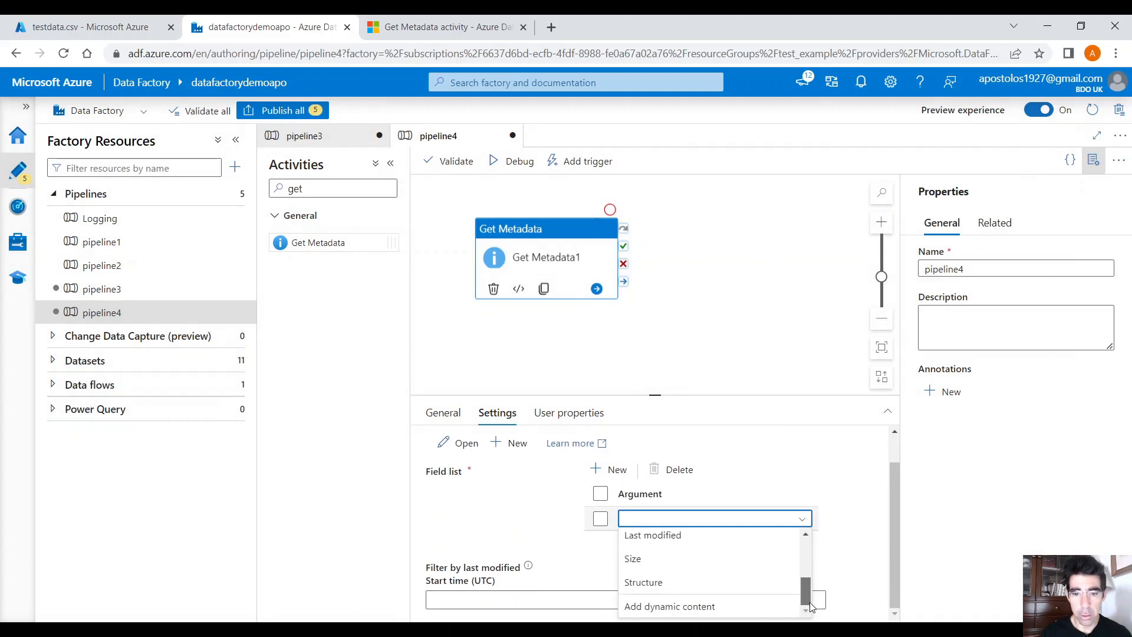
{"action": "mouse_move", "coordinate": [715, 582]}
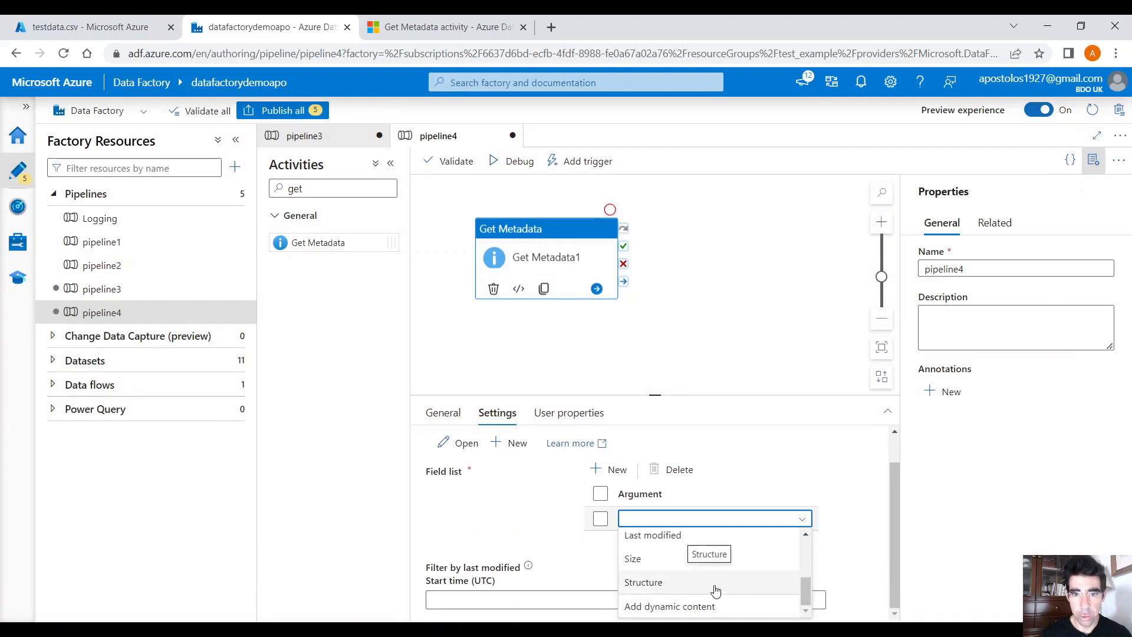
{"action": "left_click", "coordinate": [643, 581]}
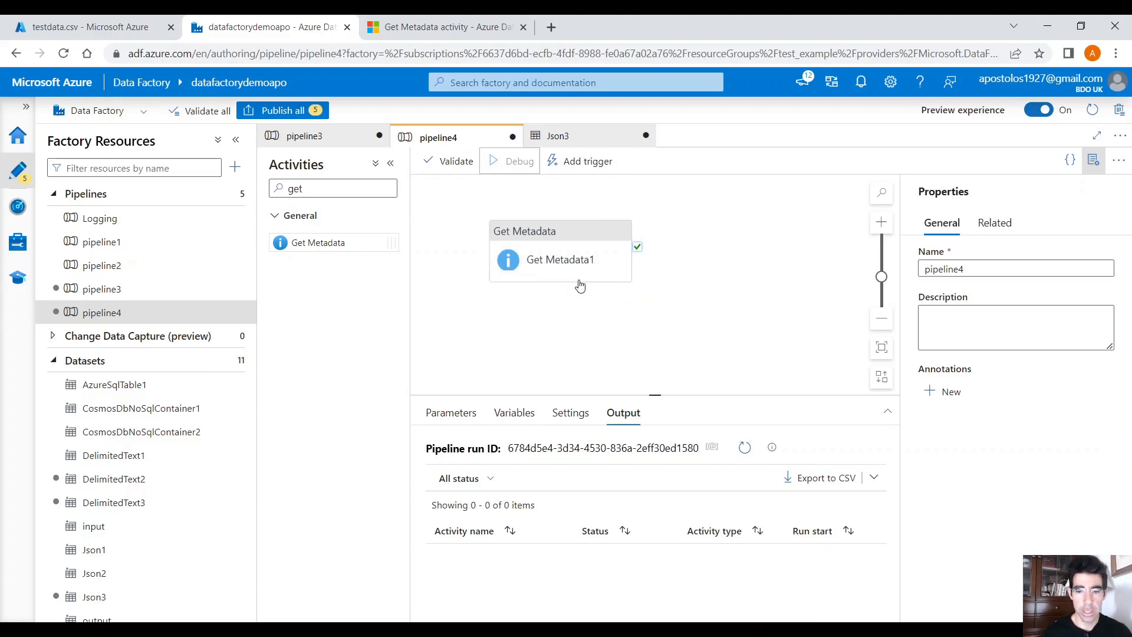
- Review the failed run's error (structure unsupported for JSON) and delete the Get Metadata activity
{"action": "left_click", "coordinate": [744, 449]}
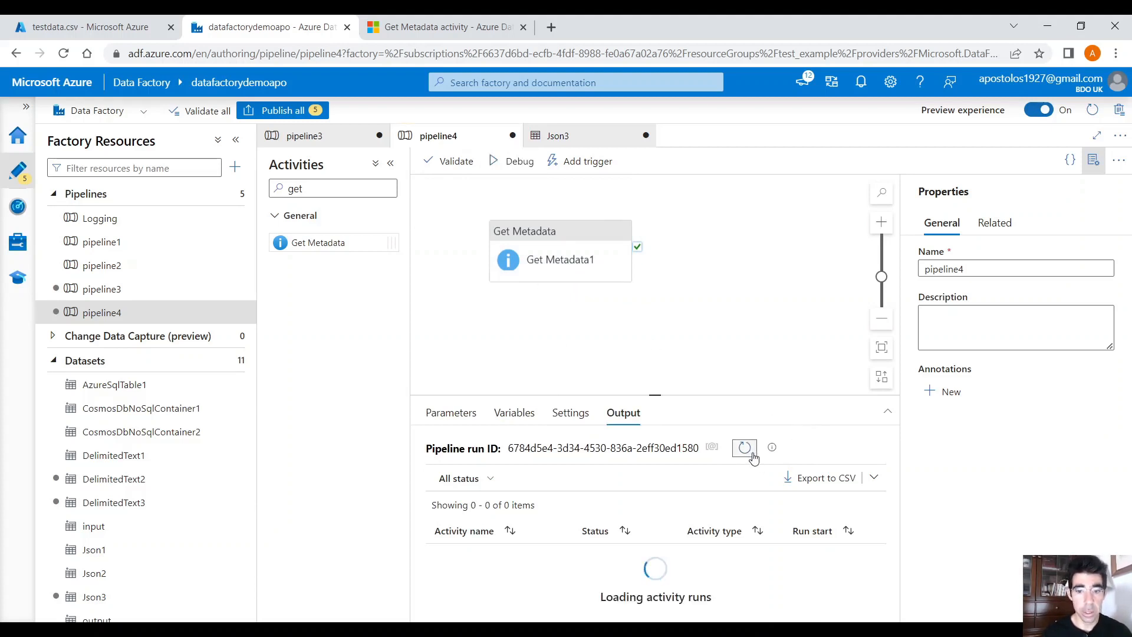
{"action": "left_click", "coordinate": [633, 564]}
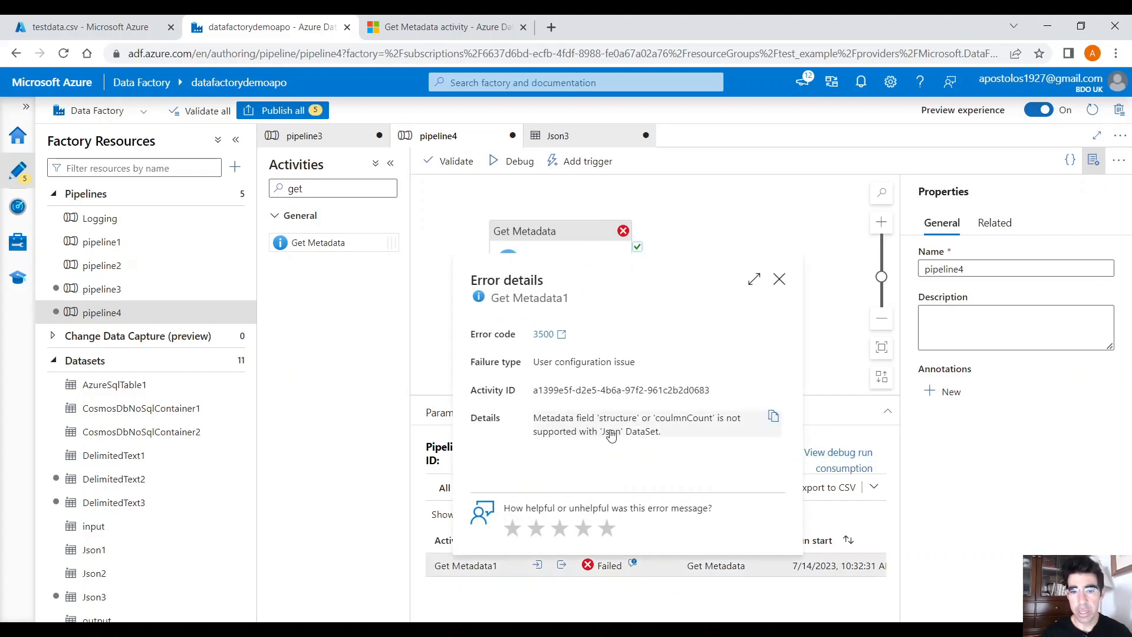
{"action": "mouse_move", "coordinate": [657, 440]}
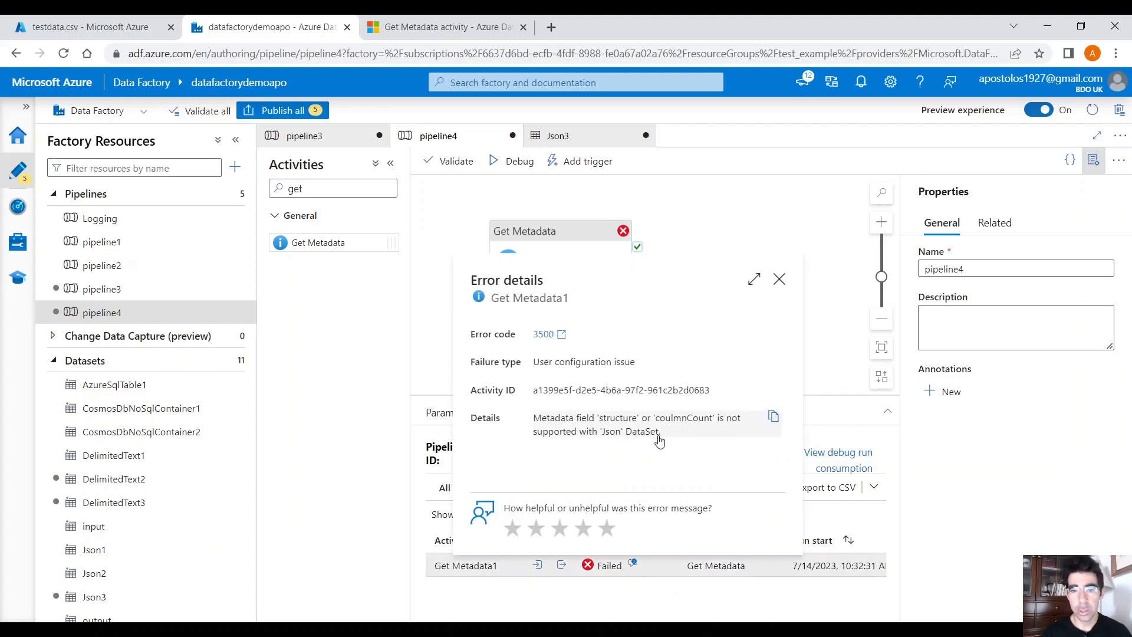
{"action": "mouse_move", "coordinate": [660, 433]}
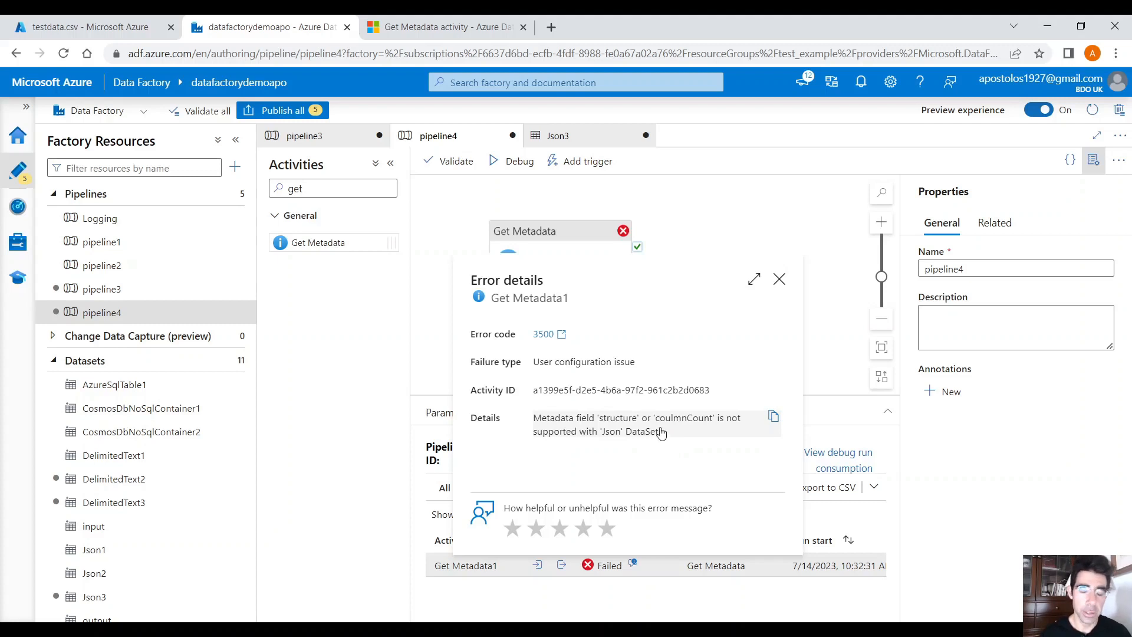
{"action": "left_click", "coordinate": [779, 279]}
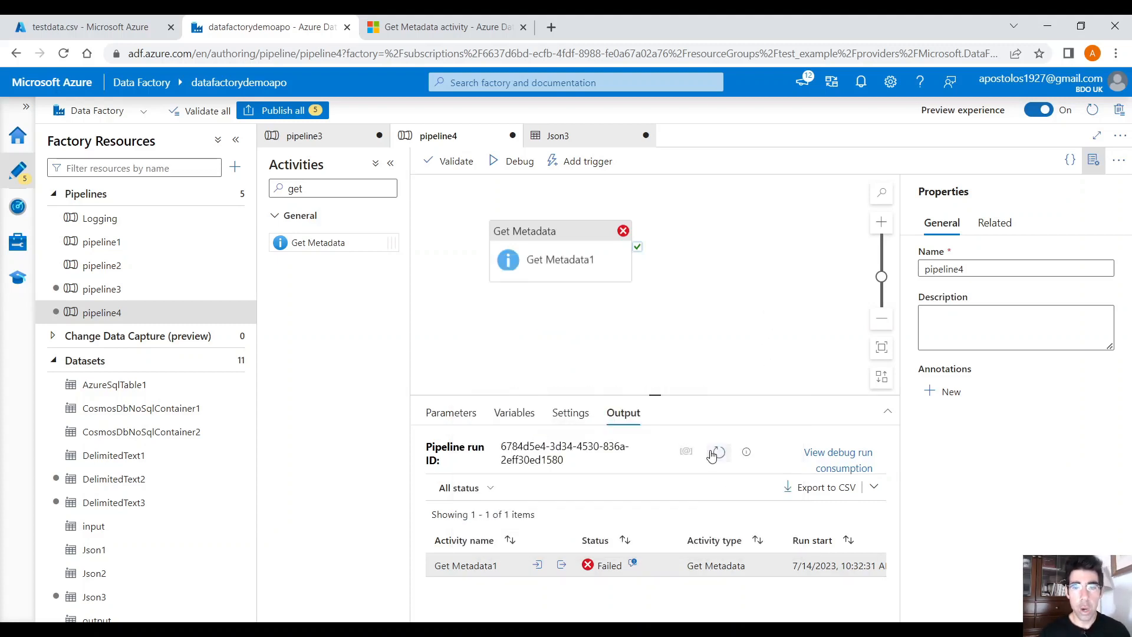
{"action": "mouse_move", "coordinate": [588, 231]}
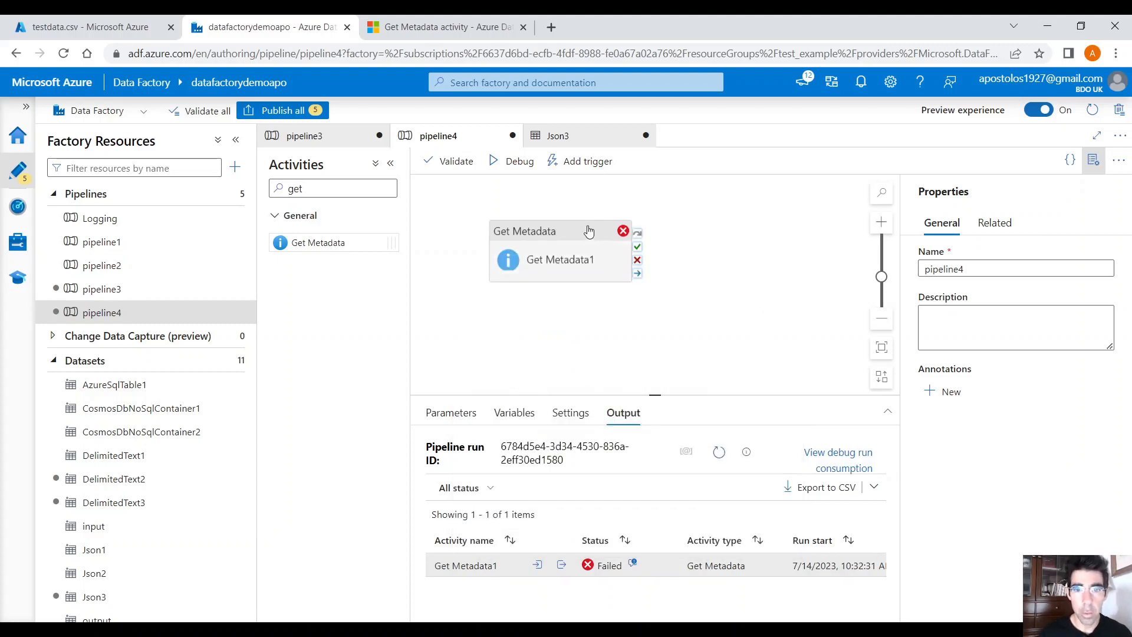
{"action": "left_click", "coordinate": [623, 230]}
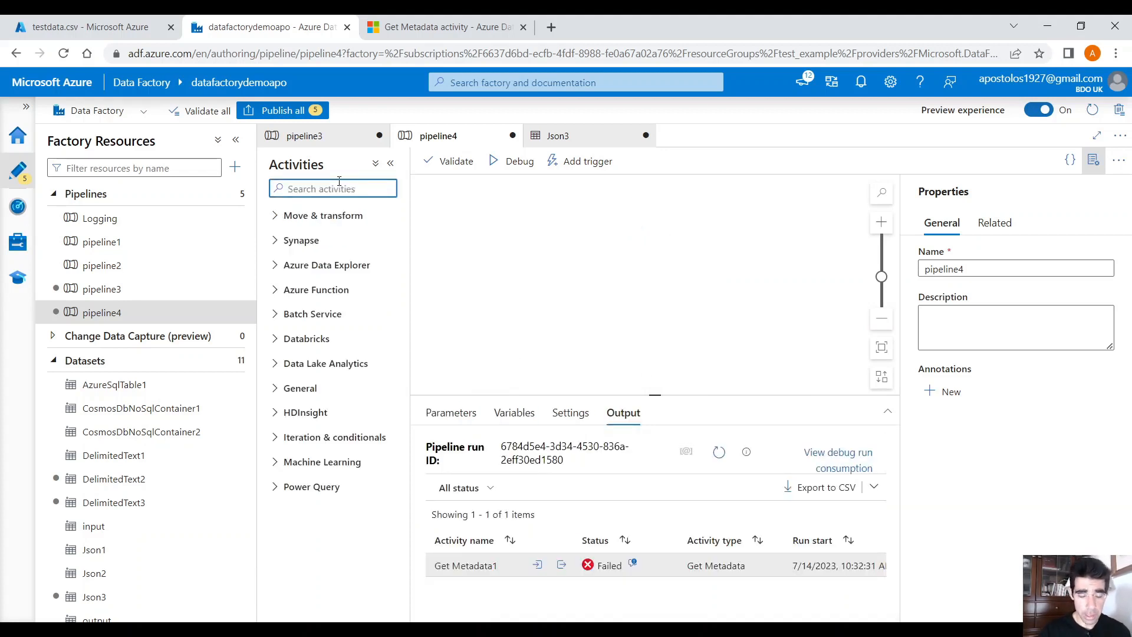
- Open the data flow for editing and add source1 with a new dataset
{"action": "left_click", "coordinate": [323, 214]}
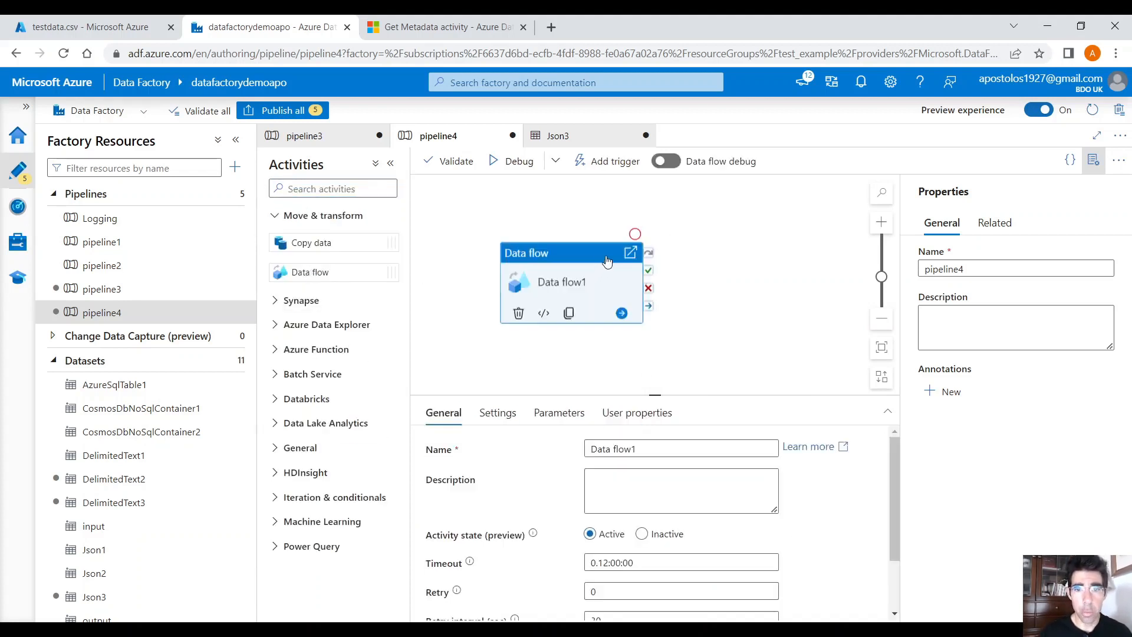
{"action": "left_click", "coordinate": [496, 413]}
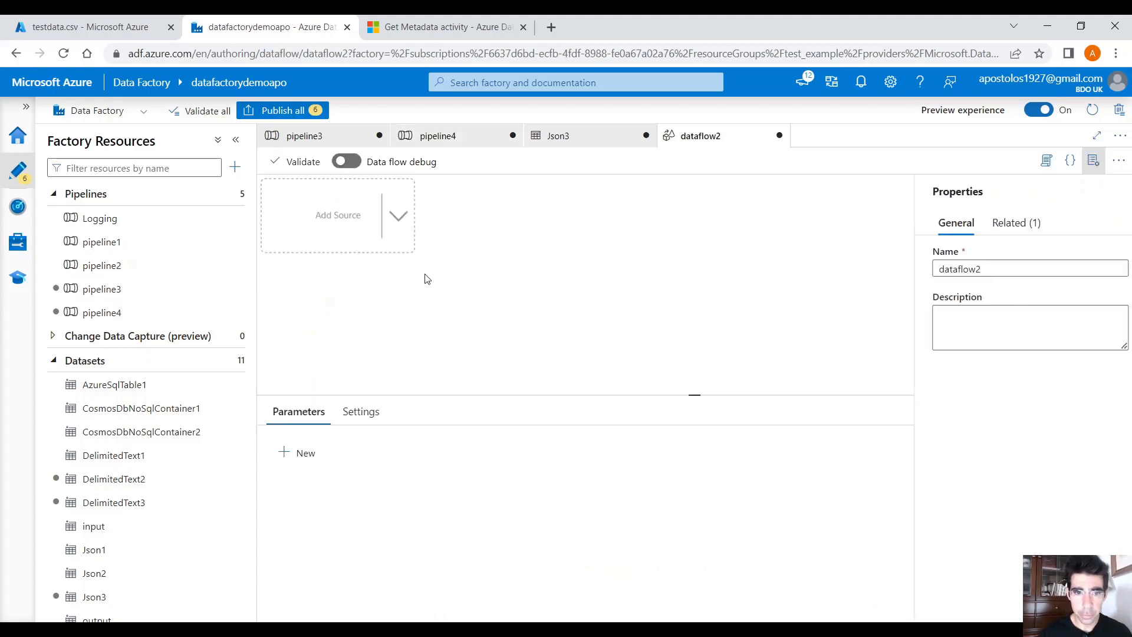
{"action": "left_click", "coordinate": [346, 161]}
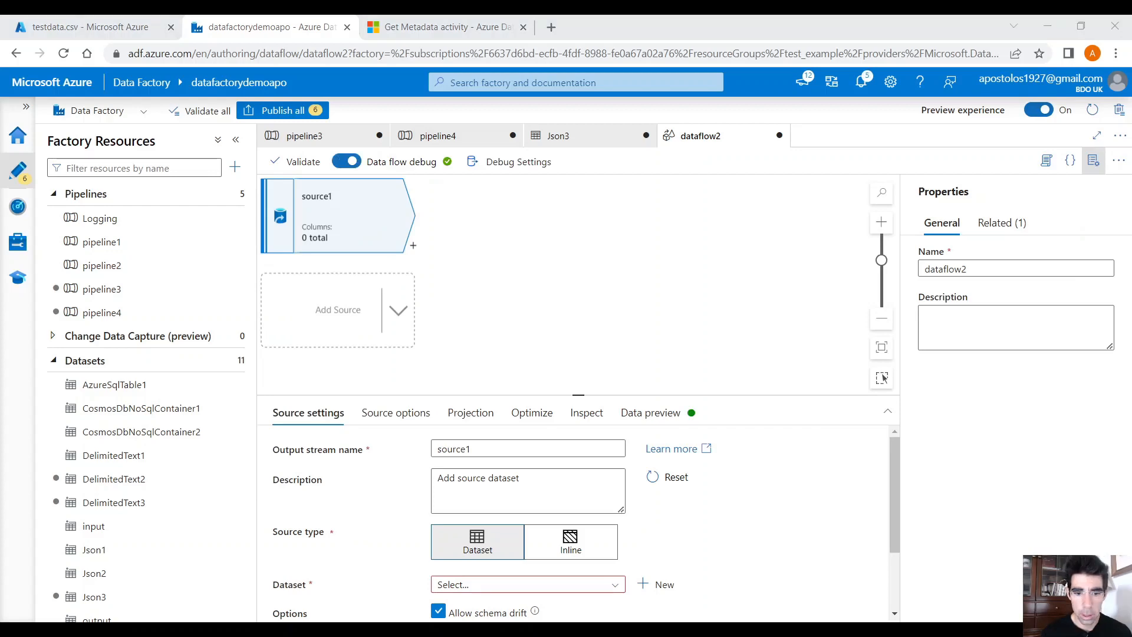
{"action": "scroll", "scroll_direction": "down", "scroll_amount": 3}
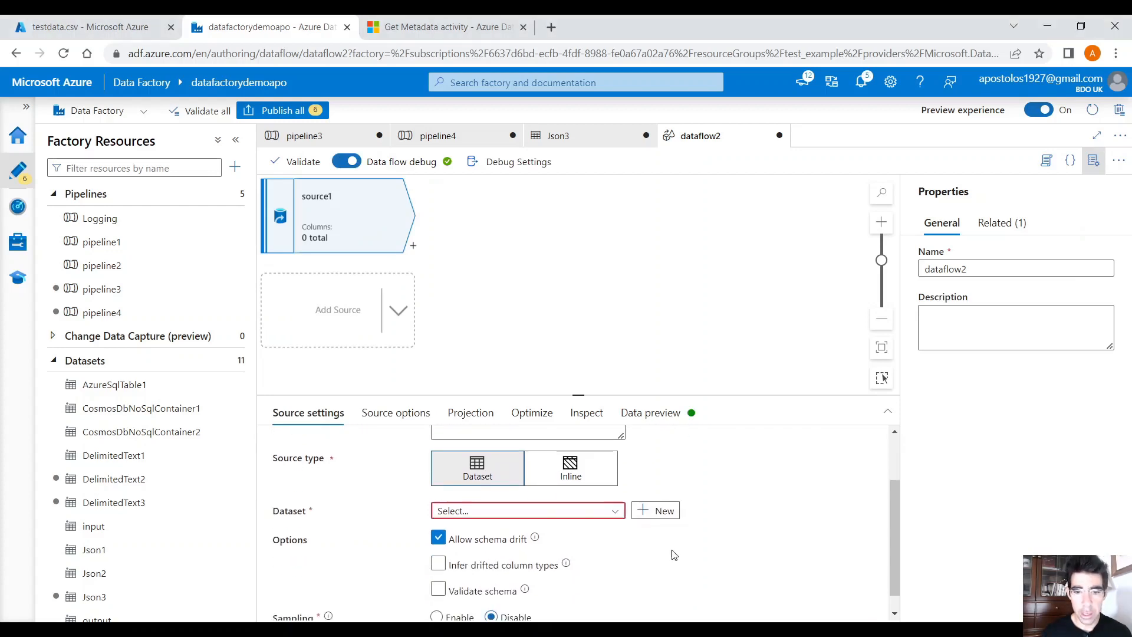
{"action": "left_click", "coordinate": [662, 511]}
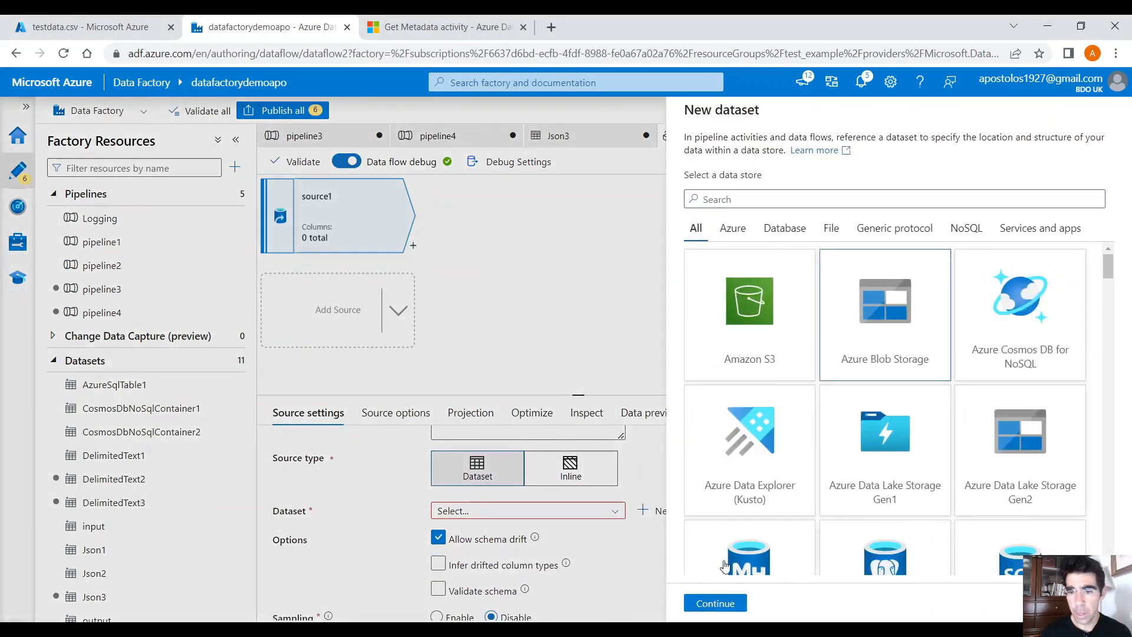
- Create JSON dataset Json4 on blob storage pointing to input/JsonDataReferenceSchema.json and open it
{"action": "left_click", "coordinate": [715, 602]}
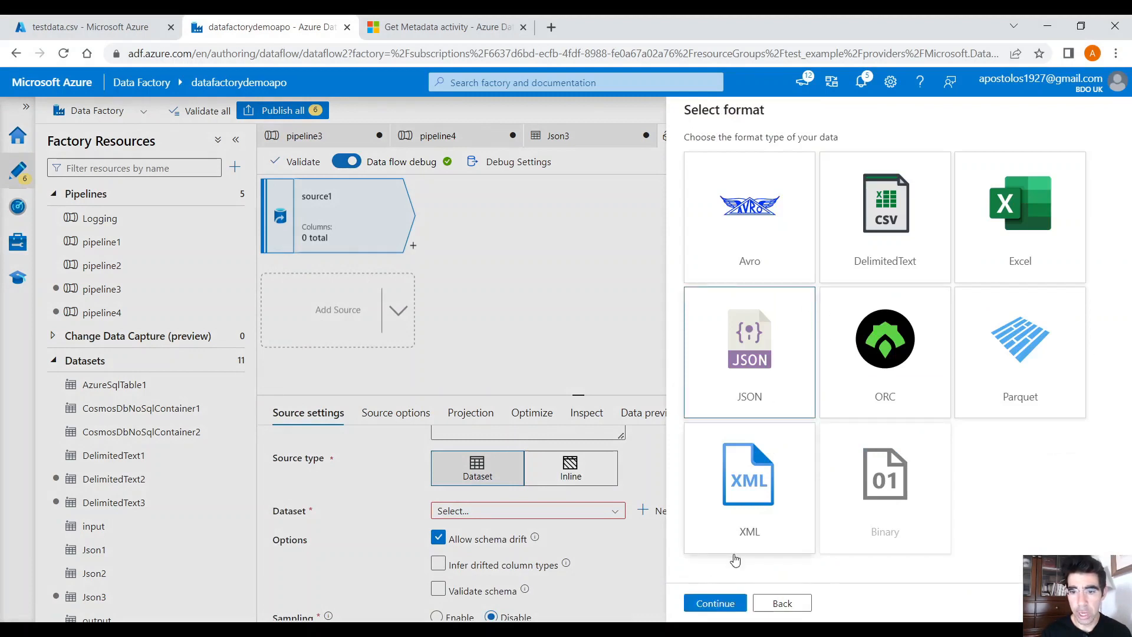
{"action": "left_click", "coordinate": [715, 602]}
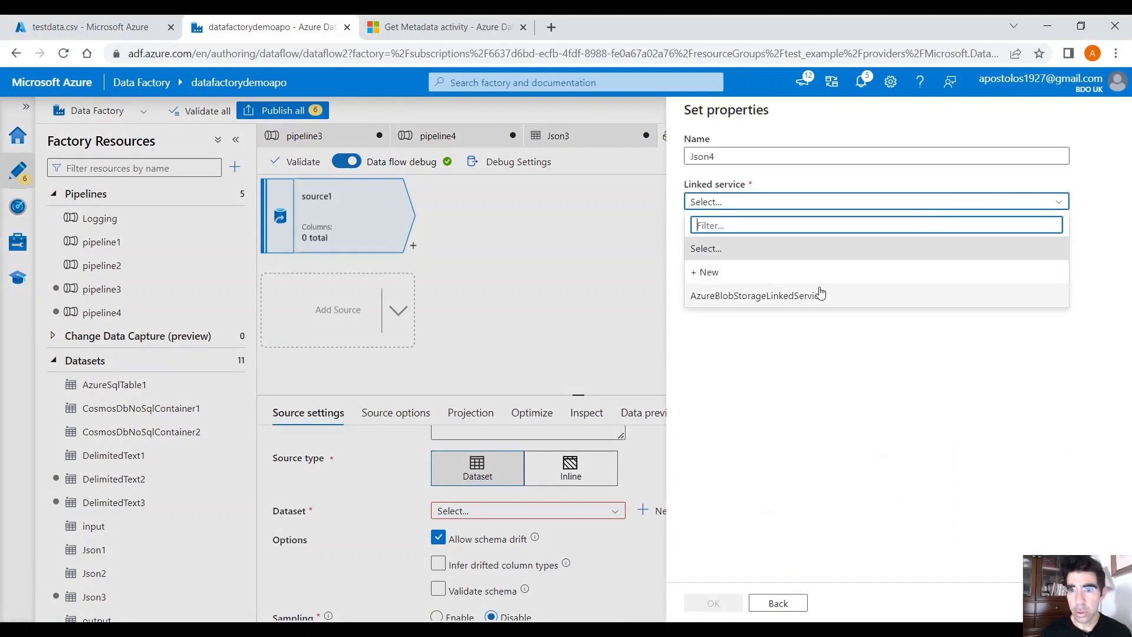
{"action": "left_click", "coordinate": [756, 295]}
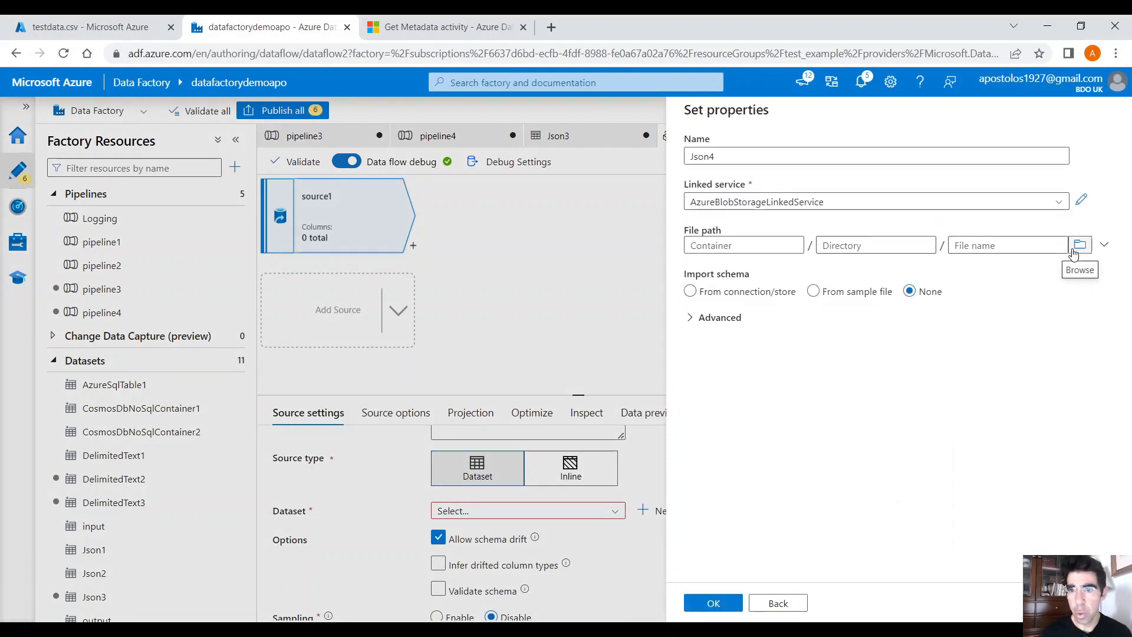
{"action": "left_click", "coordinate": [1080, 245]}
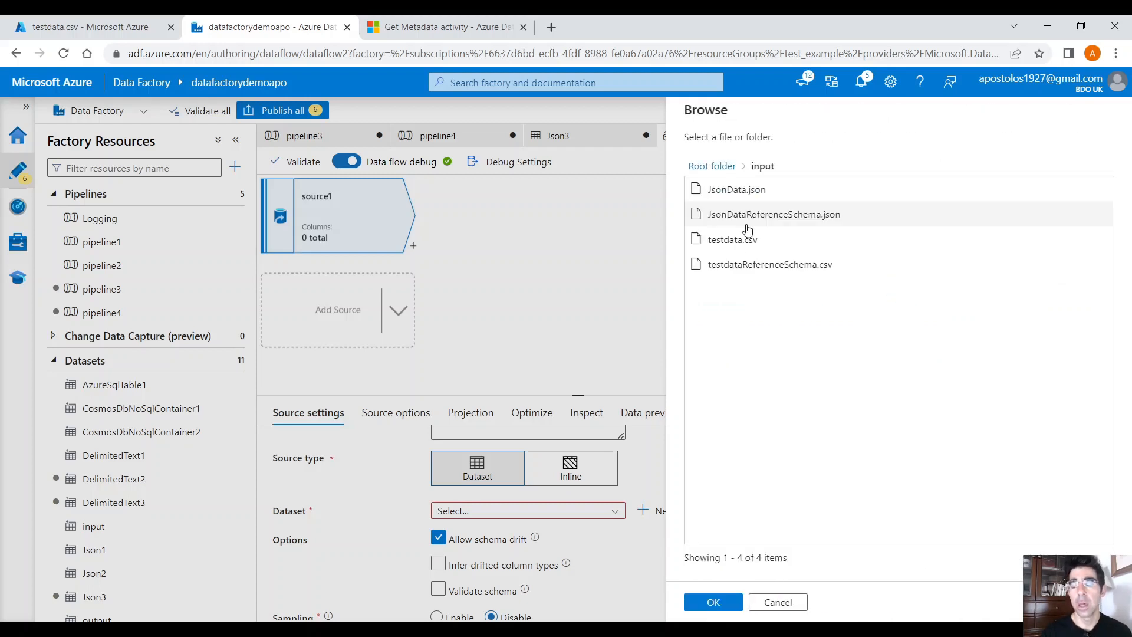
{"action": "mouse_move", "coordinate": [771, 213]}
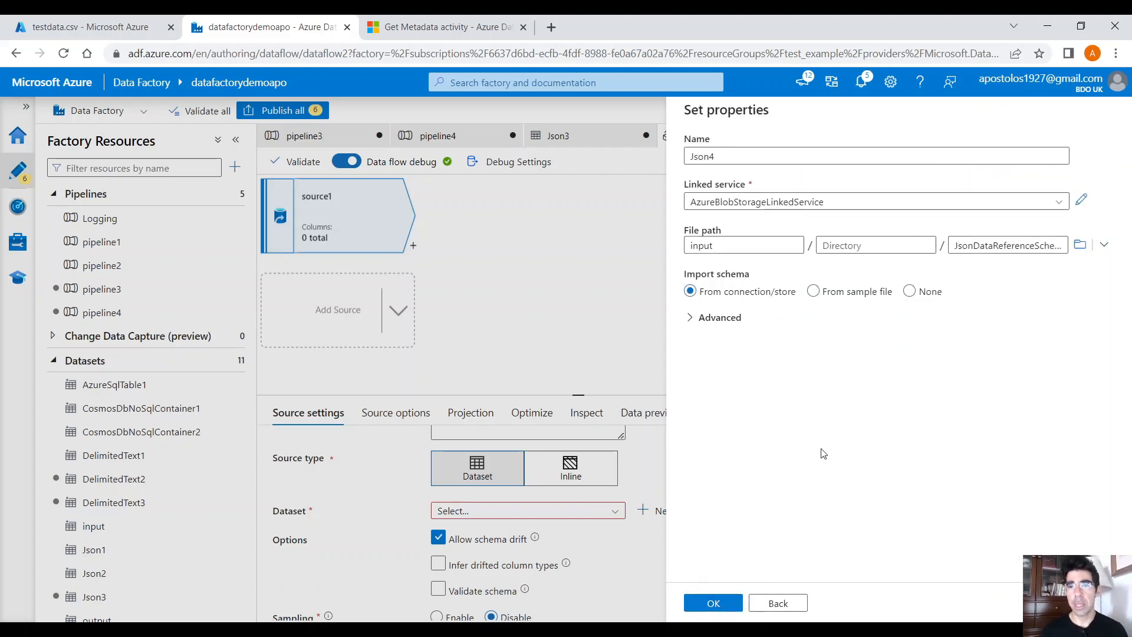
{"action": "mouse_move", "coordinate": [752, 361]}
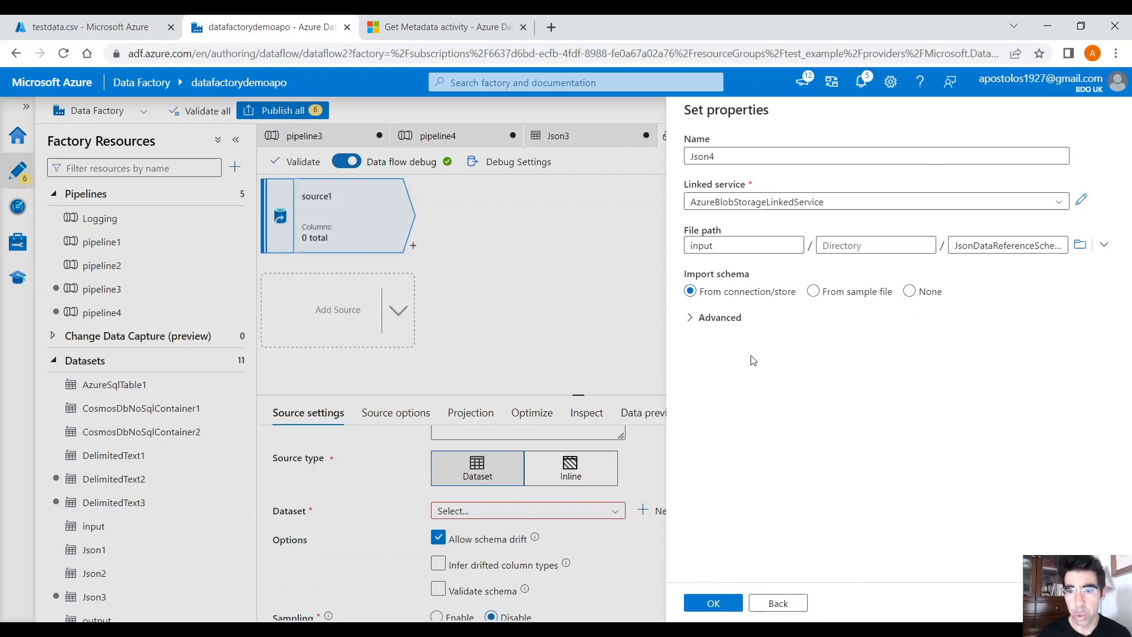
{"action": "left_click", "coordinate": [722, 317]}
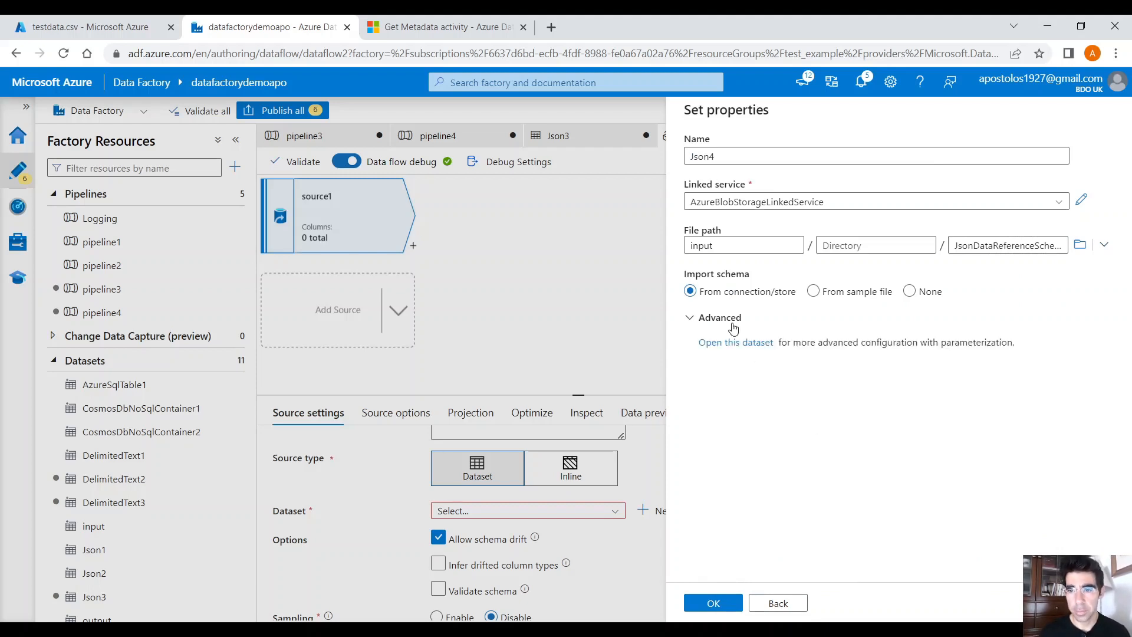
{"action": "left_click", "coordinate": [813, 292]}
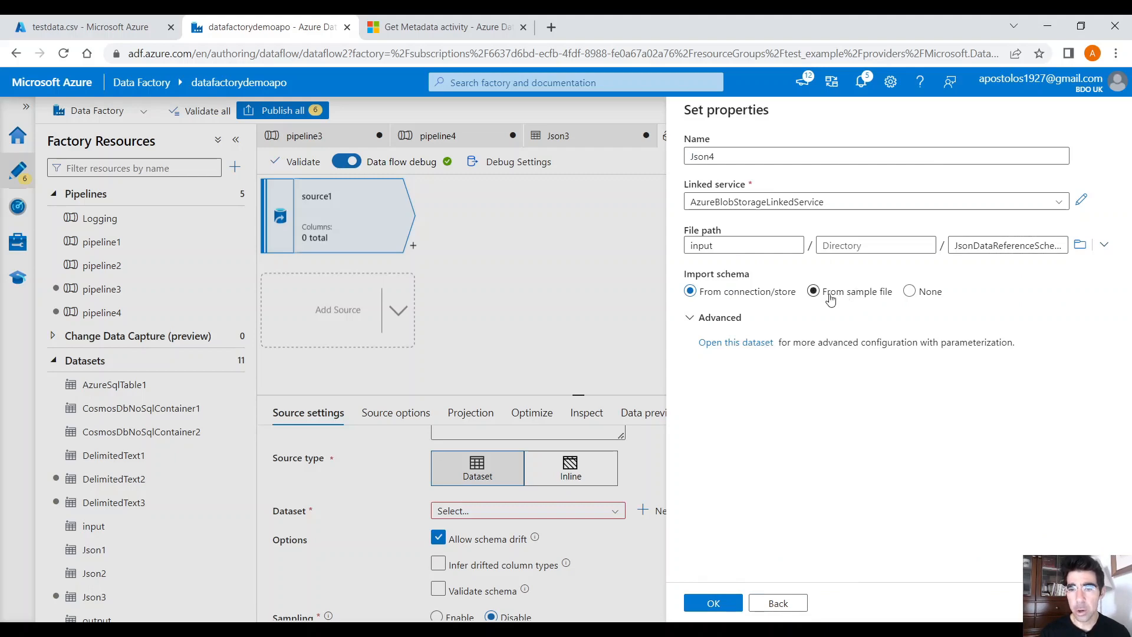
{"action": "left_click", "coordinate": [712, 602]}
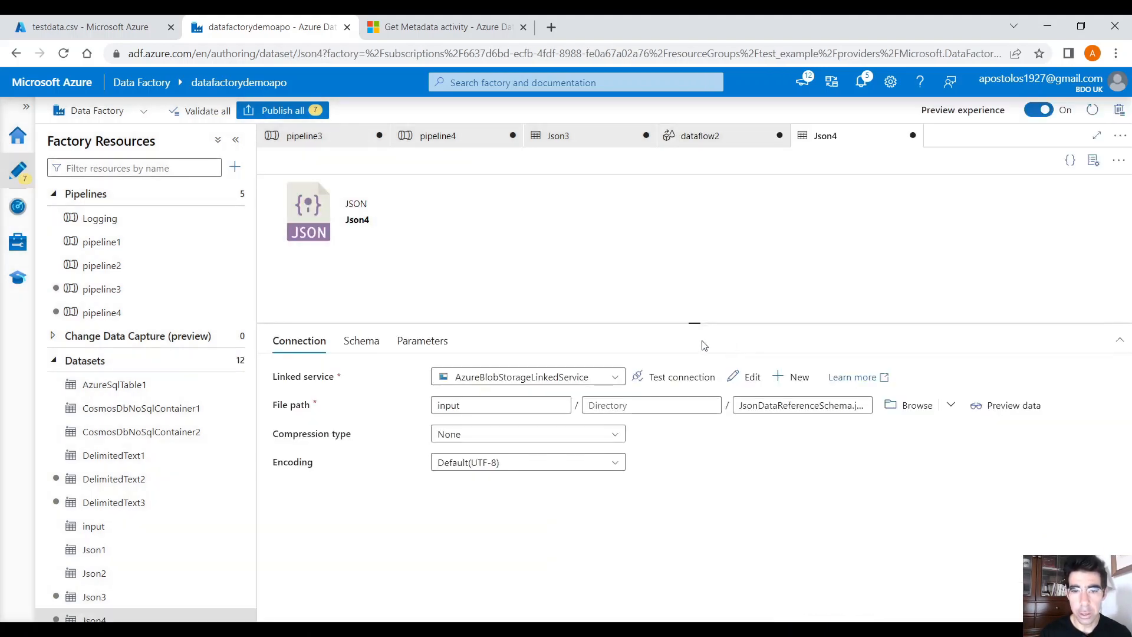
{"action": "left_click", "coordinate": [361, 340]}
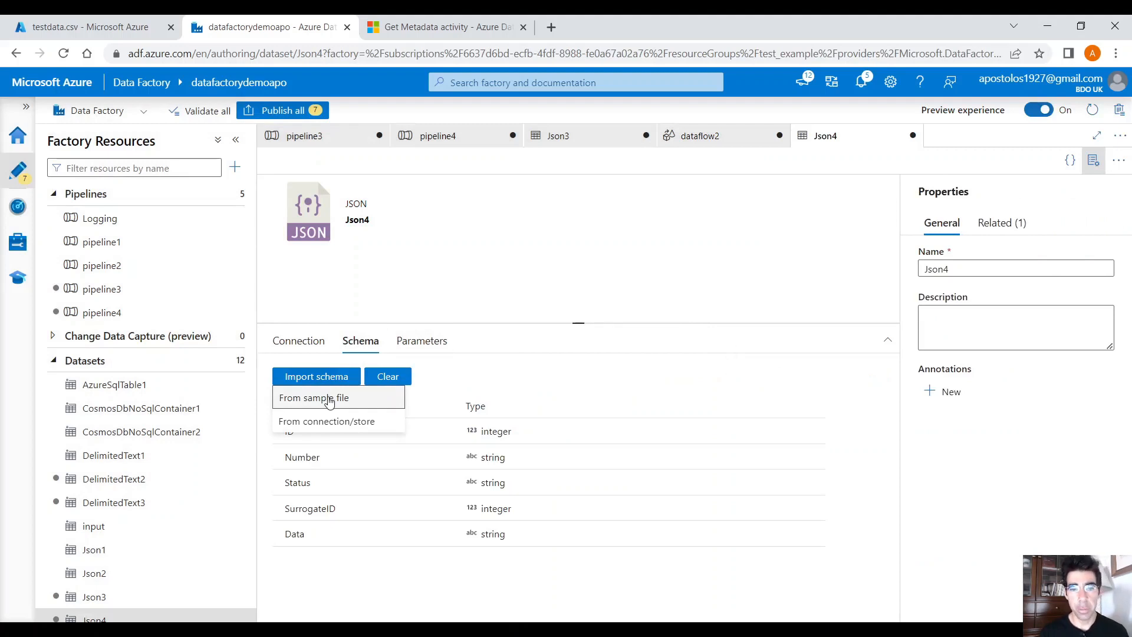
{"action": "mouse_move", "coordinate": [341, 402]}
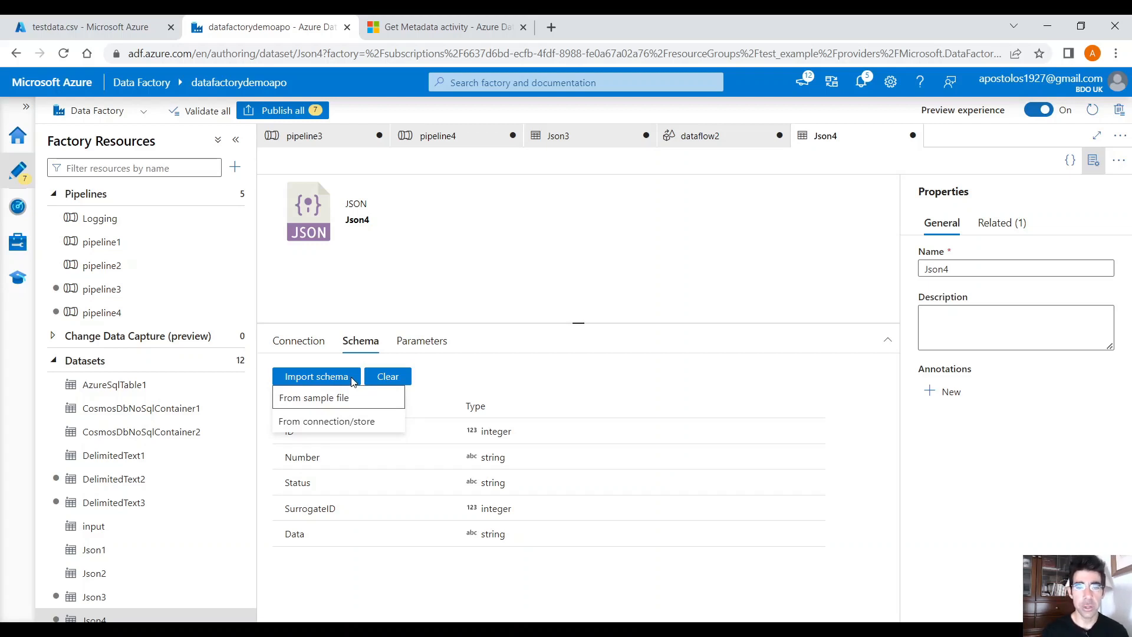
{"action": "mouse_move", "coordinate": [307, 358]}
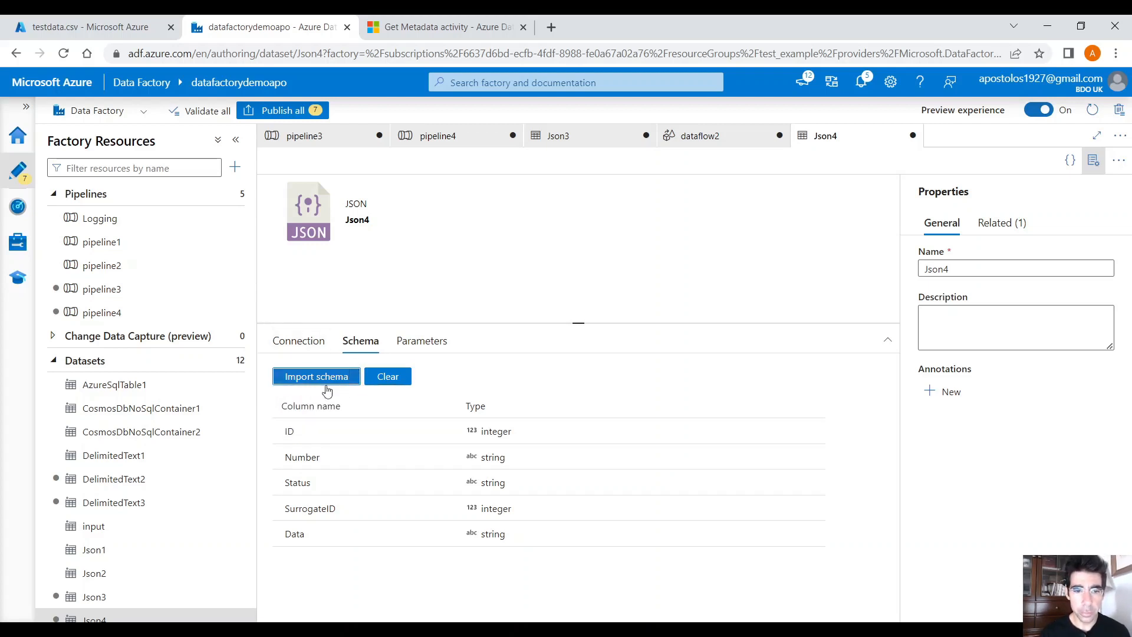
{"action": "left_click", "coordinate": [316, 375]}
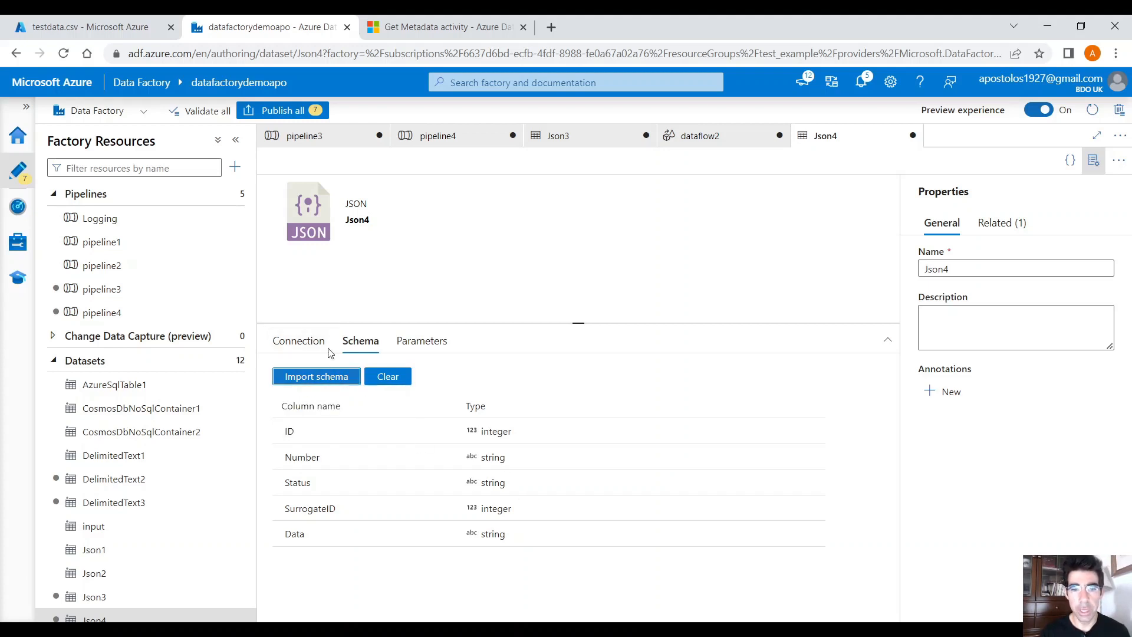
{"action": "left_click", "coordinate": [298, 340]}
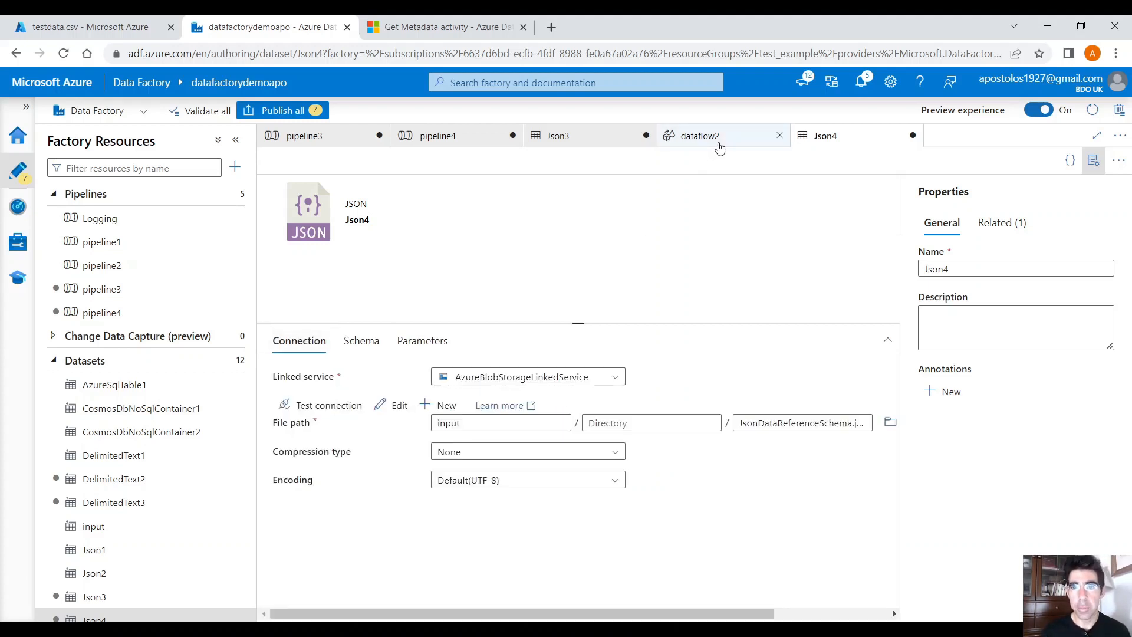
- In dataflow2's source1 enable Validate schema instead of schema drift and view the five projected columns
{"action": "left_click", "coordinate": [697, 134]}
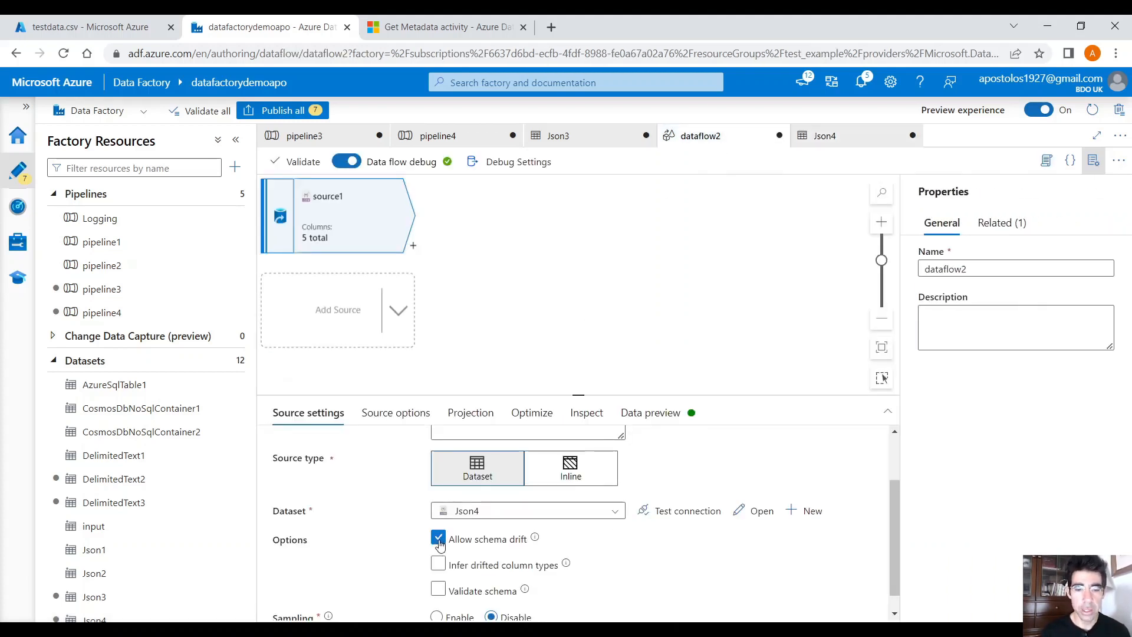
{"action": "mouse_move", "coordinate": [438, 539]}
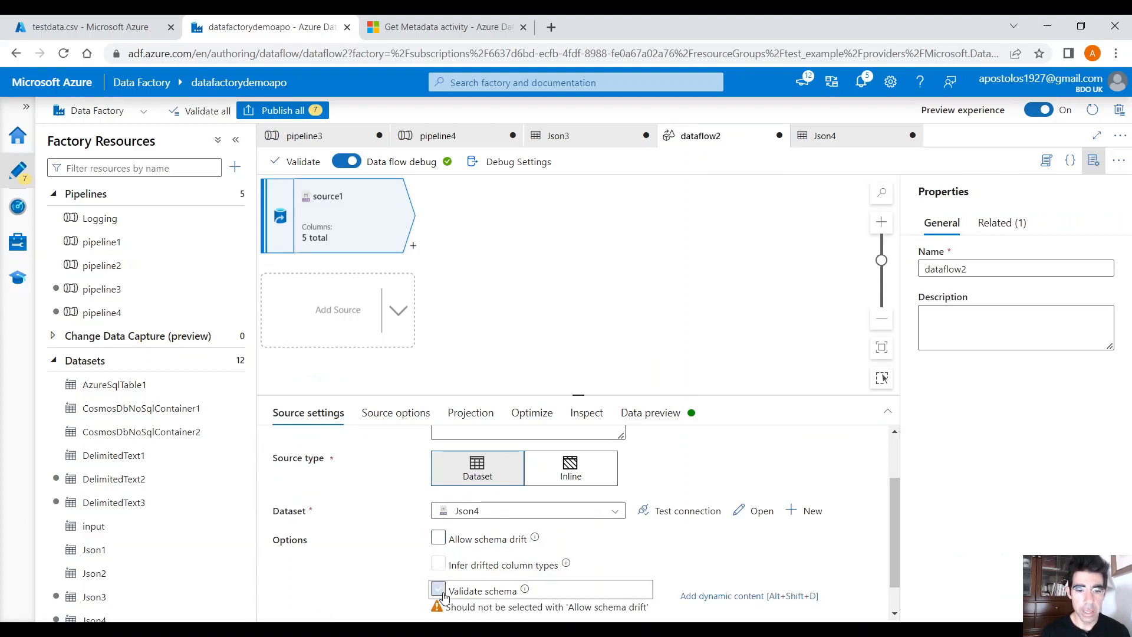
{"action": "left_click", "coordinate": [439, 591]}
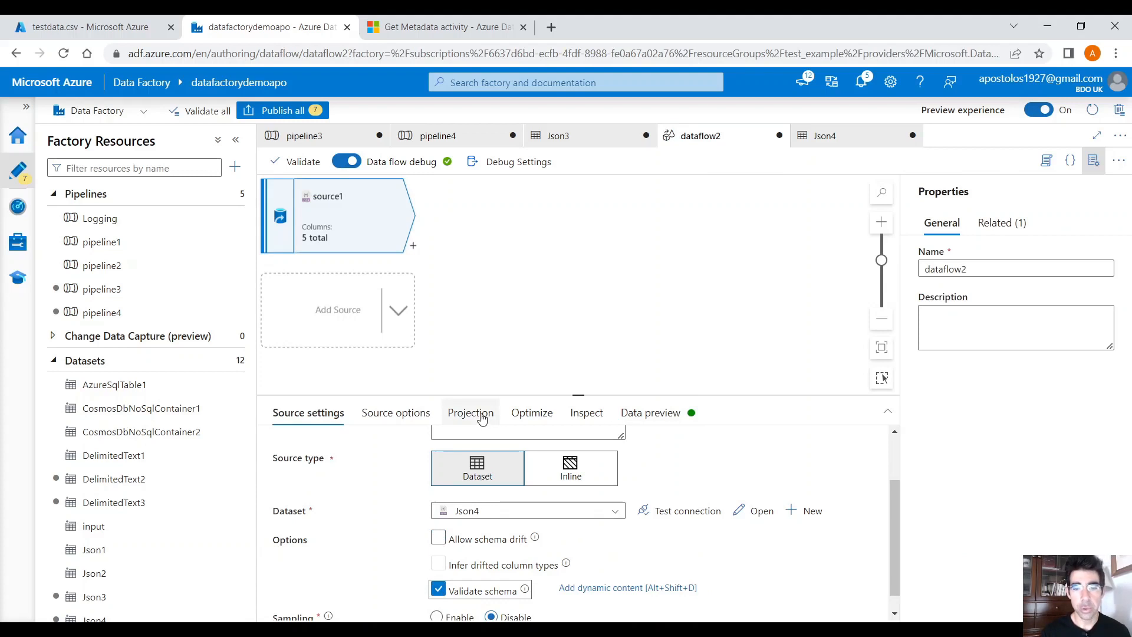
{"action": "left_click", "coordinate": [470, 412]}
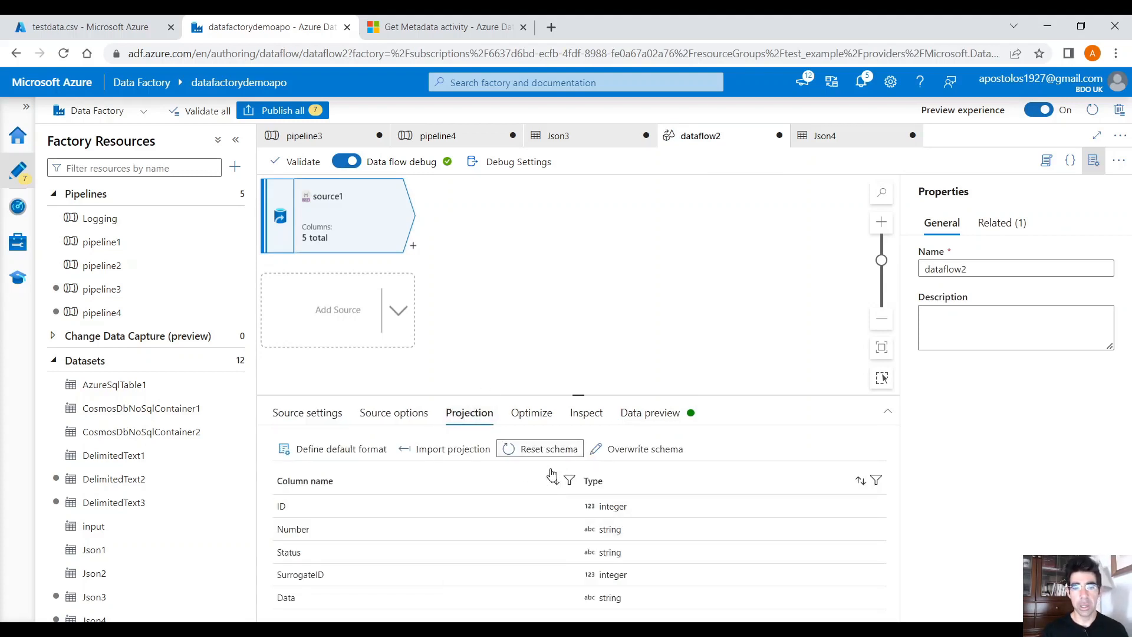
{"action": "mouse_move", "coordinate": [578, 497]}
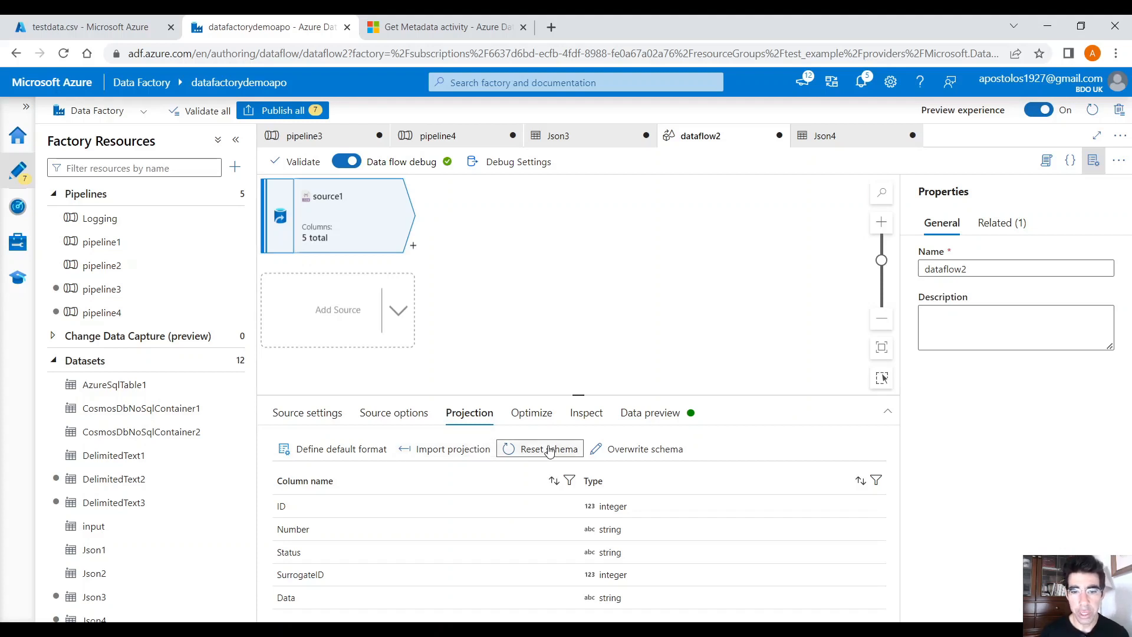
- Refresh source1's data preview to get one row: ID 1, Number 1233, Status Closed, SurrogateID 1, Data 'Some data'
{"action": "left_click", "coordinate": [649, 413]}
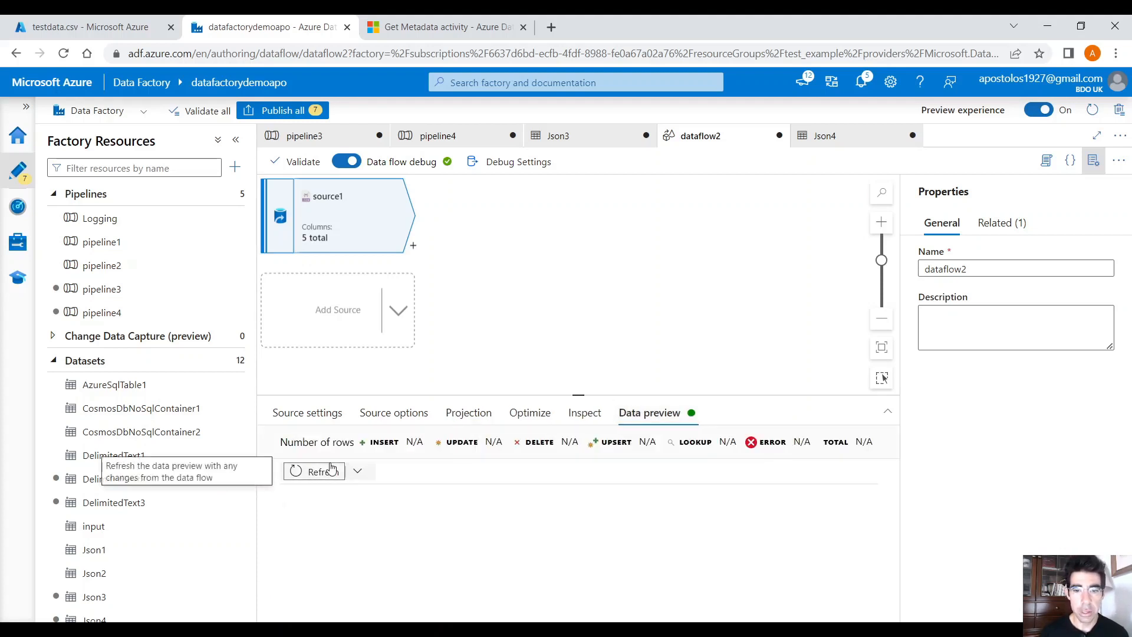
{"action": "left_click", "coordinate": [323, 472]}
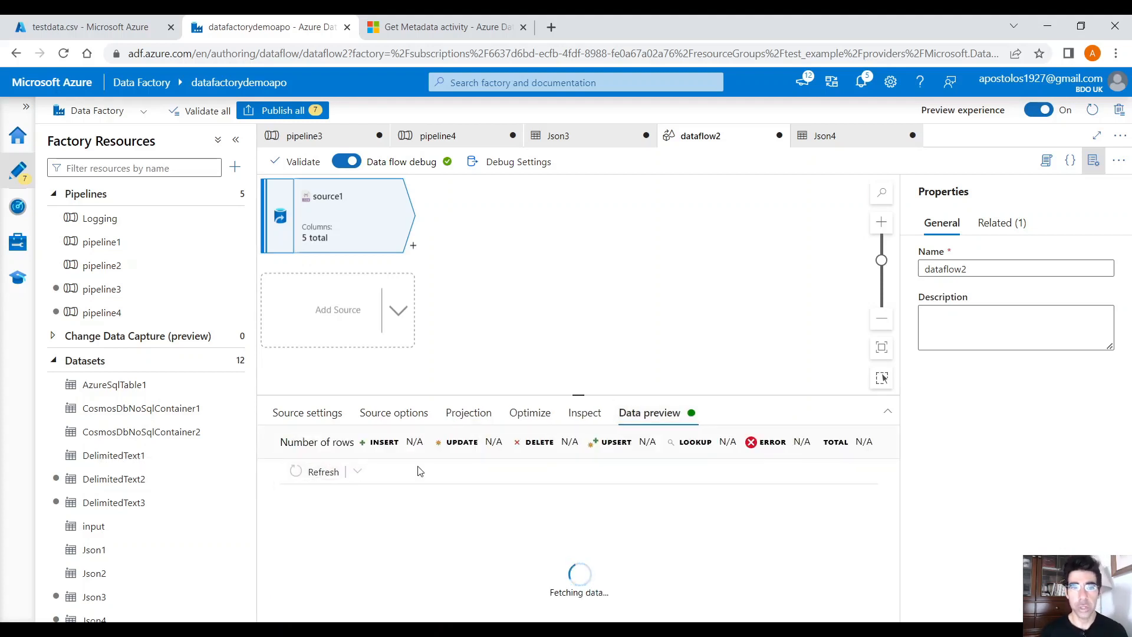
{"action": "mouse_move", "coordinate": [383, 471]}
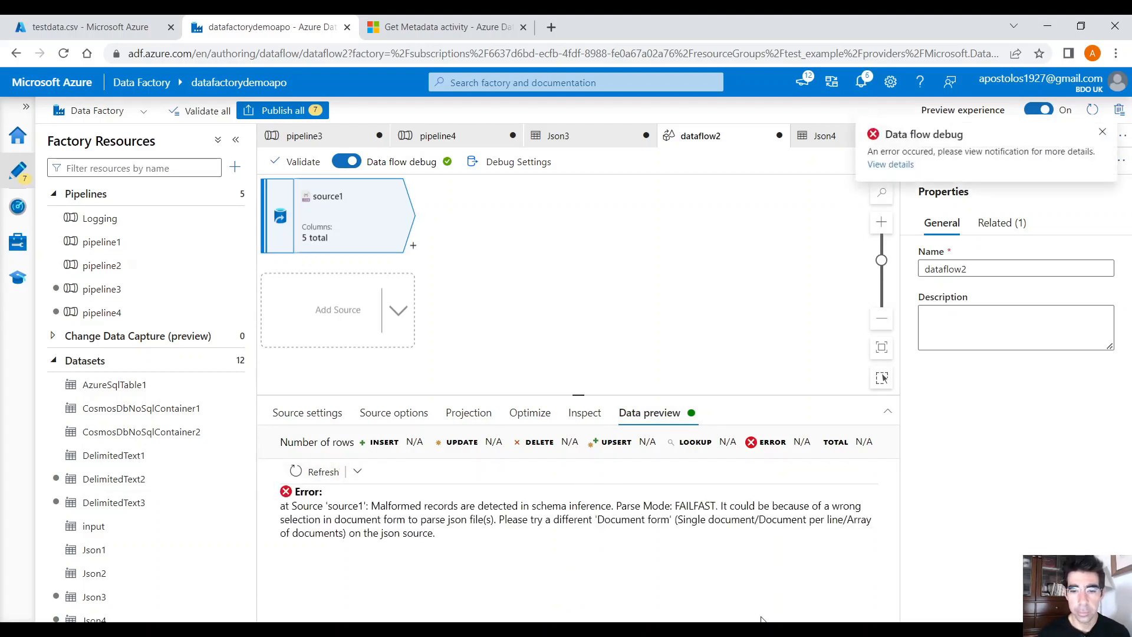
{"action": "mouse_move", "coordinate": [307, 413]}
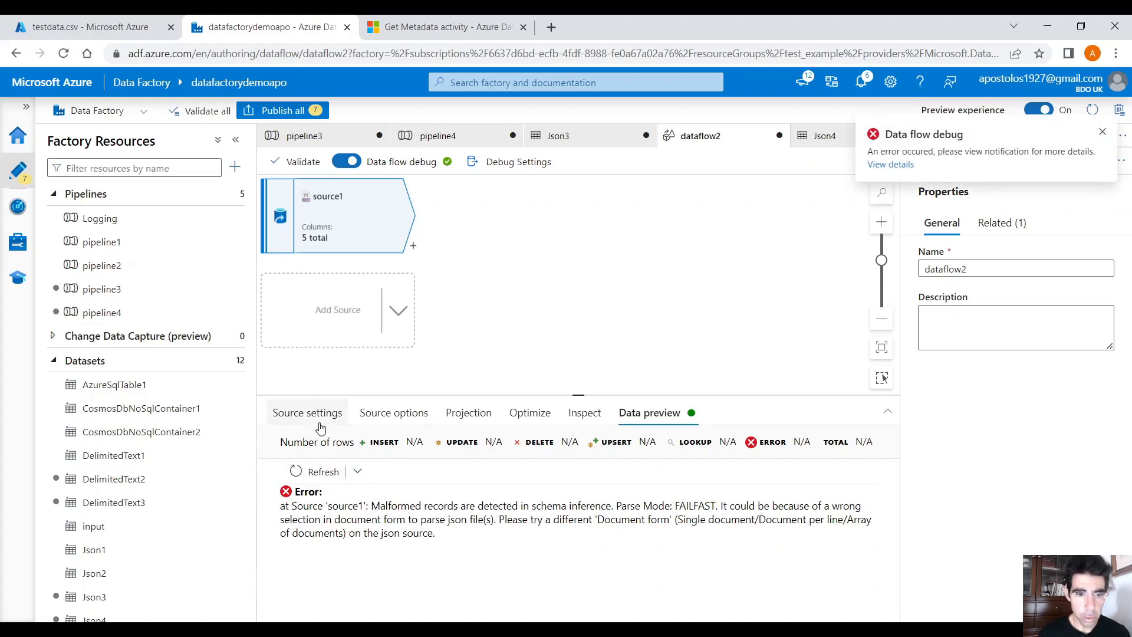
{"action": "left_click", "coordinate": [394, 412]}
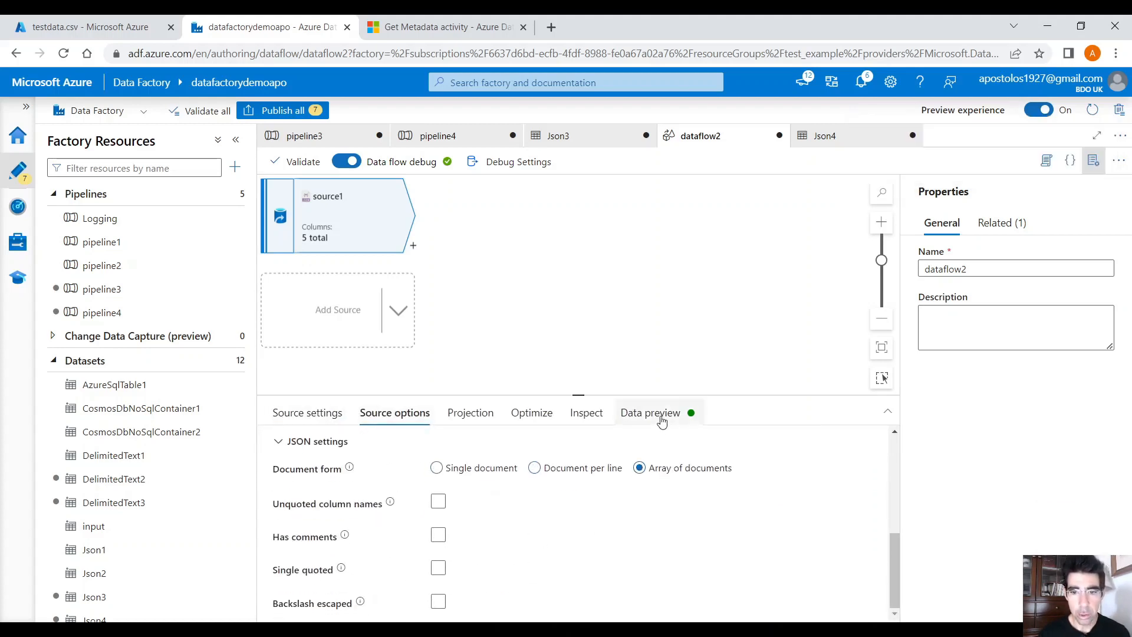
{"action": "left_click", "coordinate": [649, 413]}
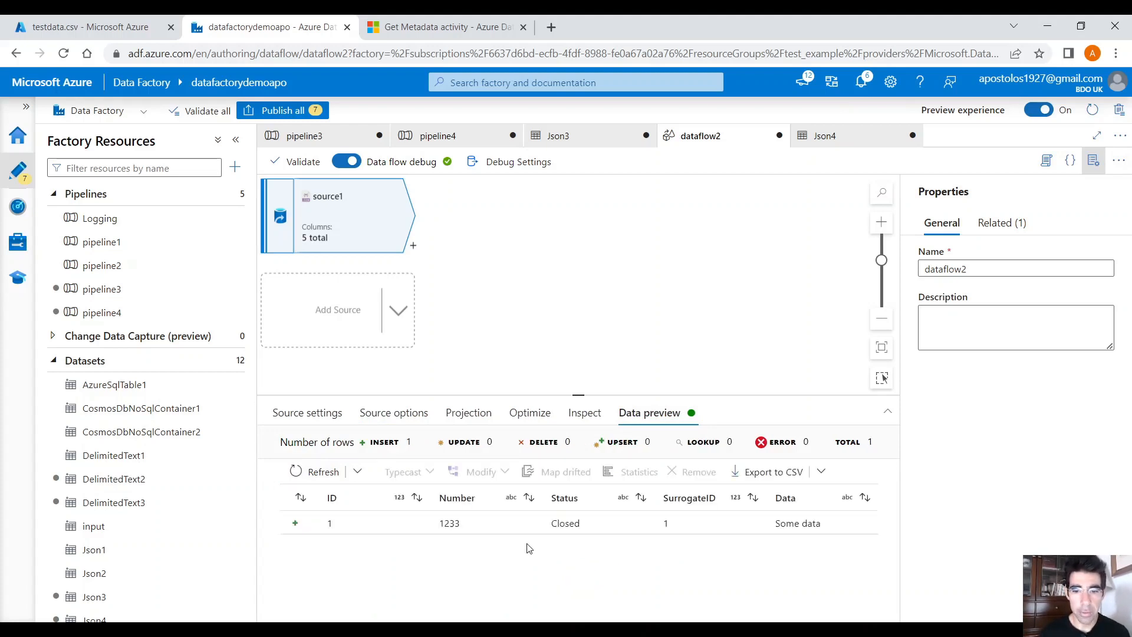
{"action": "mouse_move", "coordinate": [644, 548]}
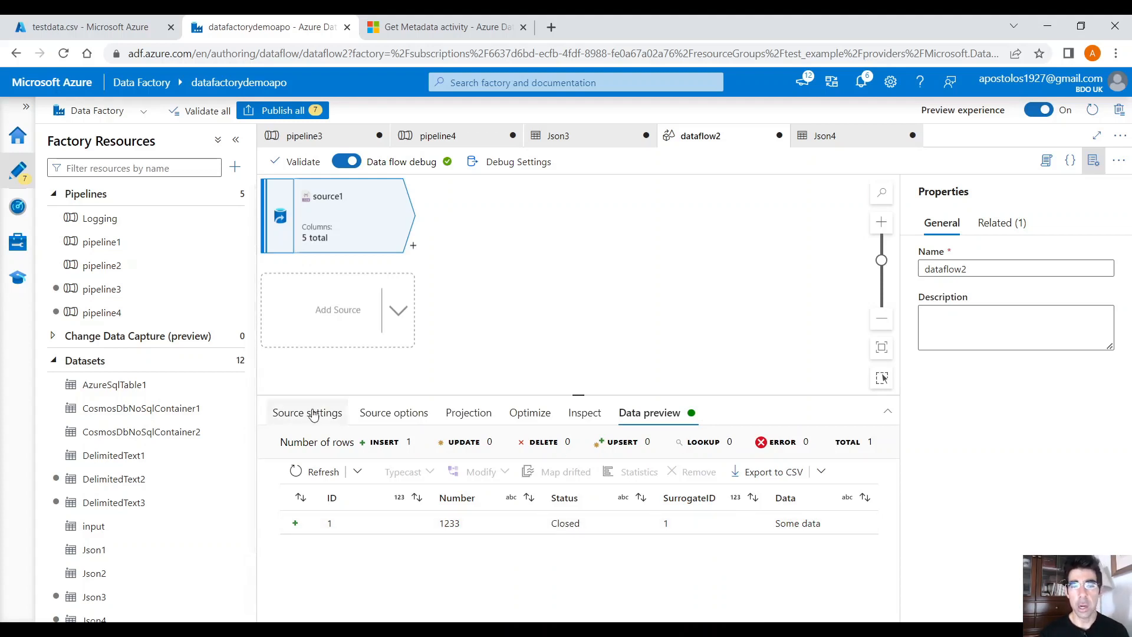
- Repoint Json4 to input/JsonData.json and view its five-column schema (ID, Number, Status, SurrogateID, Data)
{"action": "left_click", "coordinate": [308, 413]}
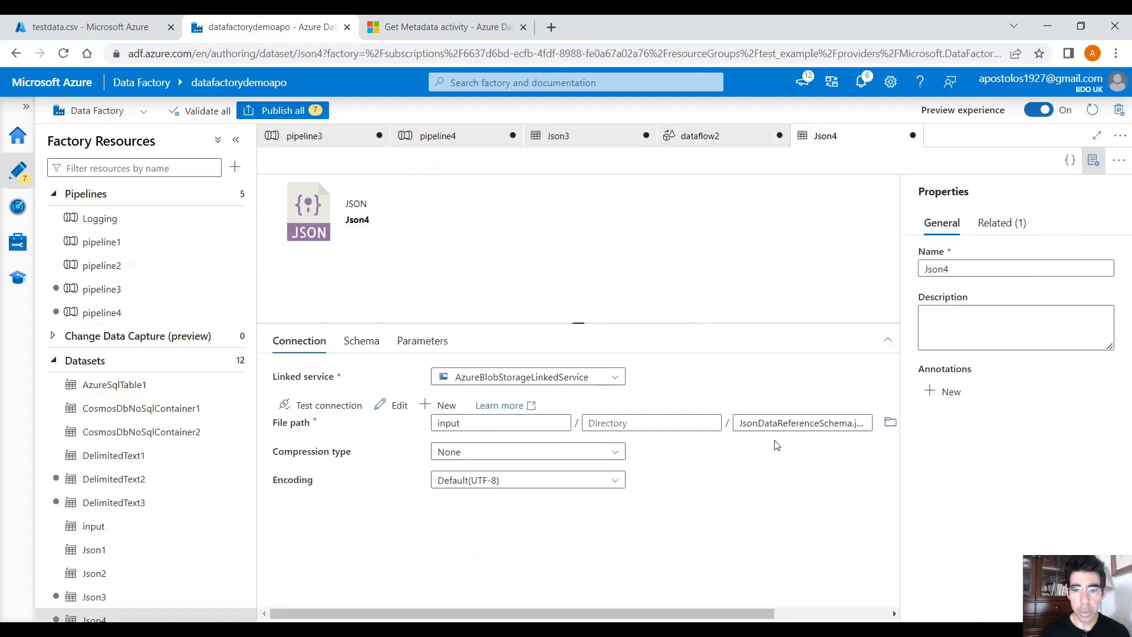
{"action": "left_click", "coordinate": [891, 423]}
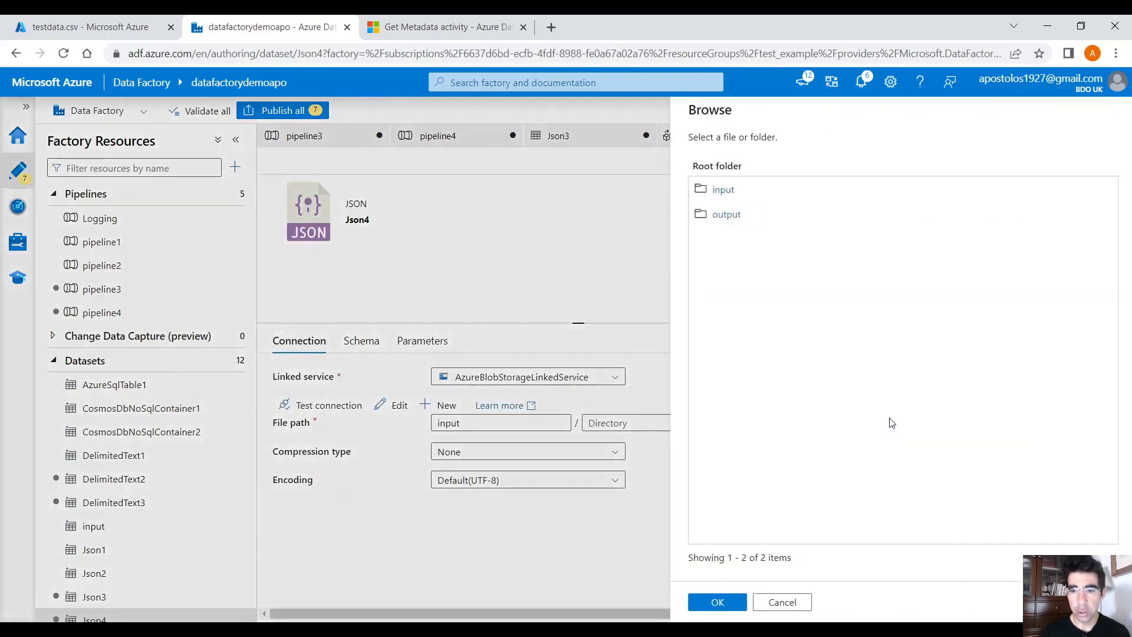
{"action": "left_click", "coordinate": [723, 189]}
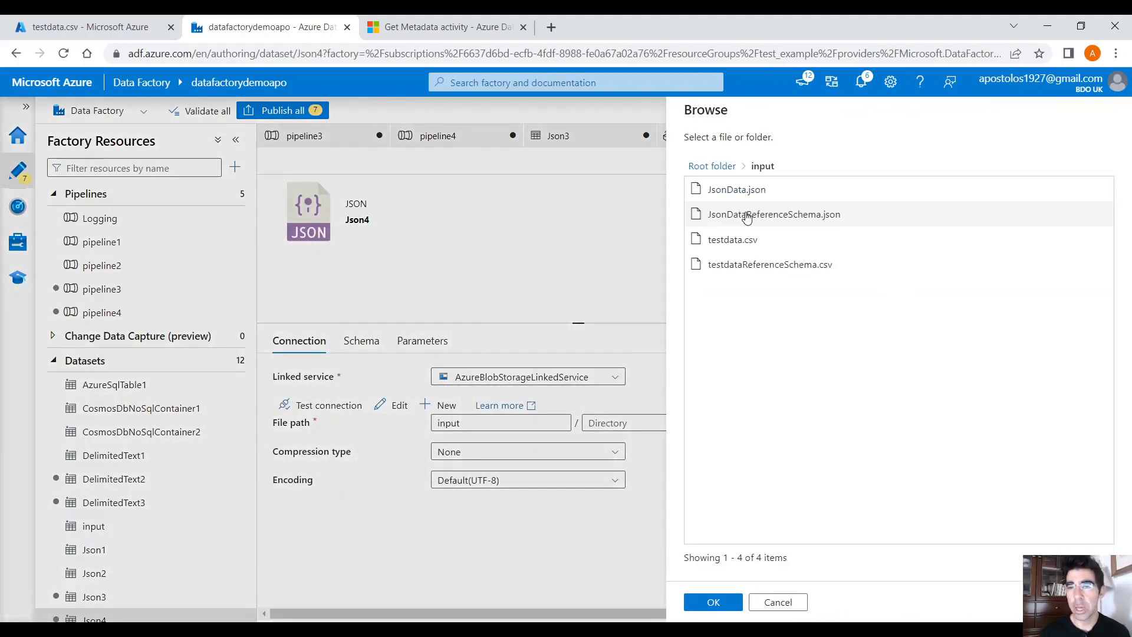
{"action": "left_click", "coordinate": [712, 601]}
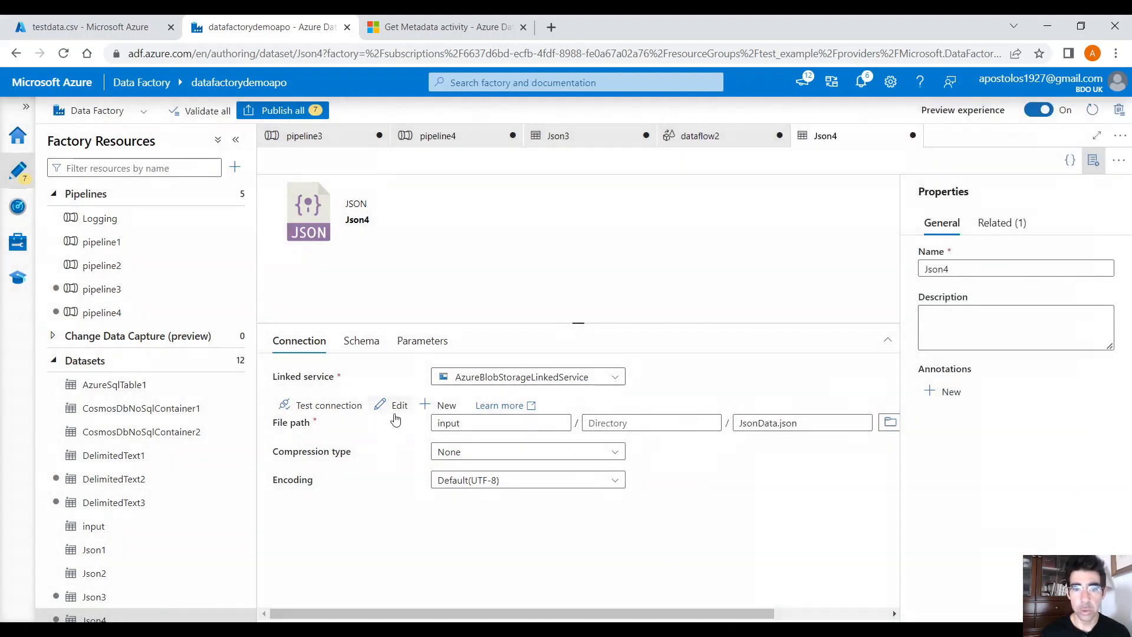
{"action": "left_click", "coordinate": [361, 340]}
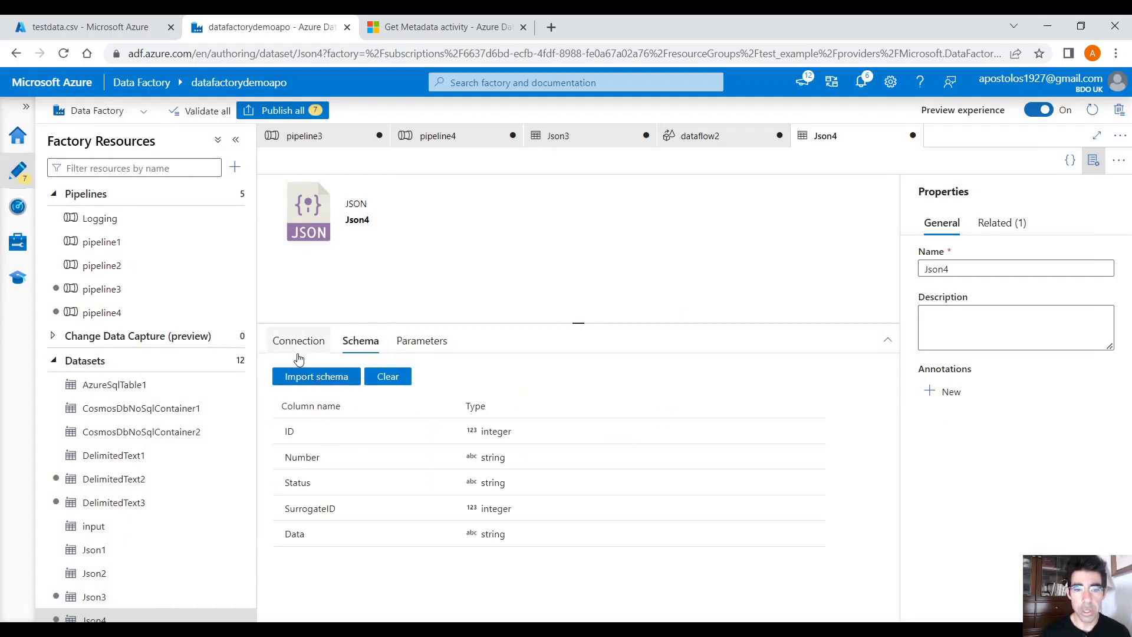
- Refresh dataflow2's source1 preview with the new file, producing a missing column 'Data' error
{"action": "left_click", "coordinate": [701, 134]}
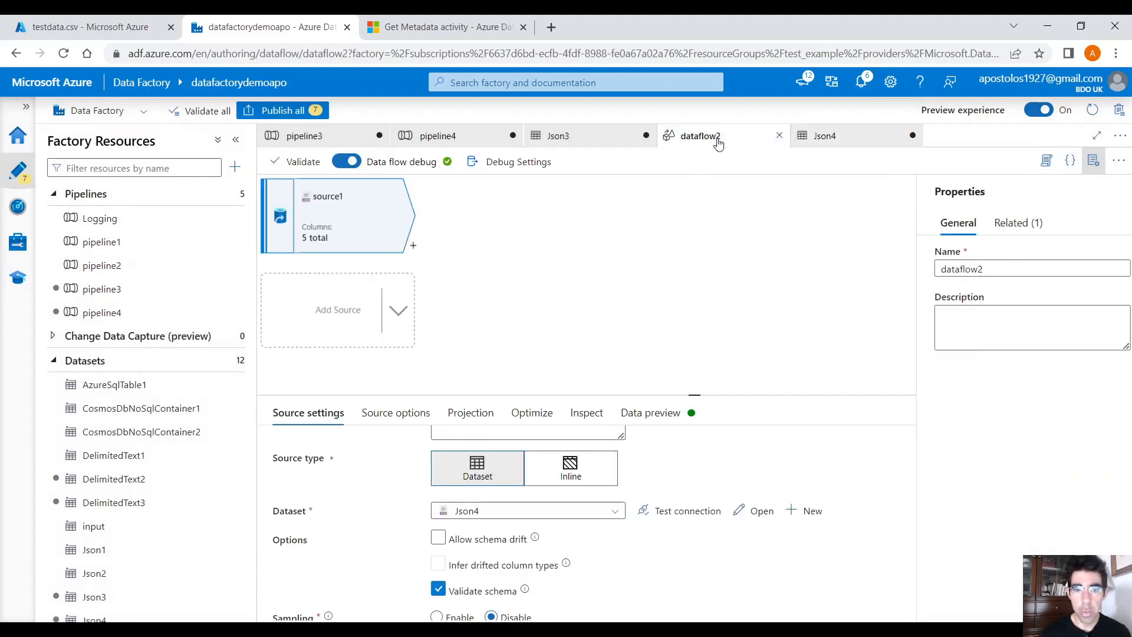
{"action": "left_click", "coordinate": [648, 413]}
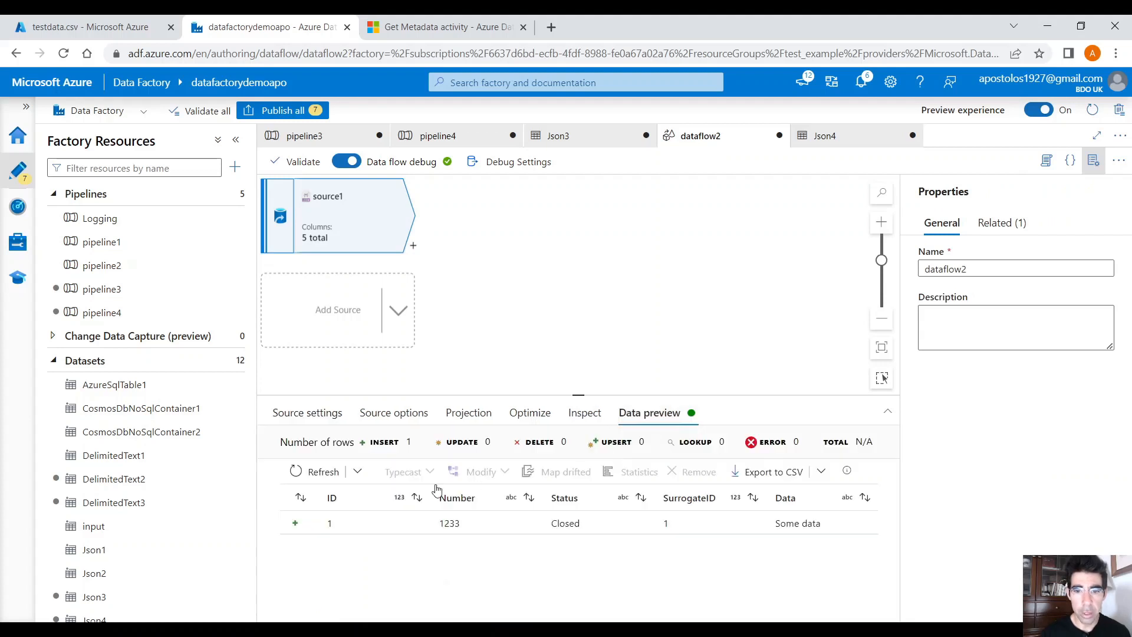
{"action": "mouse_move", "coordinate": [323, 472]}
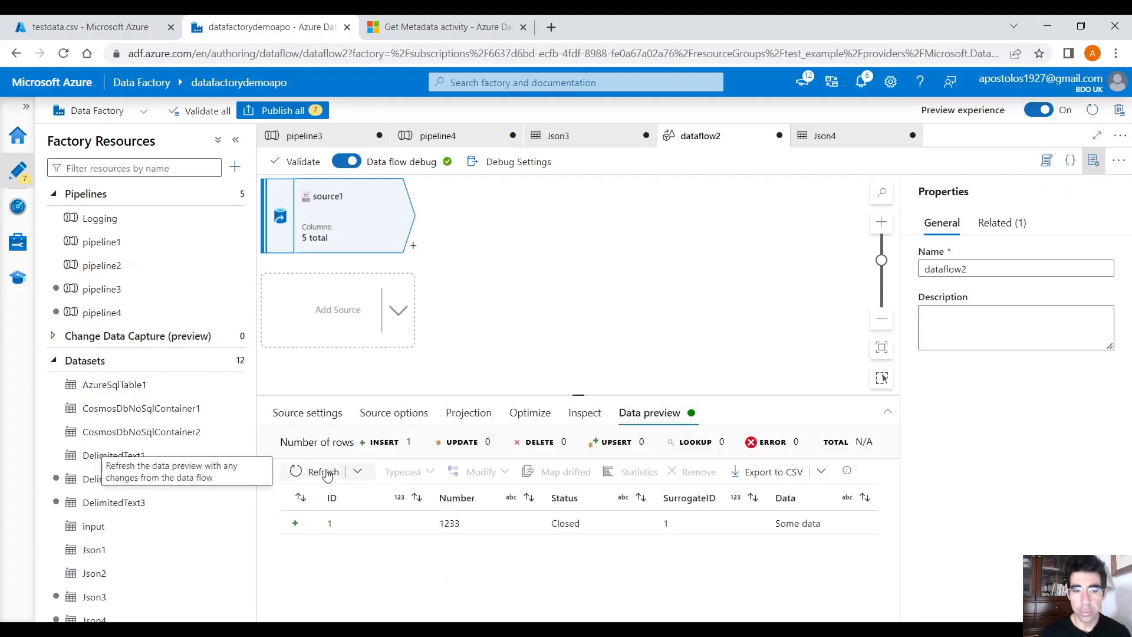
{"action": "left_click", "coordinate": [323, 472]}
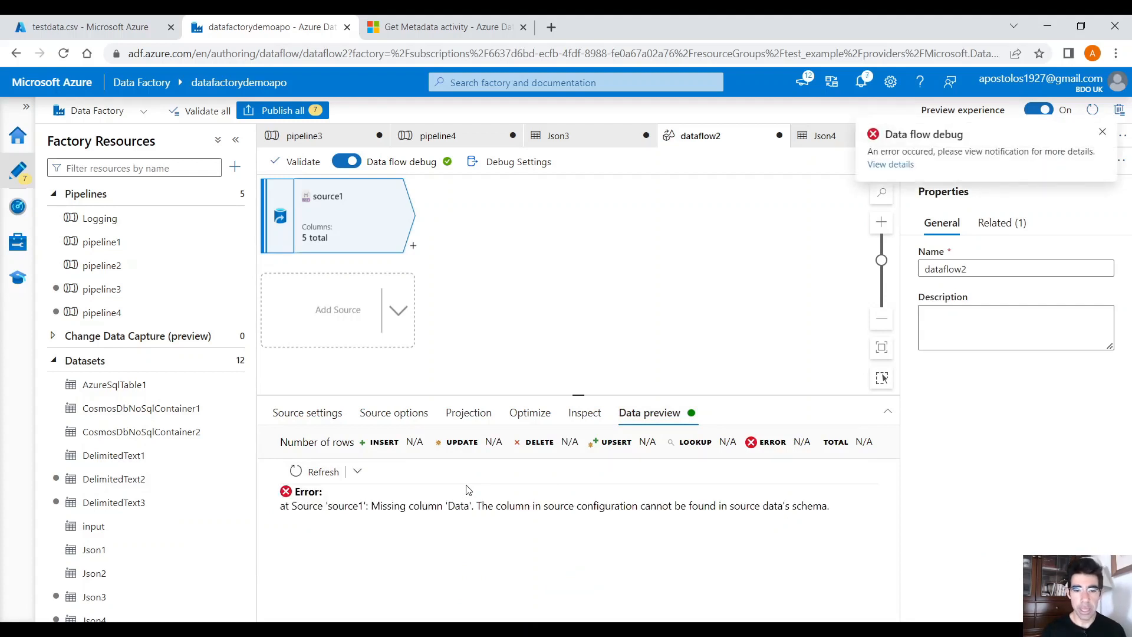
{"action": "left_click", "coordinate": [307, 412]}
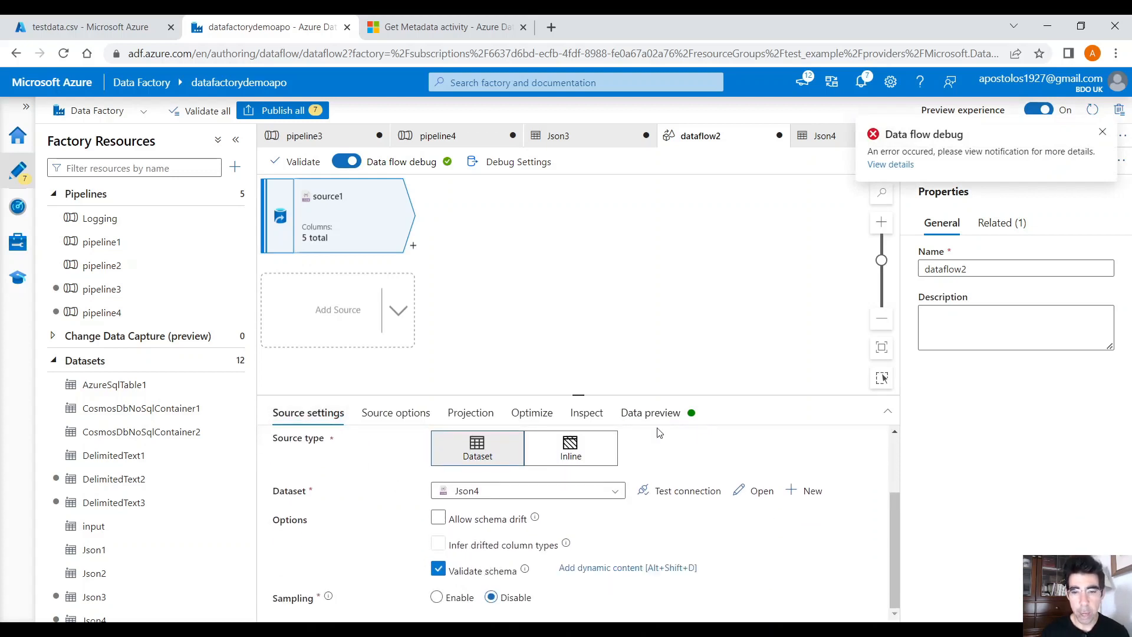
- Compare the missing-column error against source1's Validate schema option
{"action": "left_click", "coordinate": [648, 413]}
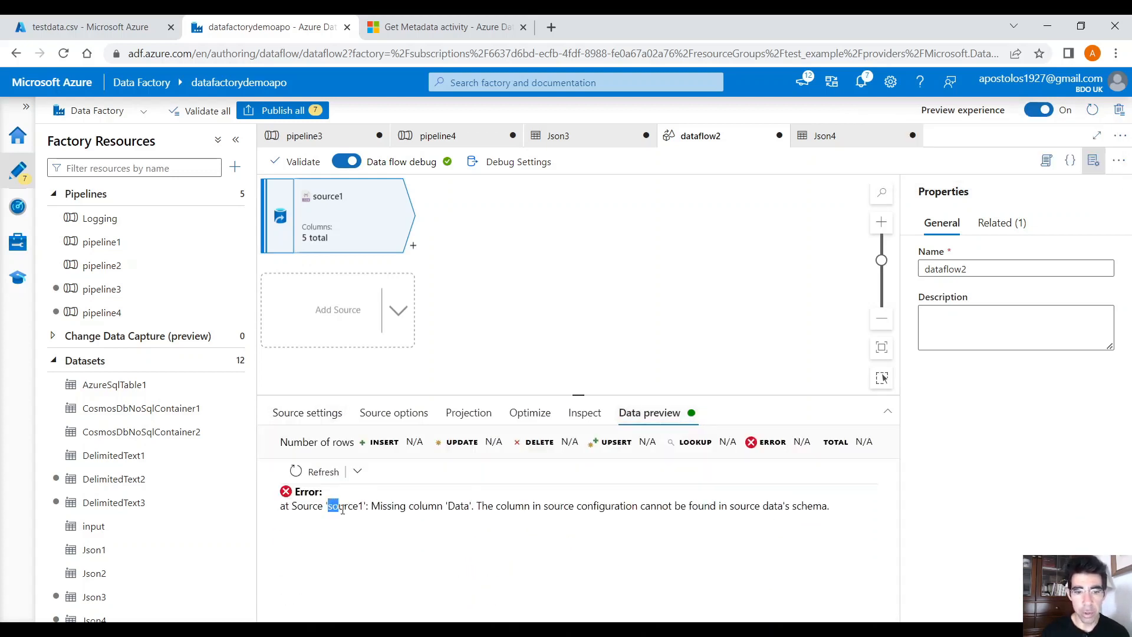
{"action": "double_click", "coordinate": [452, 506]}
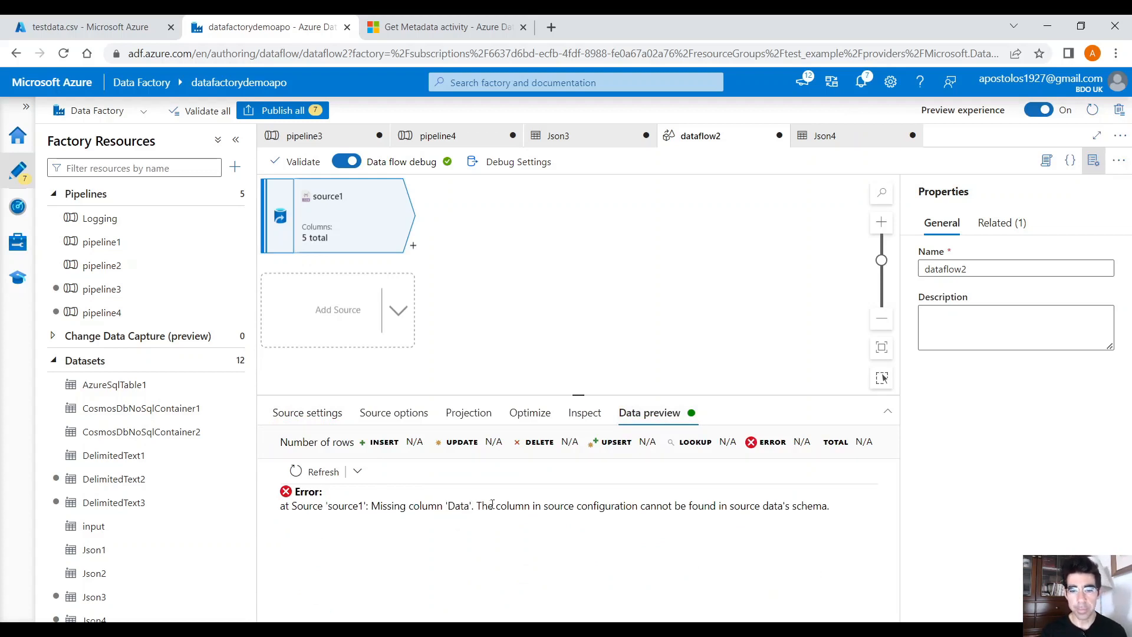
{"action": "mouse_move", "coordinate": [342, 426]}
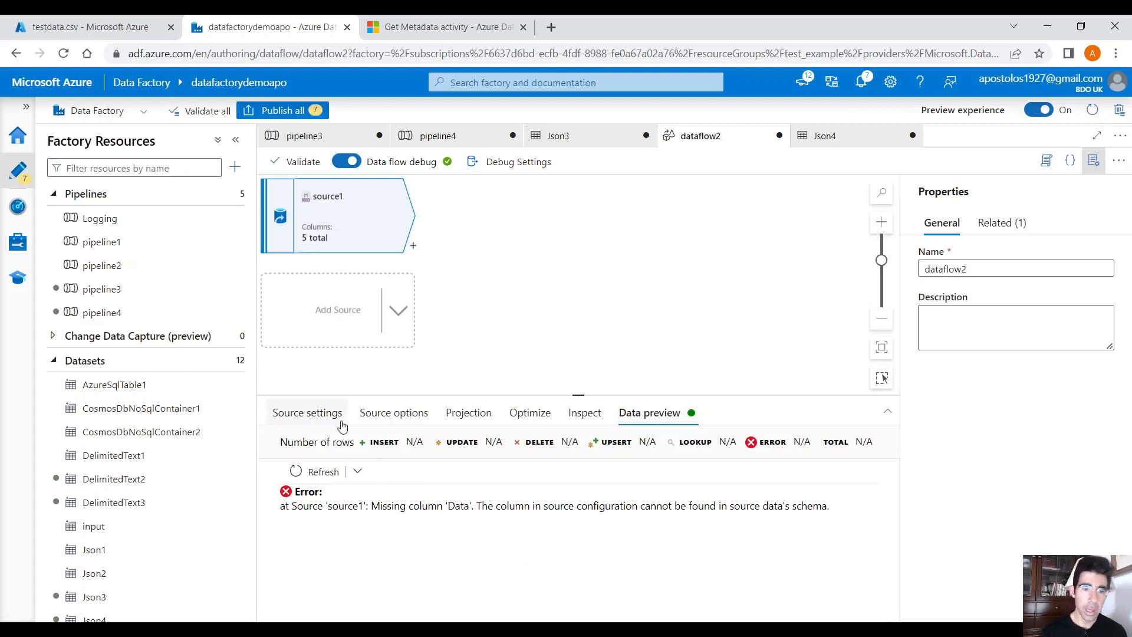
{"action": "left_click", "coordinate": [308, 413]}
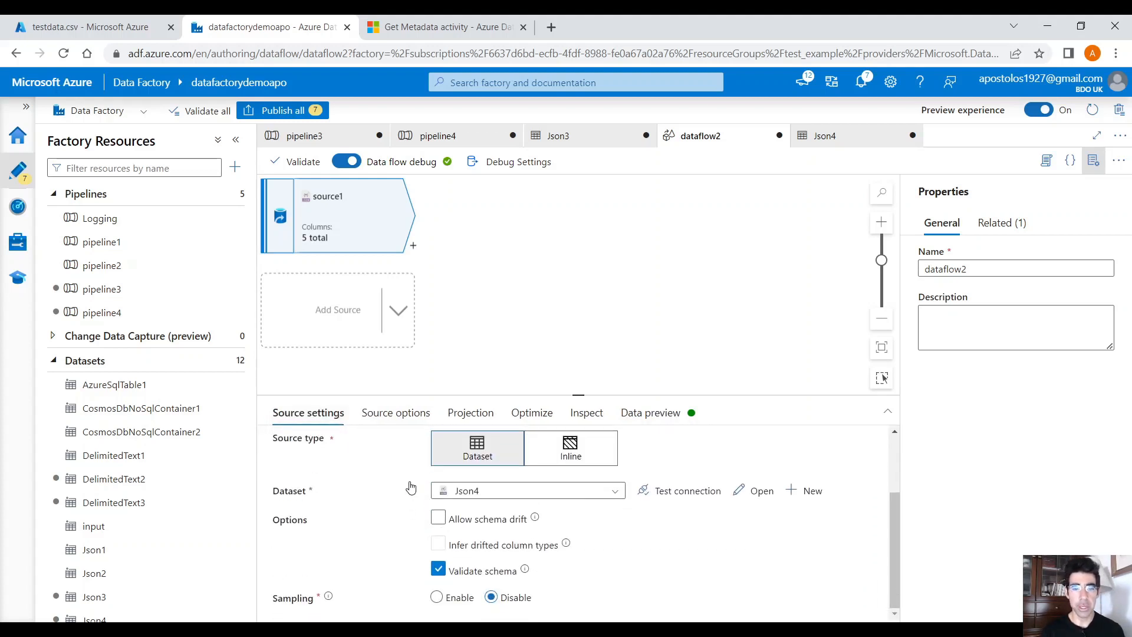
{"action": "mouse_move", "coordinate": [525, 571]}
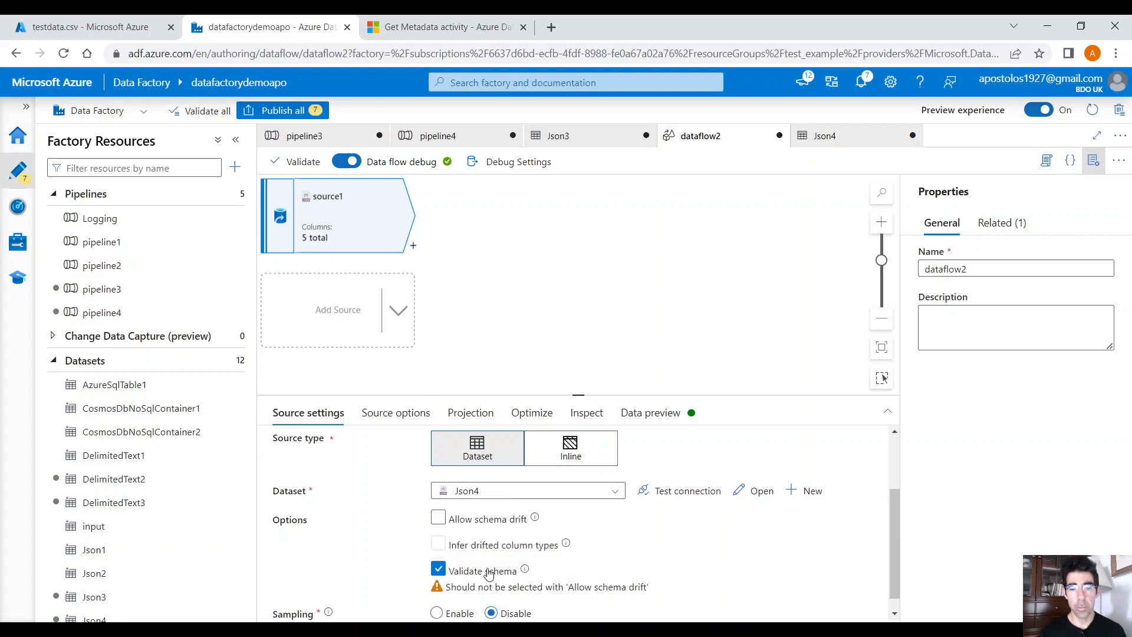
{"action": "left_click", "coordinate": [648, 413]}
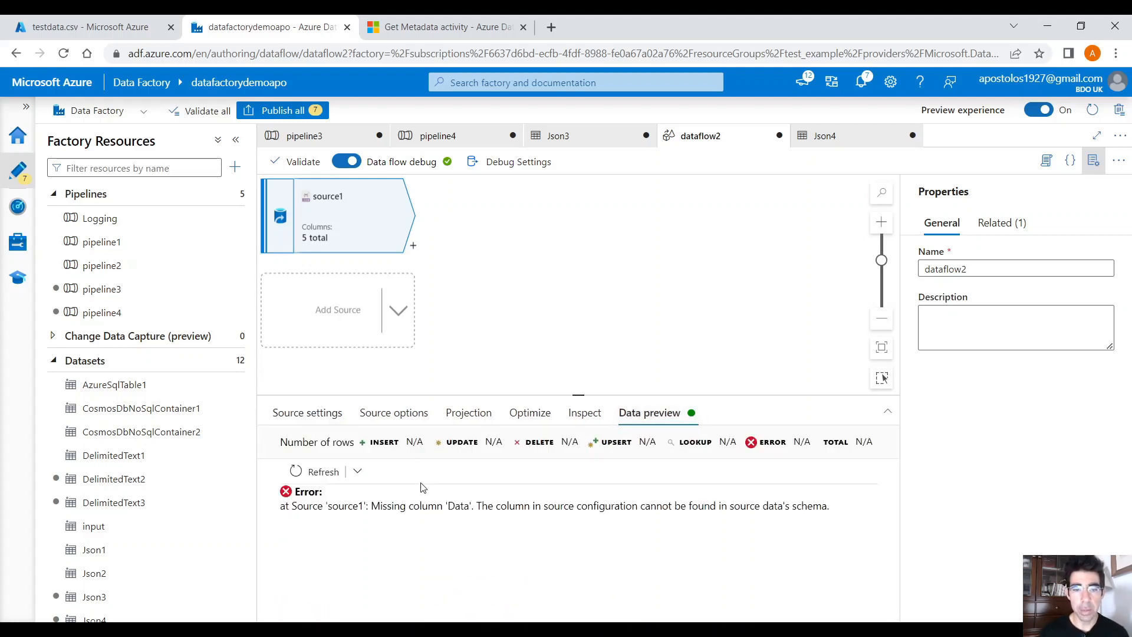
{"action": "mouse_move", "coordinate": [431, 465]}
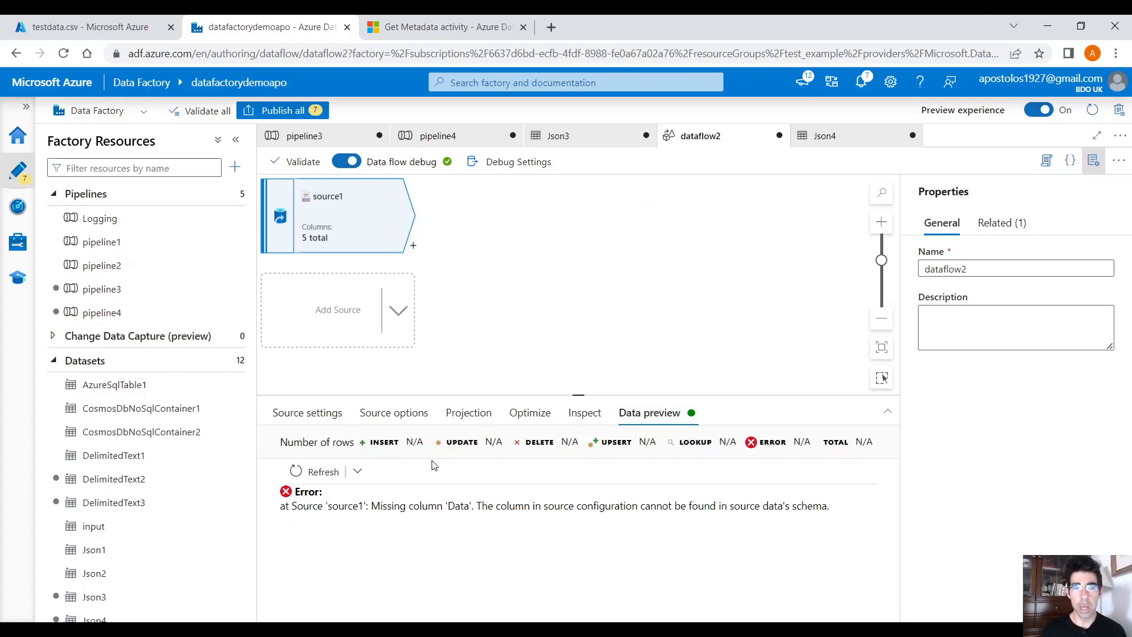
{"action": "mouse_move", "coordinate": [334, 465]}
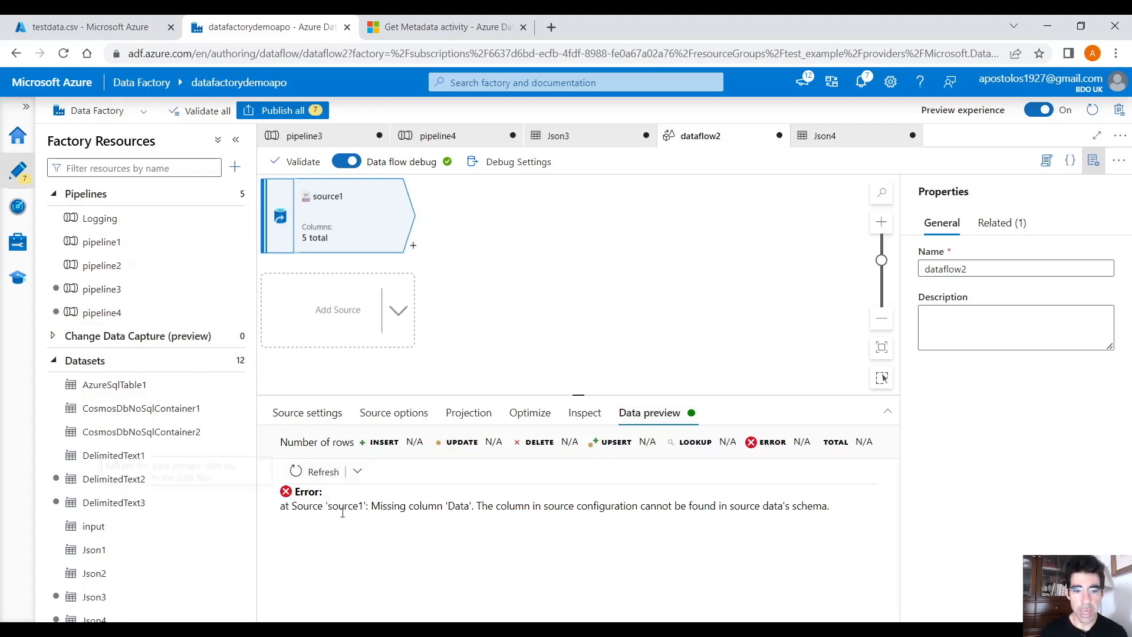
{"action": "mouse_move", "coordinate": [307, 412]}
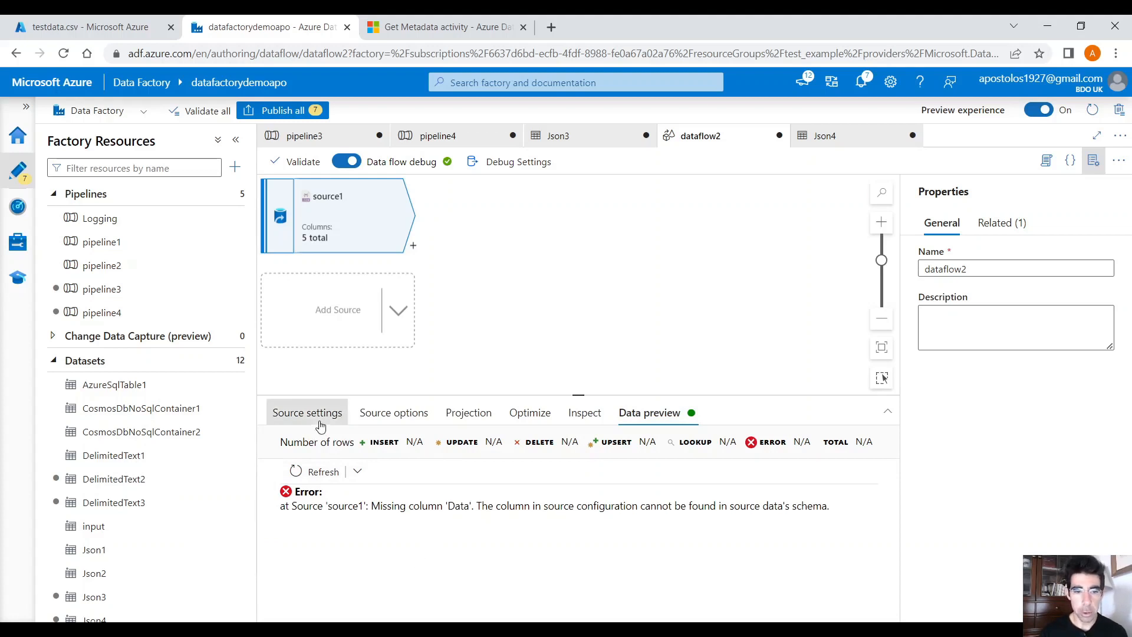
- Turn off Validate schema and allow schema drift on source1
{"action": "left_click", "coordinate": [307, 413]}
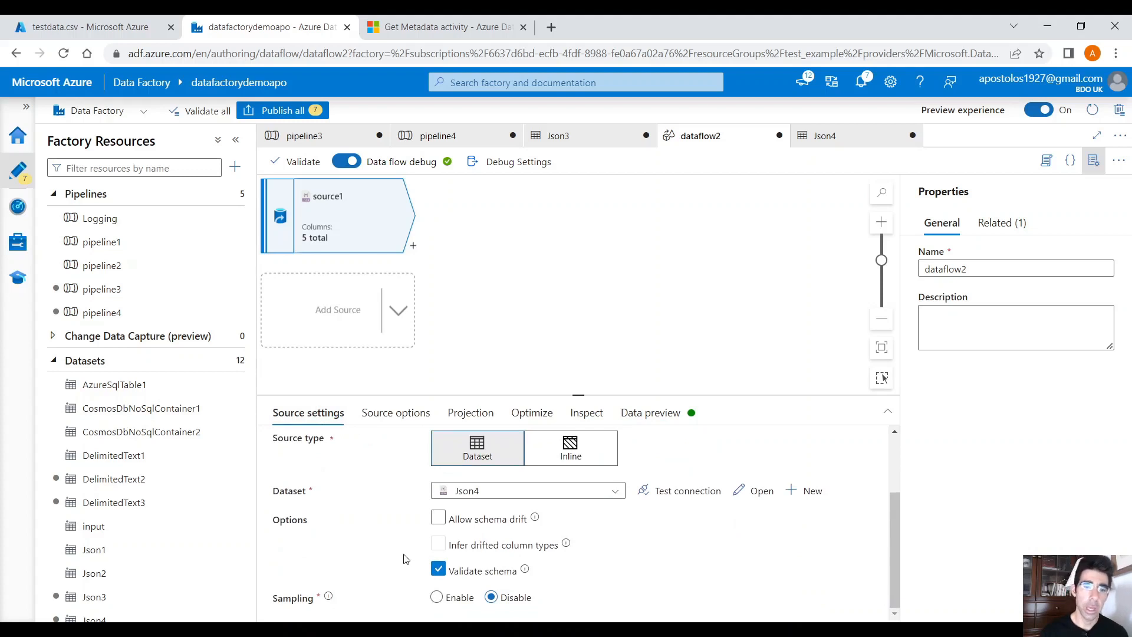
{"action": "left_click", "coordinate": [439, 571]}
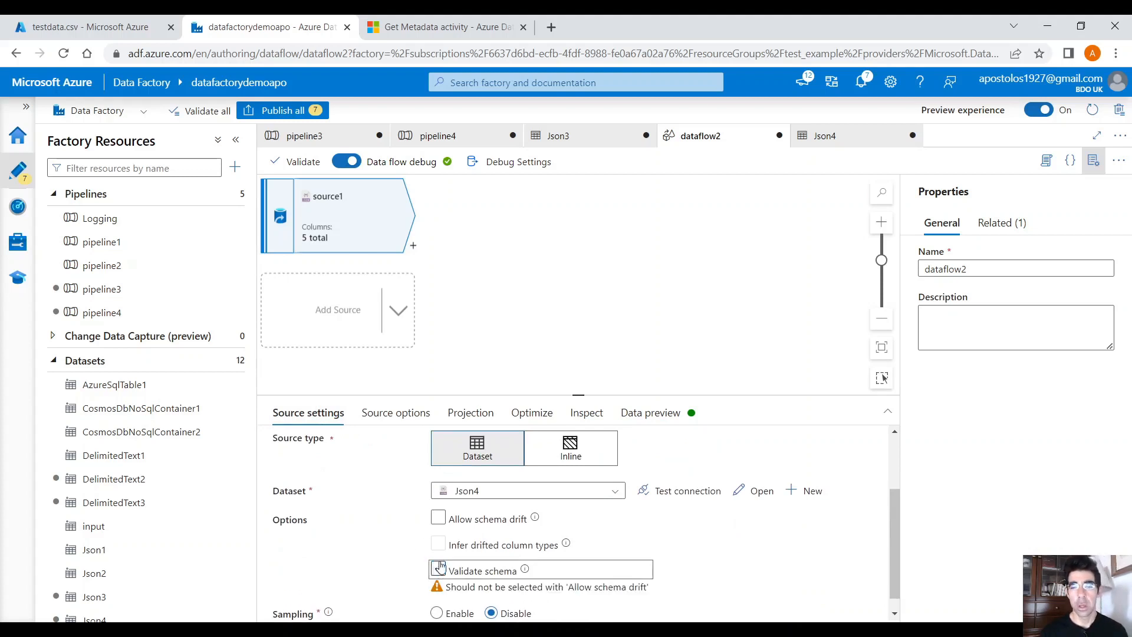
{"action": "left_click", "coordinate": [438, 571]}
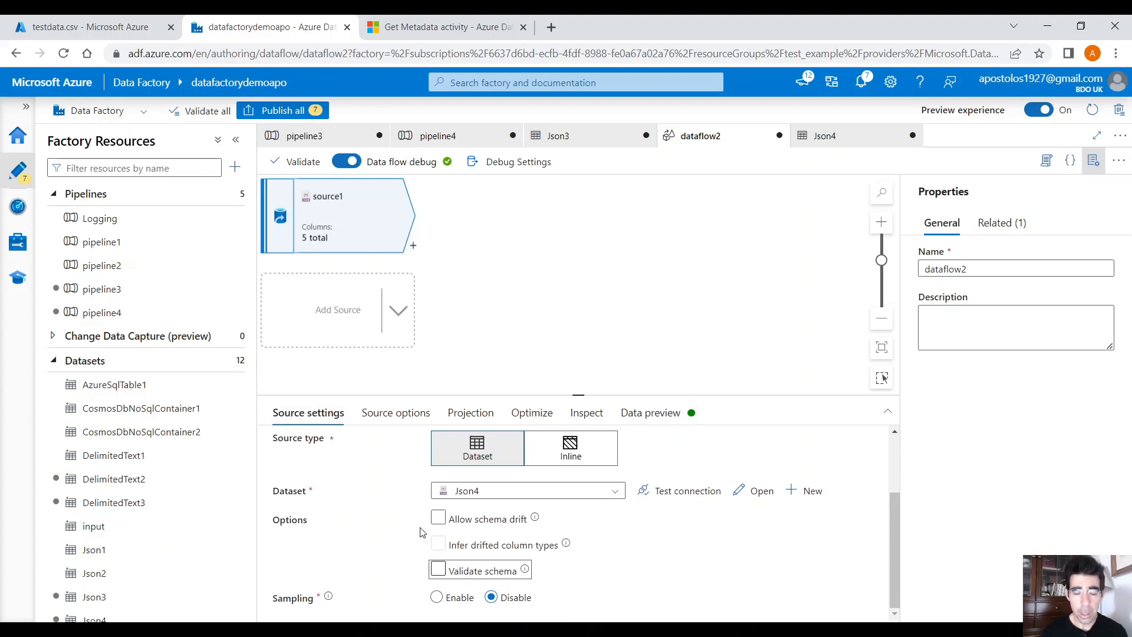
{"action": "left_click", "coordinate": [439, 519]}
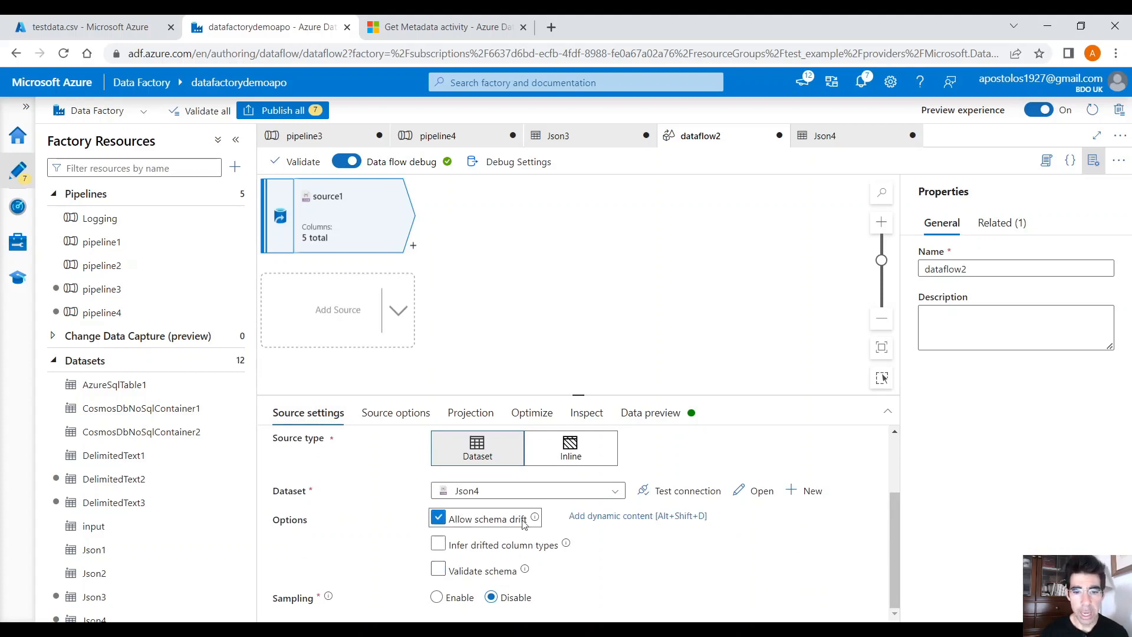
- Preview source1 again to see Data returned as NULL, then refresh
{"action": "left_click", "coordinate": [649, 413]}
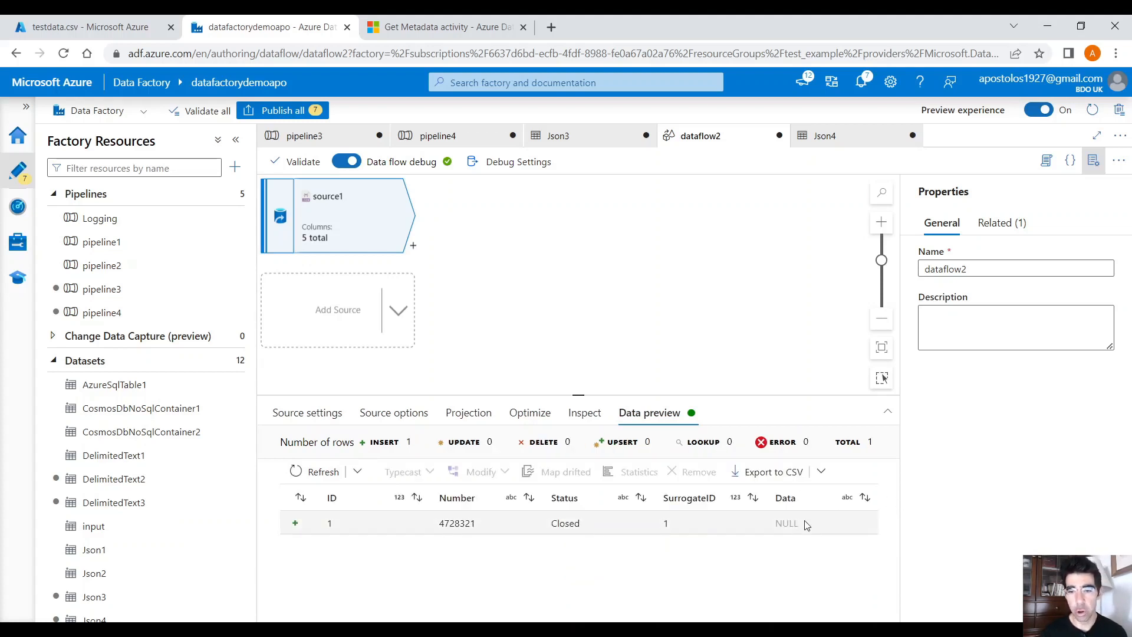
{"action": "left_click", "coordinate": [787, 522]}
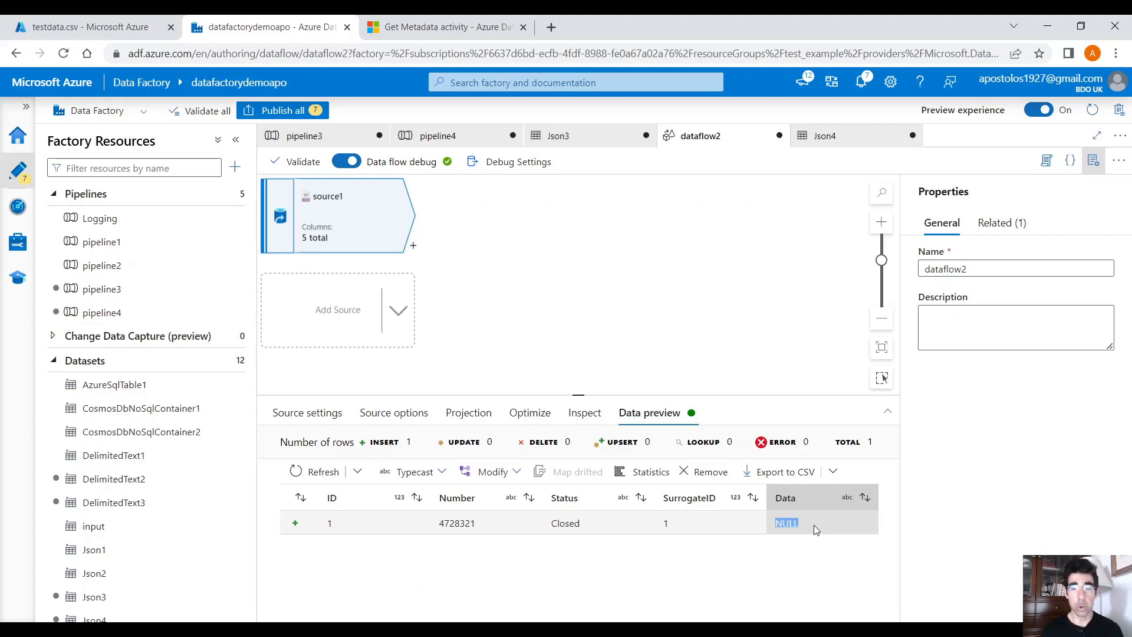
{"action": "left_click", "coordinate": [324, 472]}
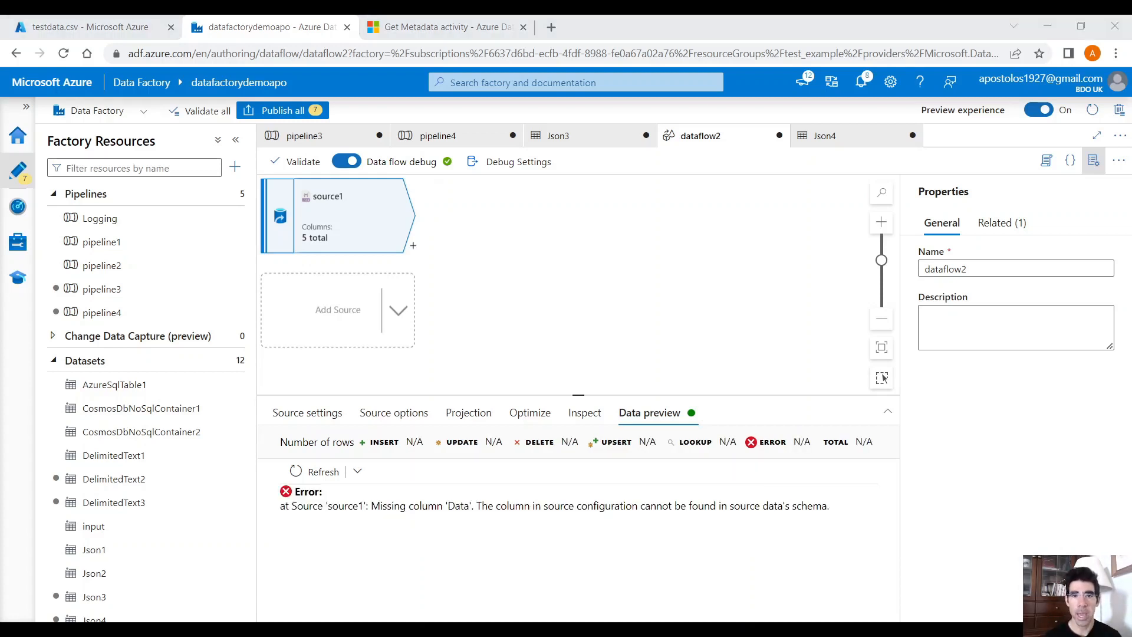